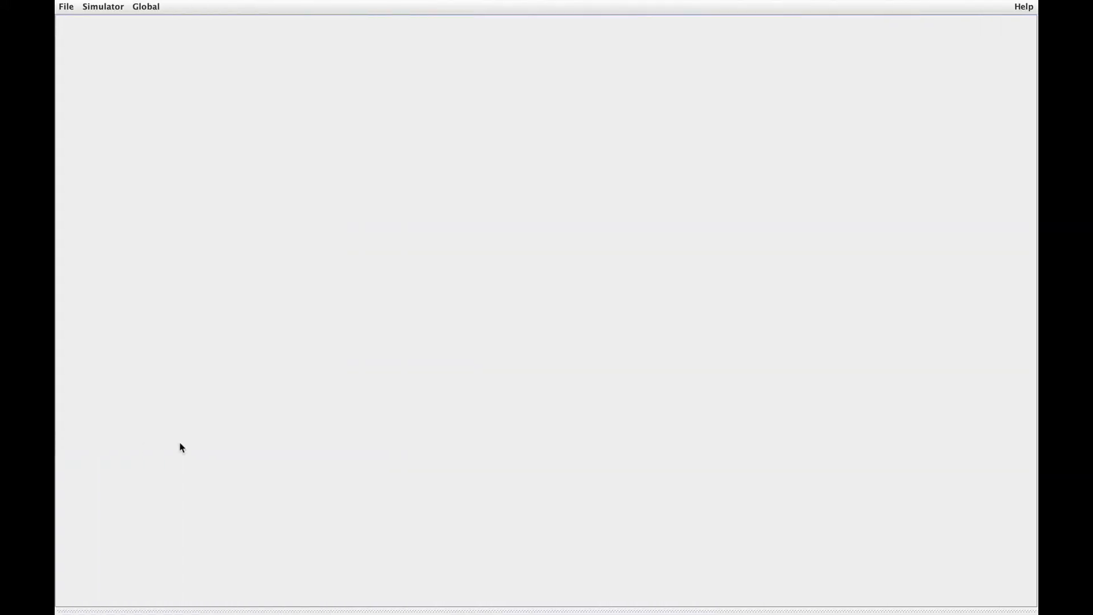
Start a new circuit from the File menu and name it 'counter'.
click(66, 6)
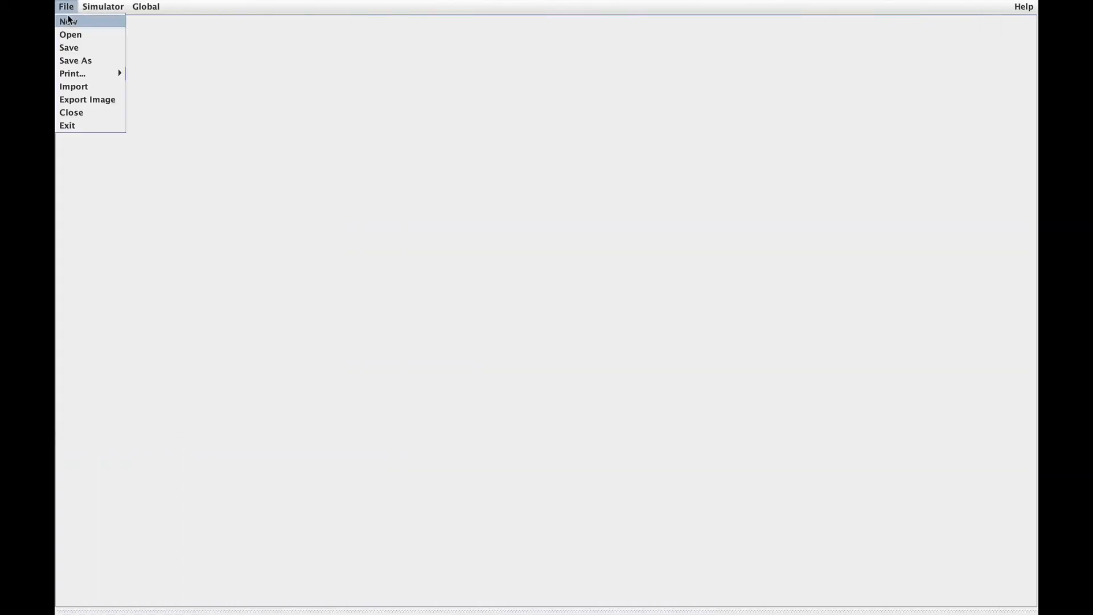
click(69, 21)
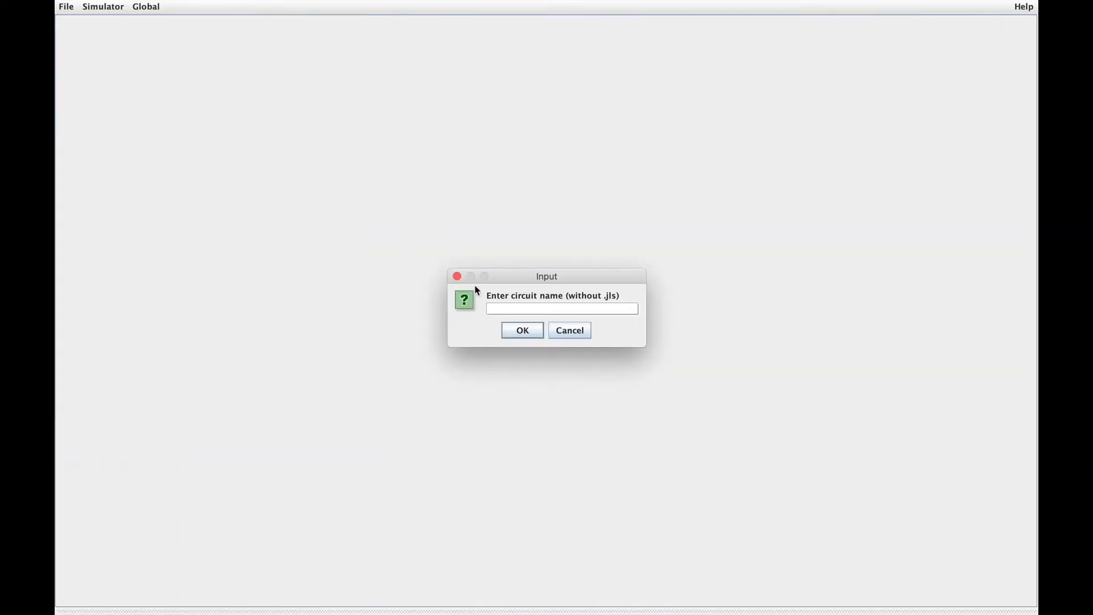
click(522, 331)
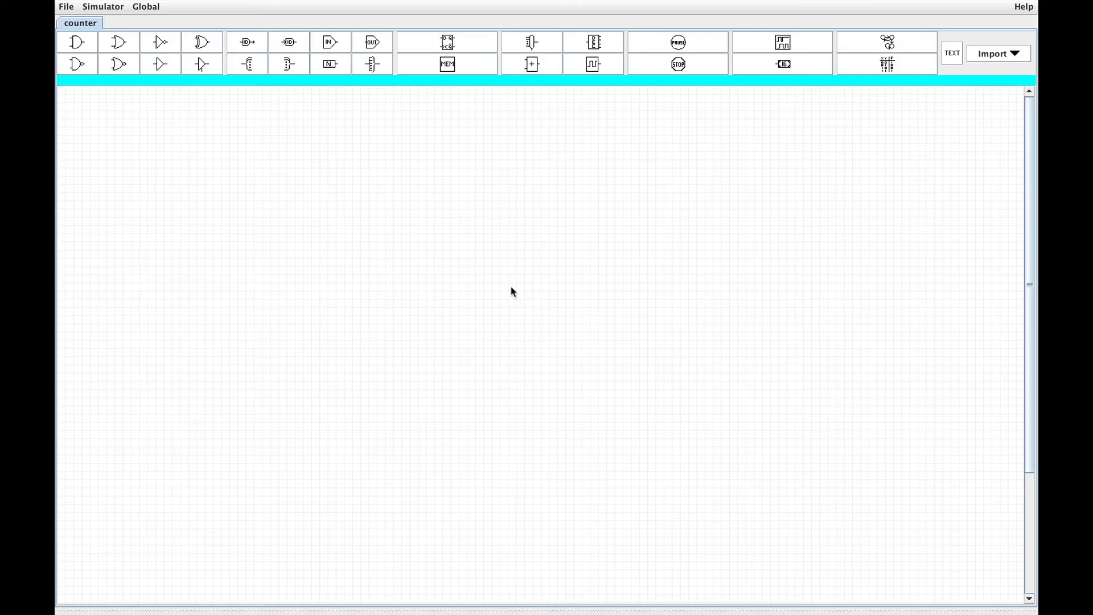
Import SignedAdder_16bit_solution.jls as a subcircuit named Adder and place it.
click(65, 7)
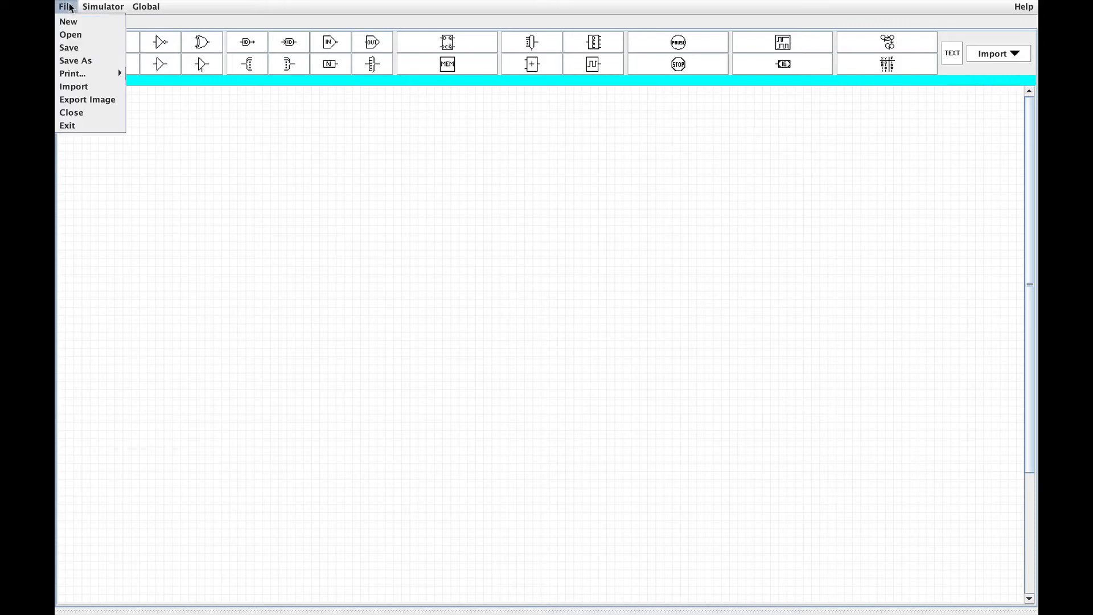
mouse_move(74, 86)
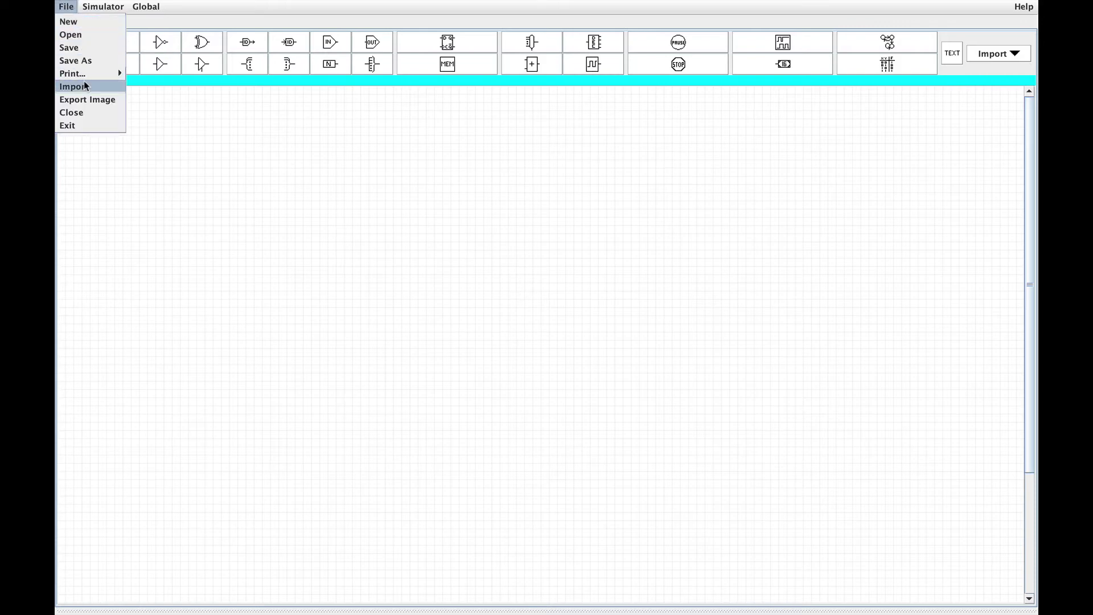
click(69, 35)
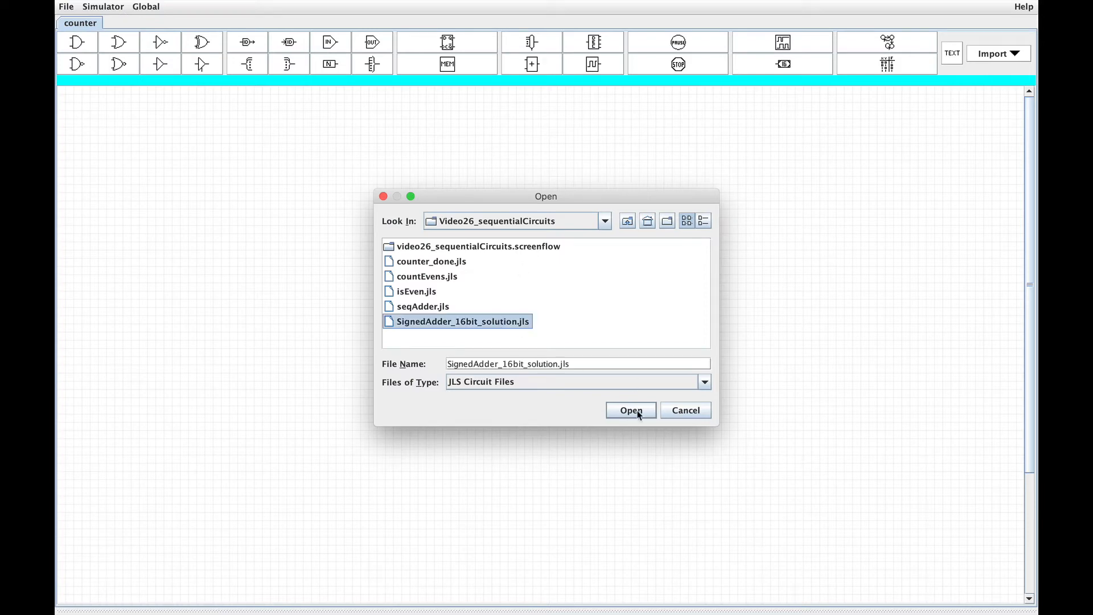
click(631, 410)
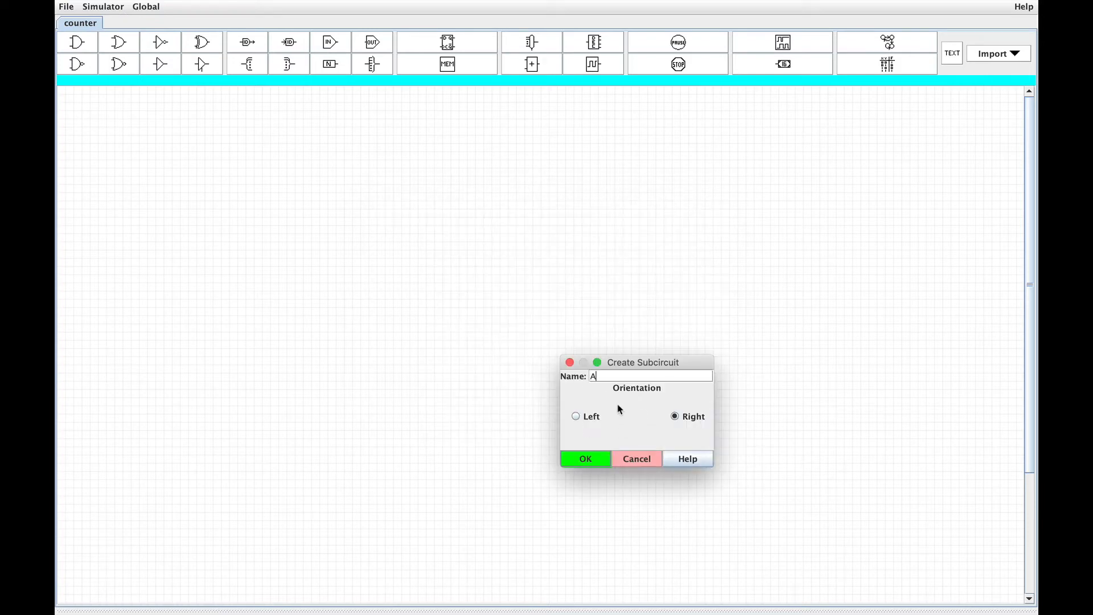
click(586, 458)
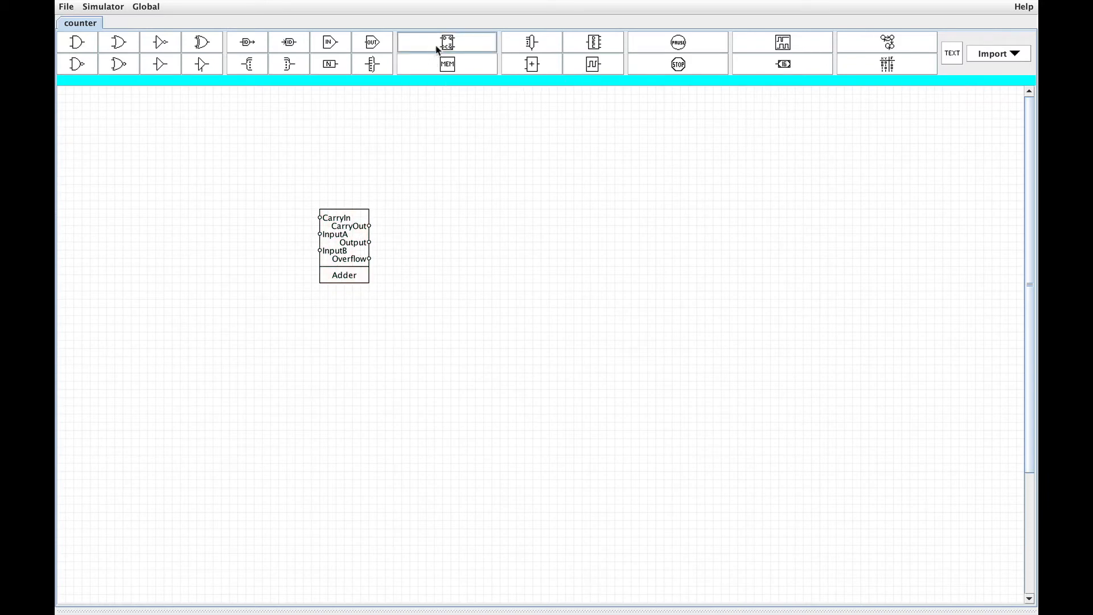
Add a 16-bit, Neg-Trig register named Current to the right of the Adder.
click(447, 42)
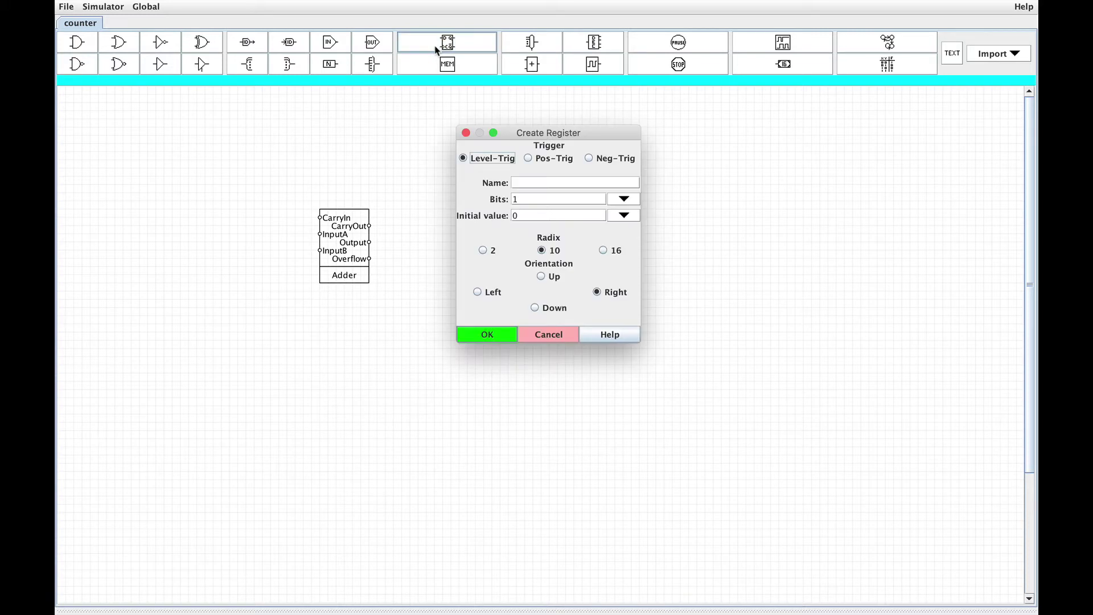
text(Curre)
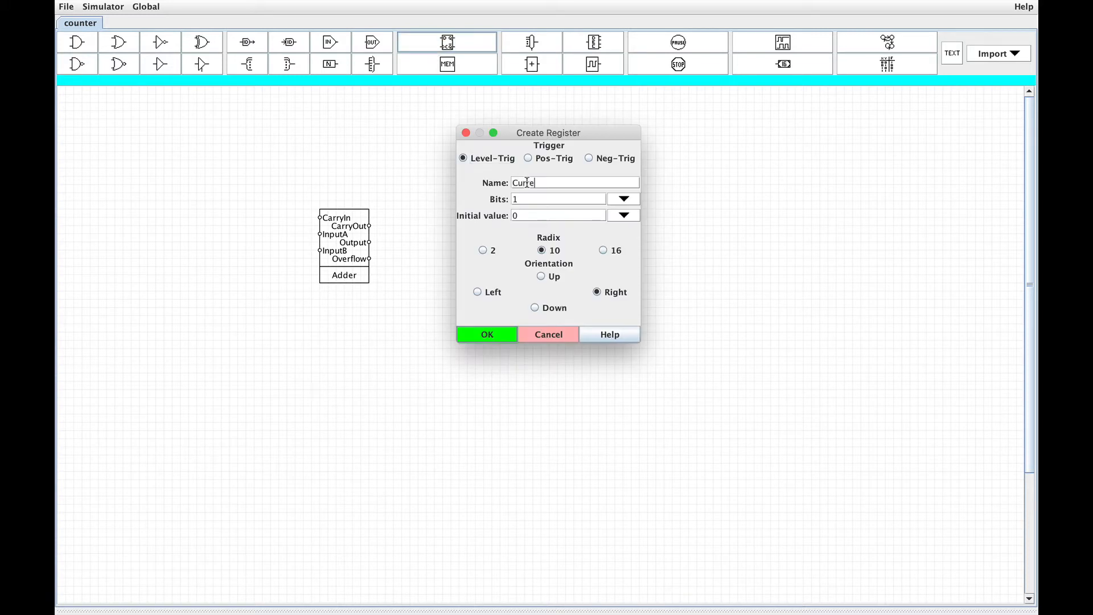
click(589, 158)
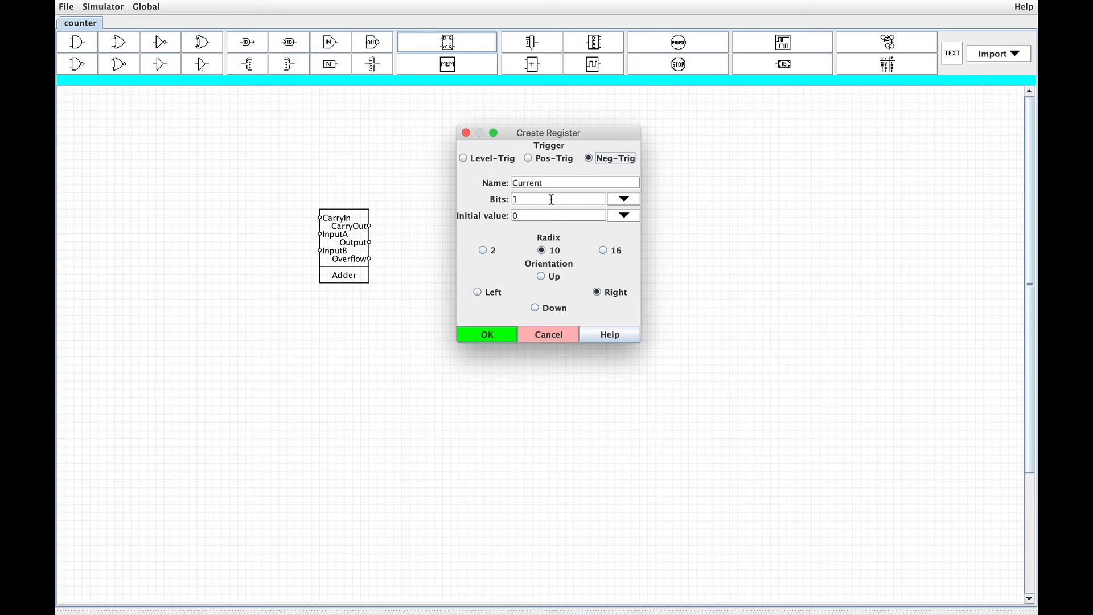
text(16)
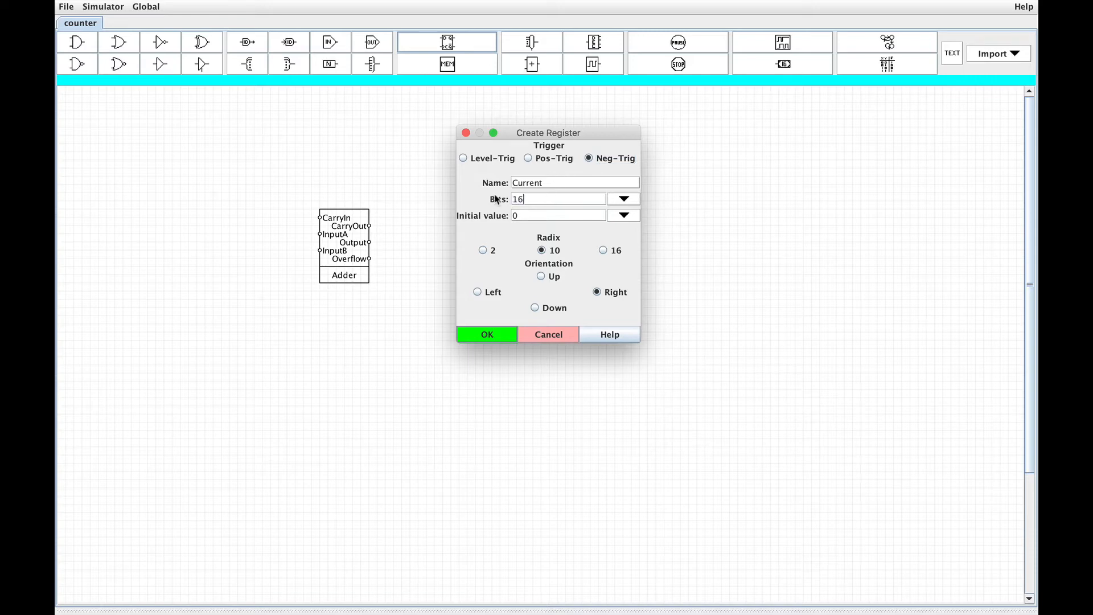
click(487, 334)
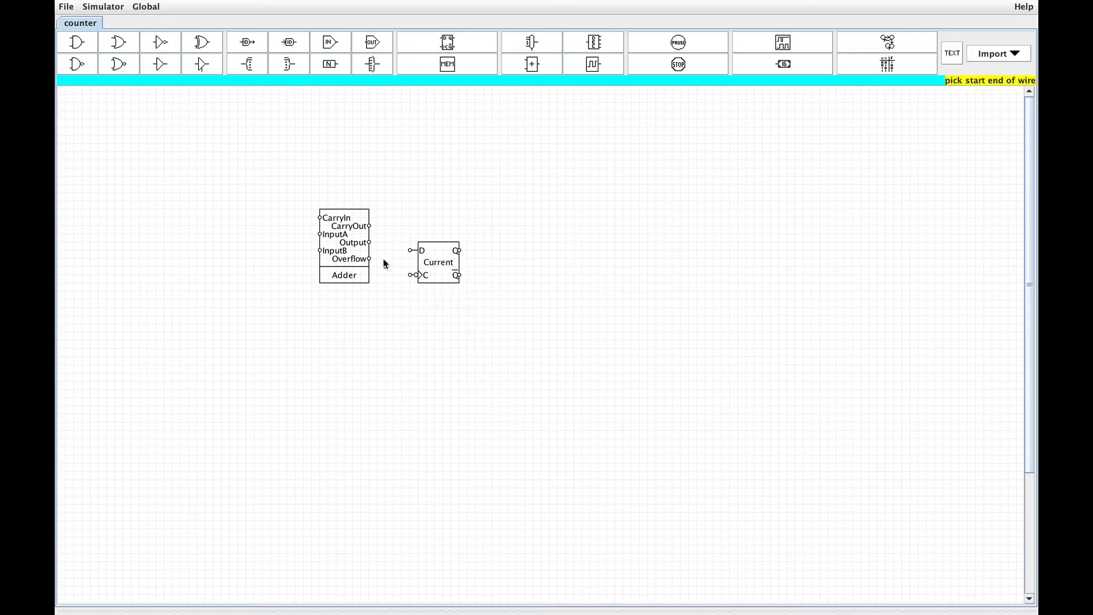
Wire Adder Output to Current's D input and loop Q back into InputB.
click(369, 242)
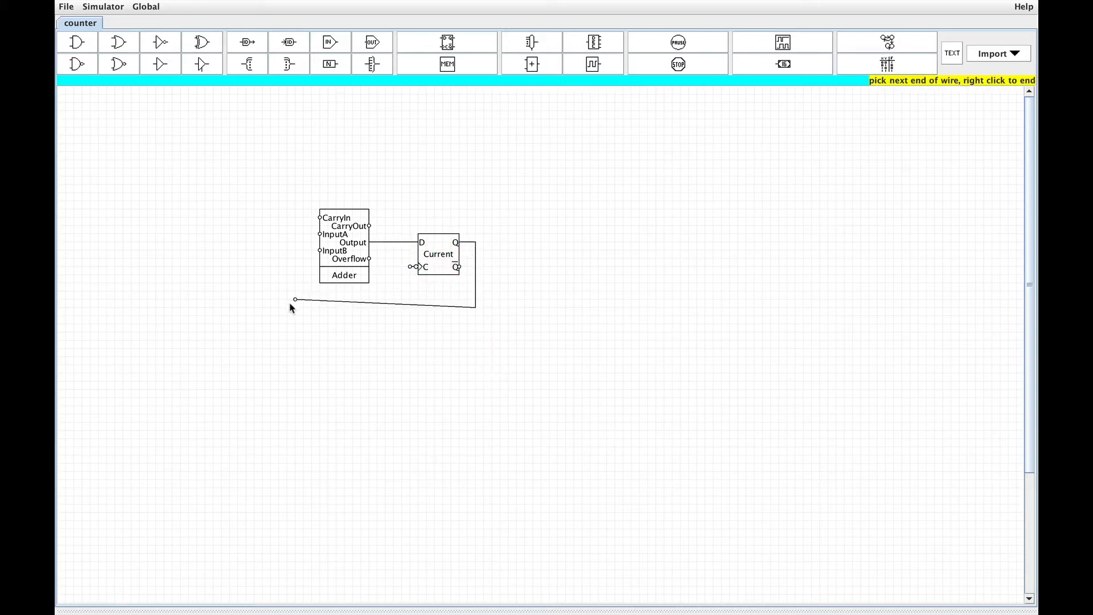
click(311, 250)
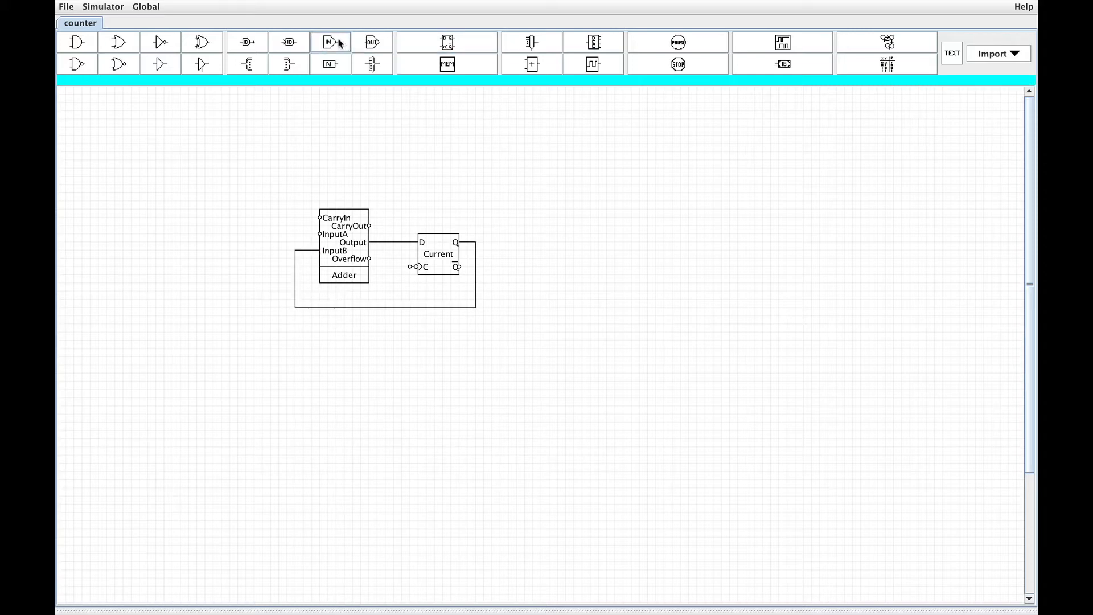
Add an InputA pin to the Adder, plus a 16-bit Output pin and decimal display on Q.
click(328, 41)
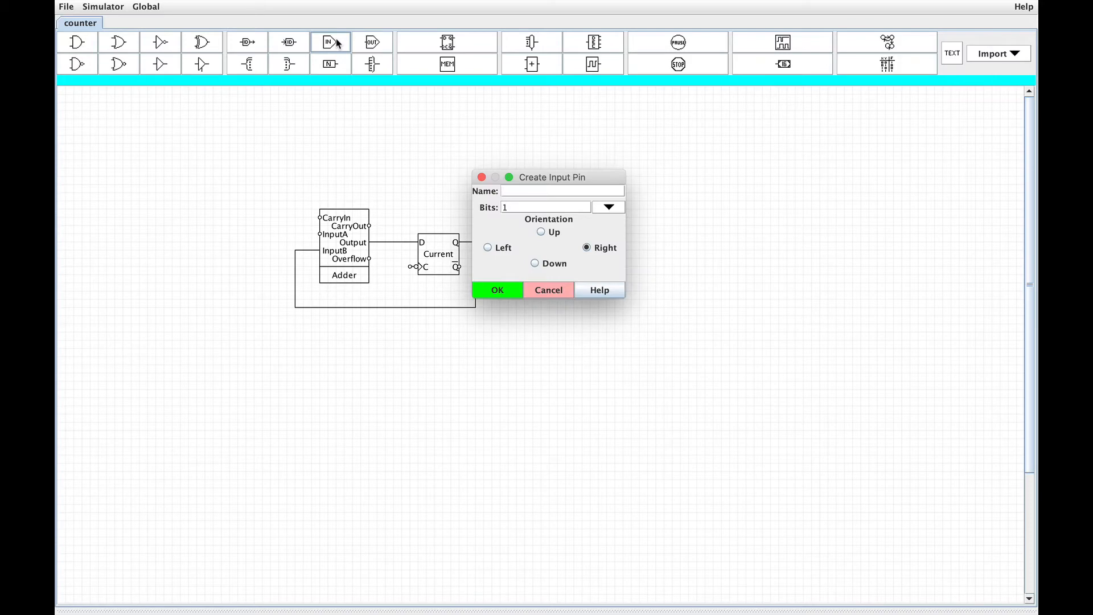
text(InputA)
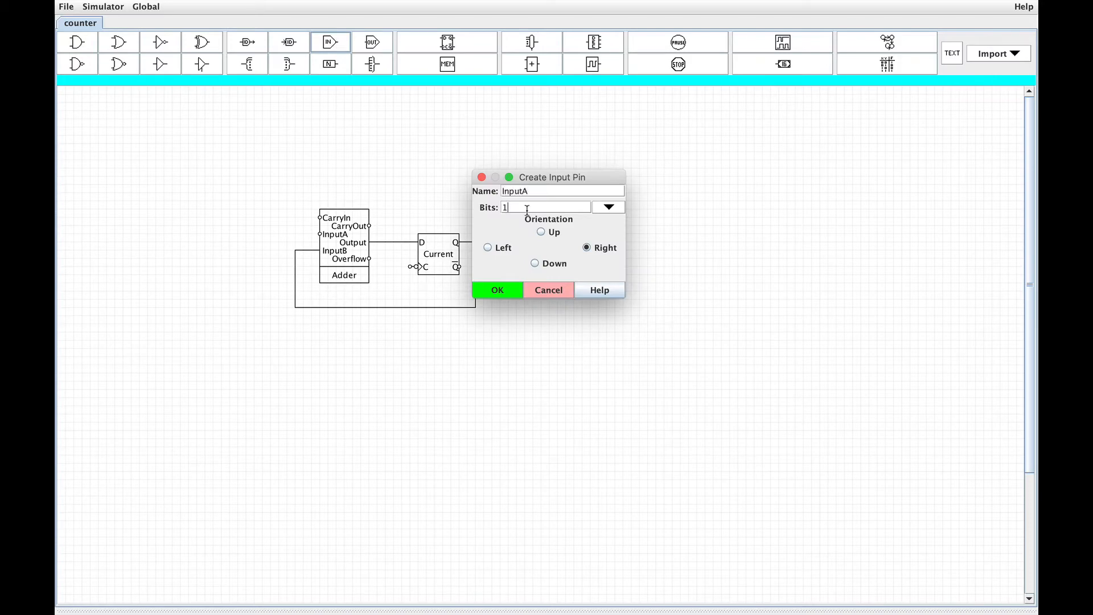
click(373, 42)
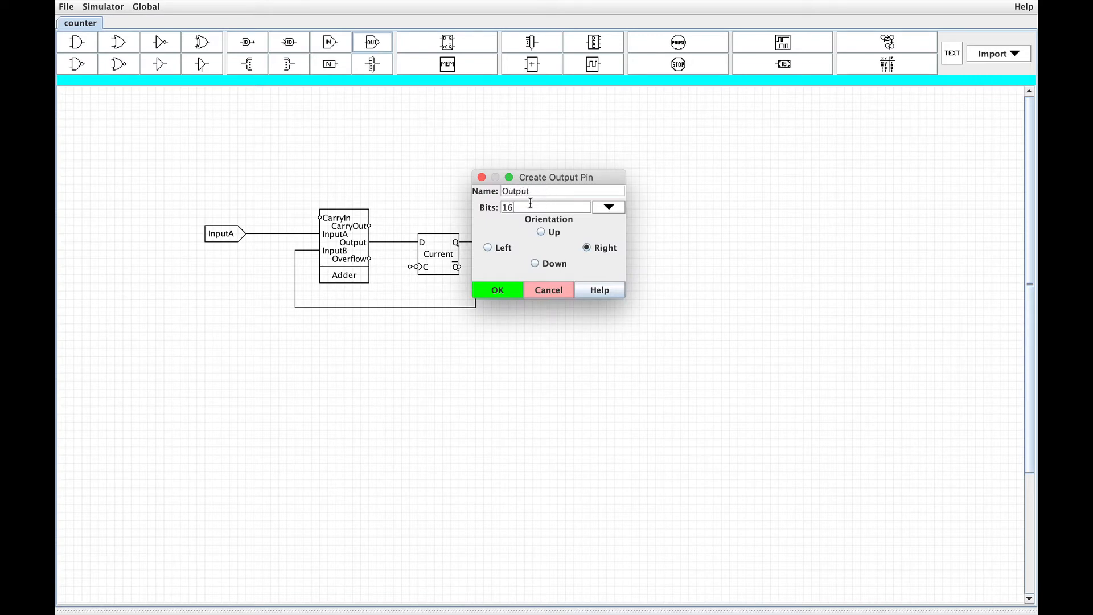
click(496, 290)
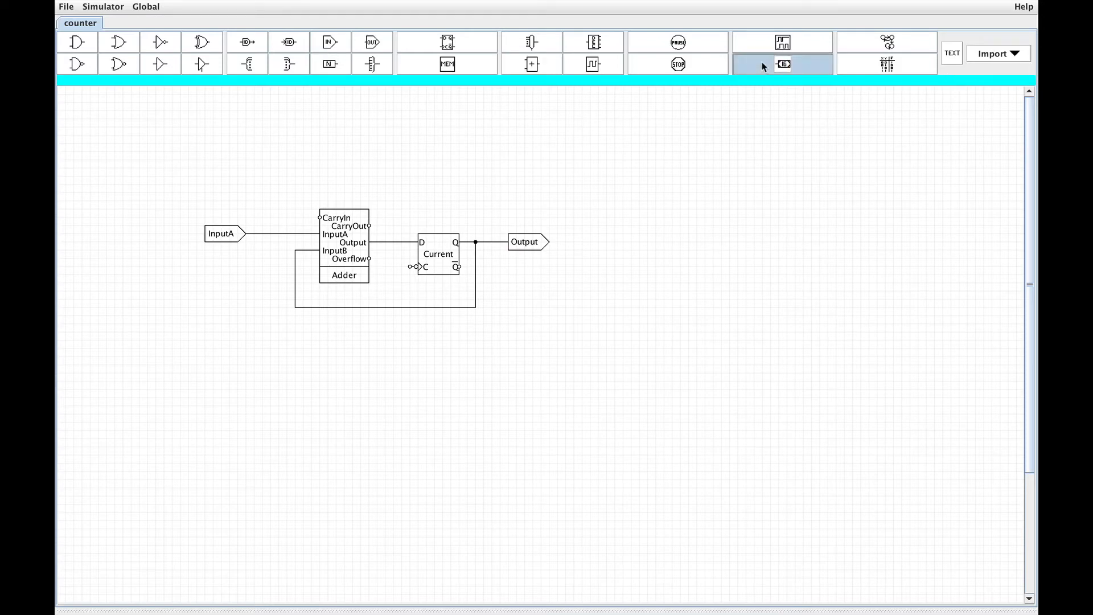
click(782, 64)
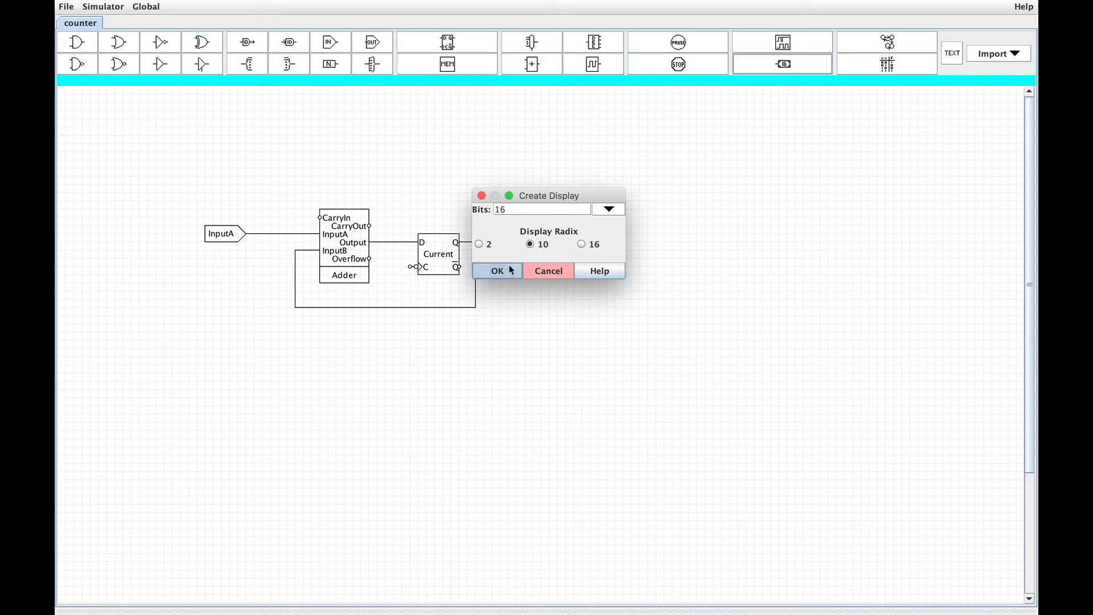
click(497, 271)
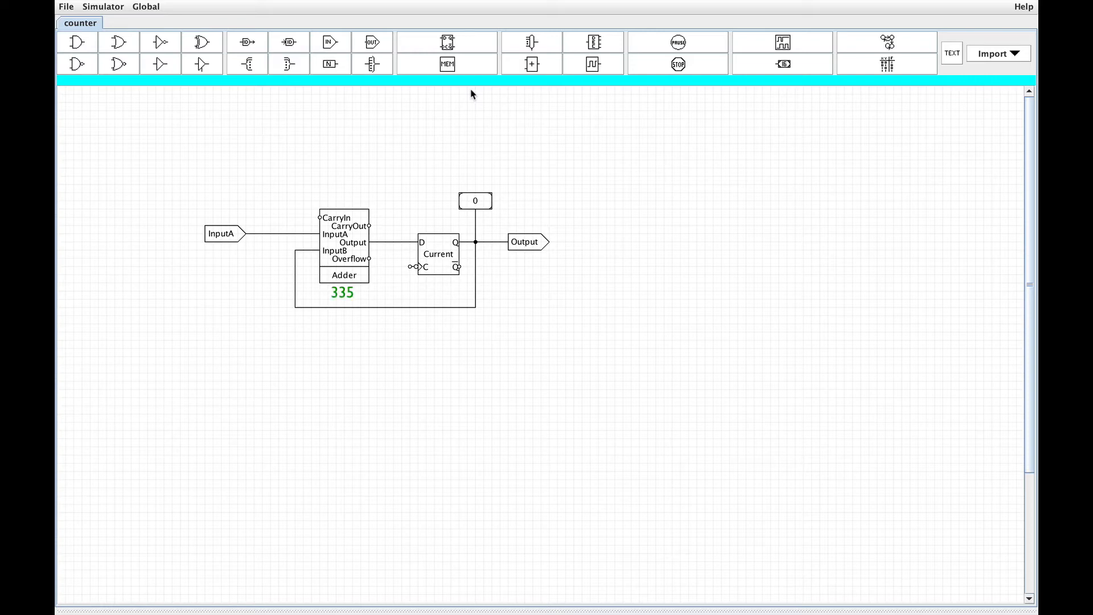
Check that the Current register's propagation delay is 50, then begin adding a clock.
right_click(438, 254)
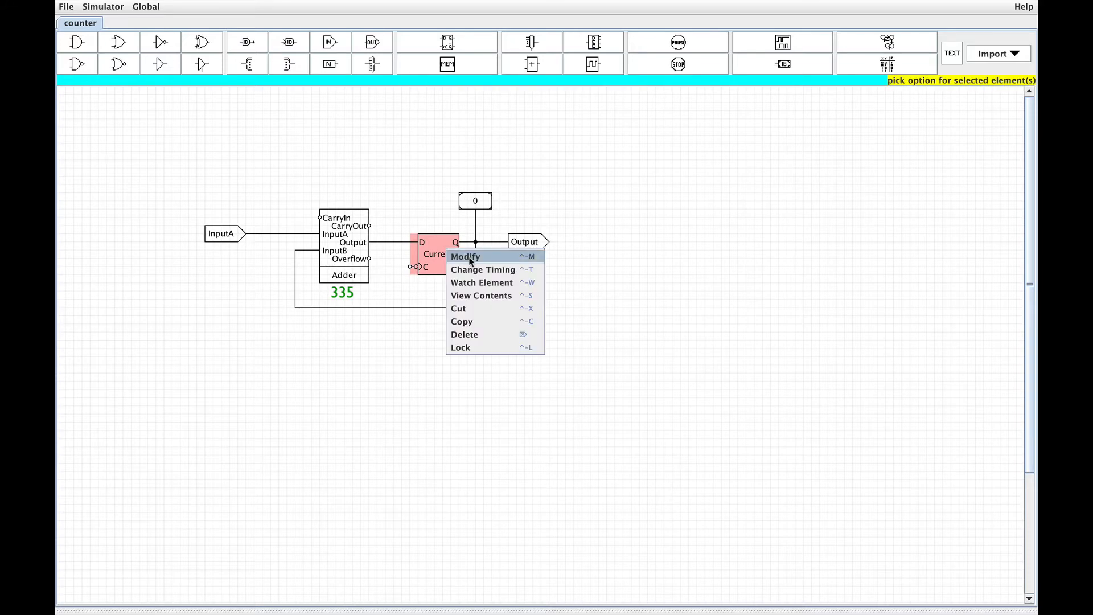
click(483, 269)
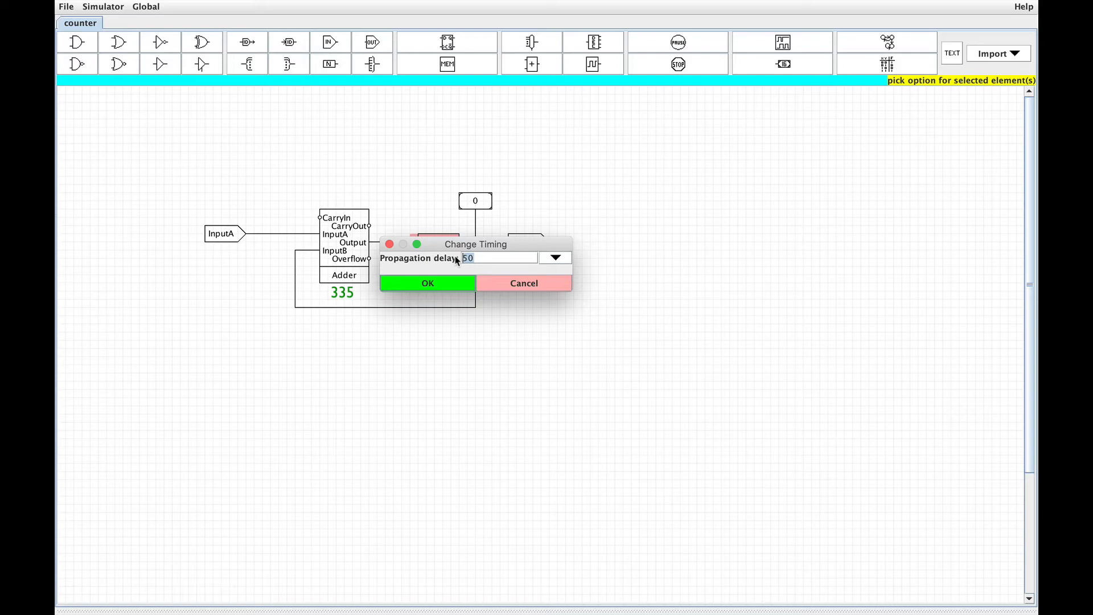
mouse_move(515, 277)
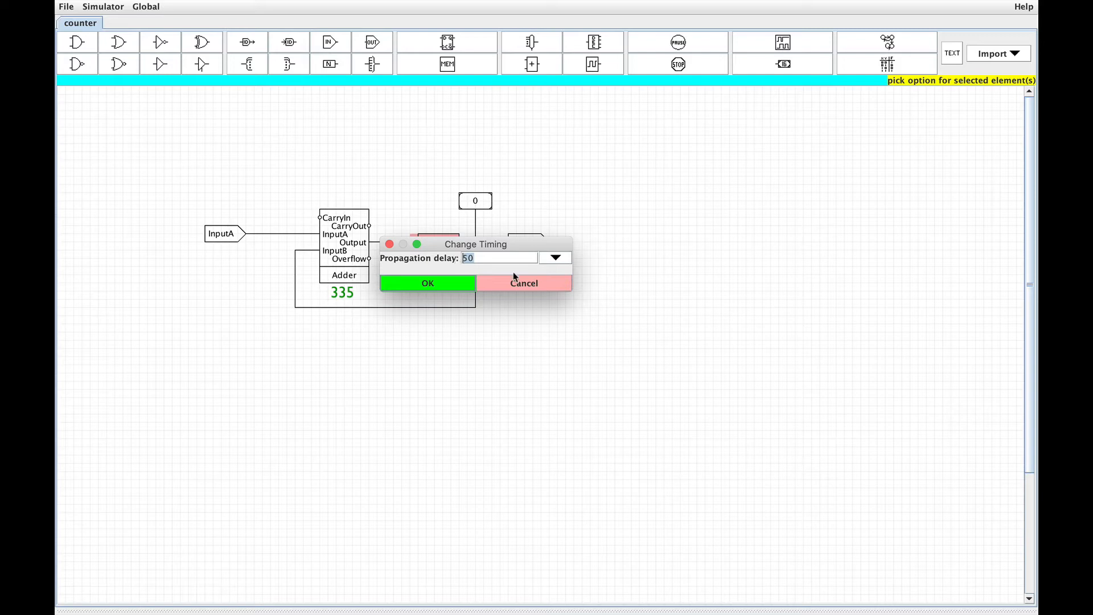
click(428, 283)
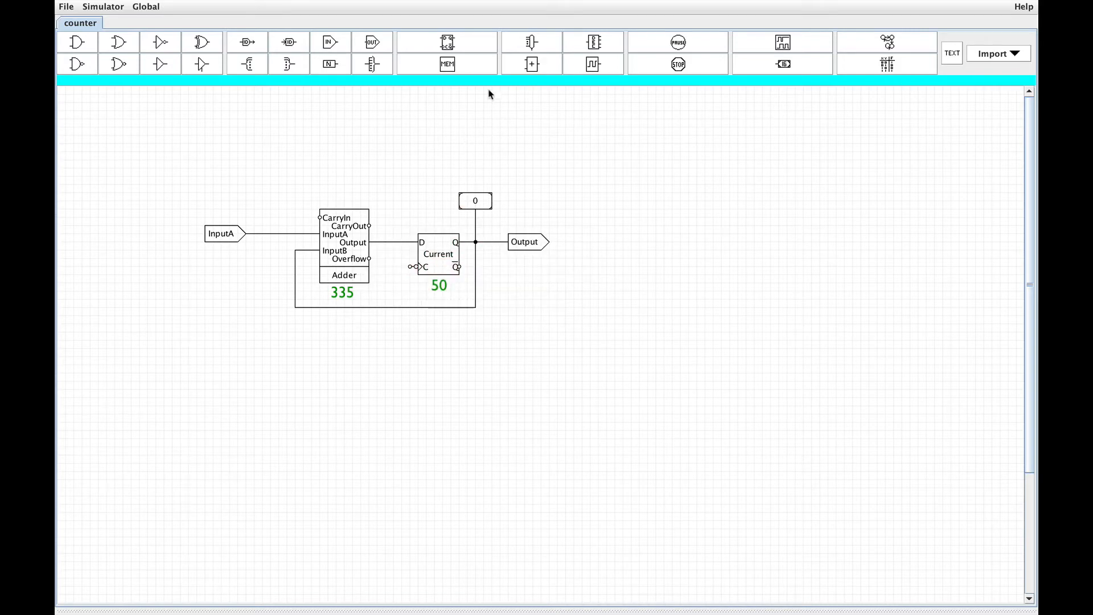
click(593, 64)
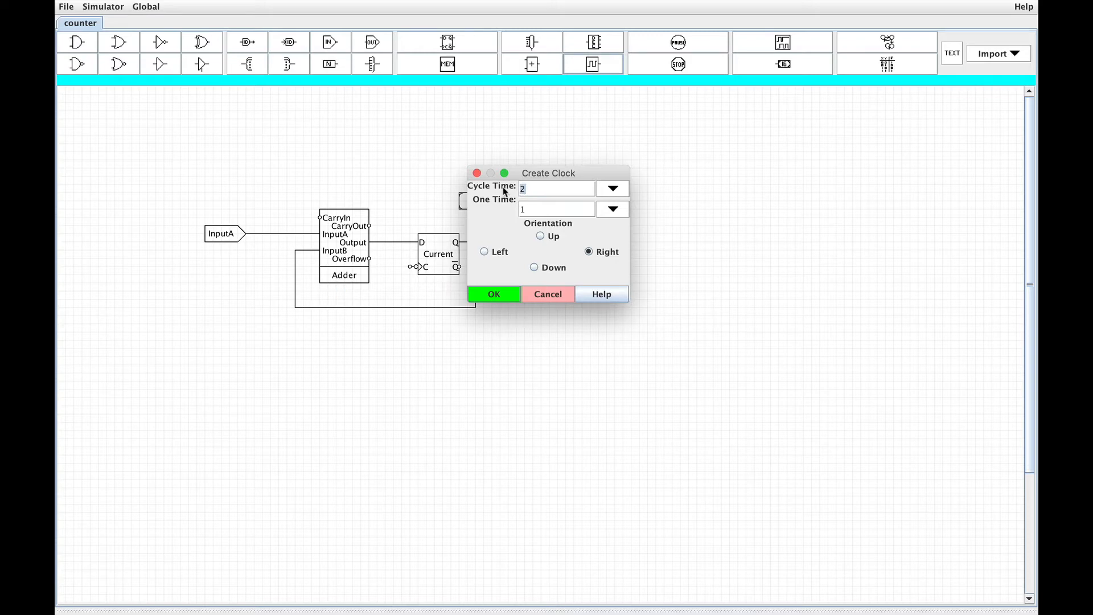
Place a 400/200 clock on Current's clock input and write signal spec 'InputA 1 end'.
text(400)
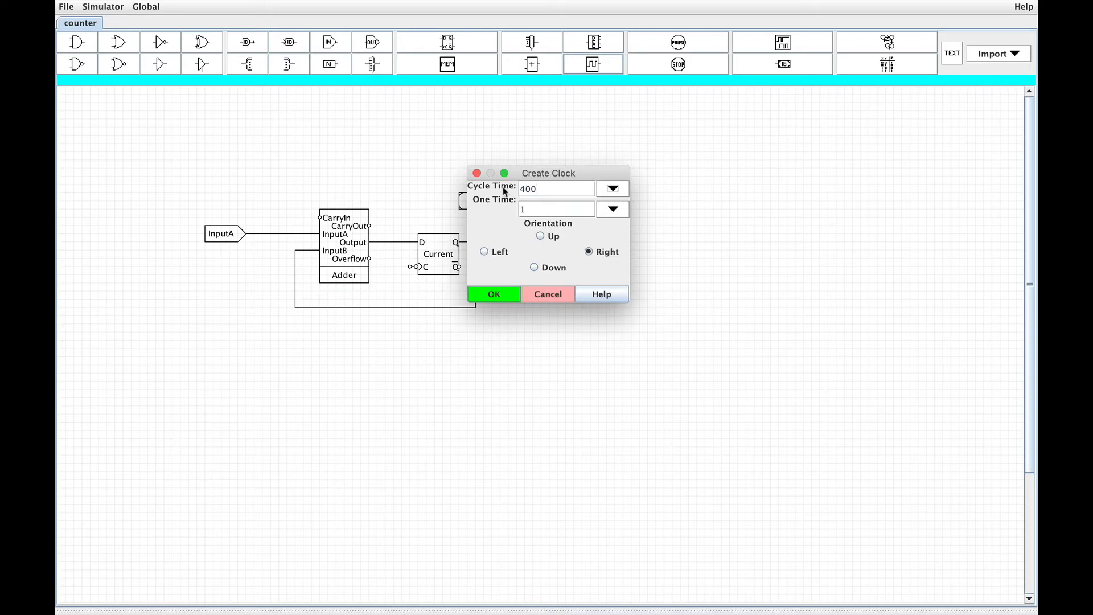
text(200)
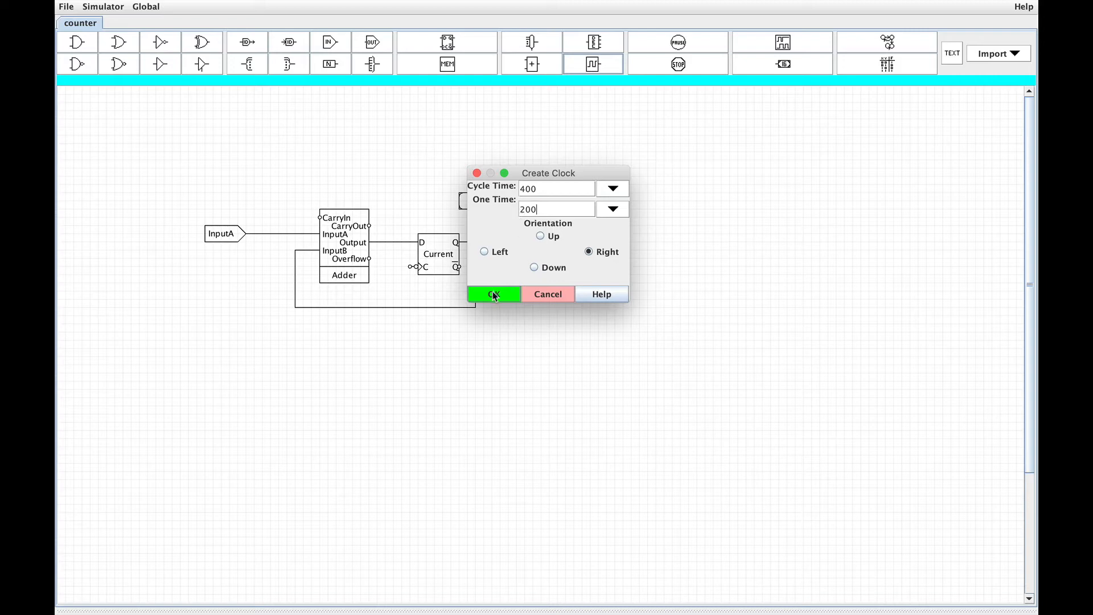
click(493, 294)
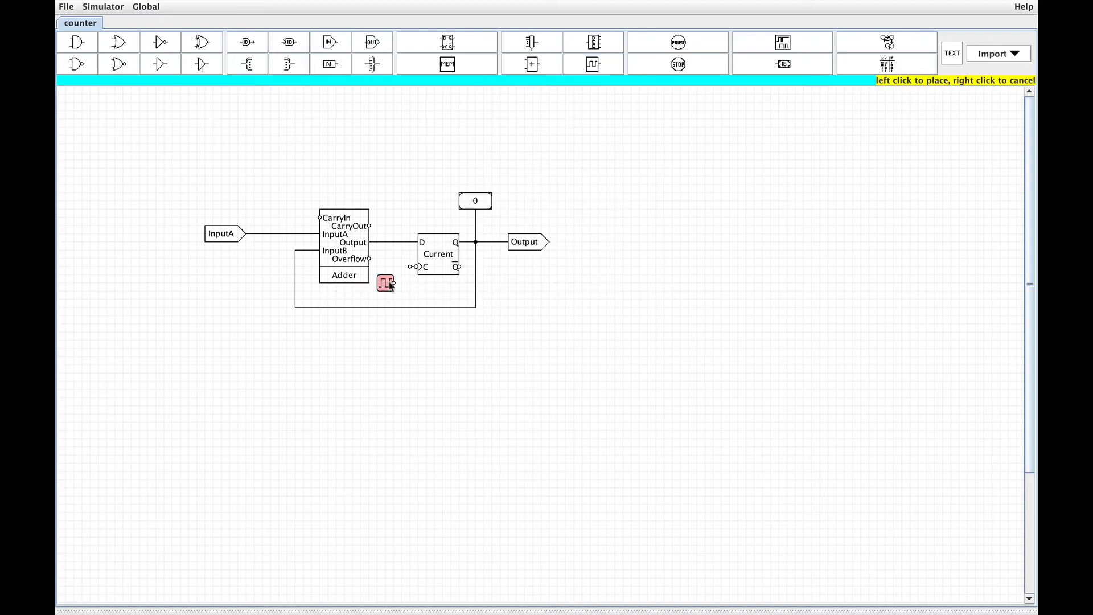
click(383, 283)
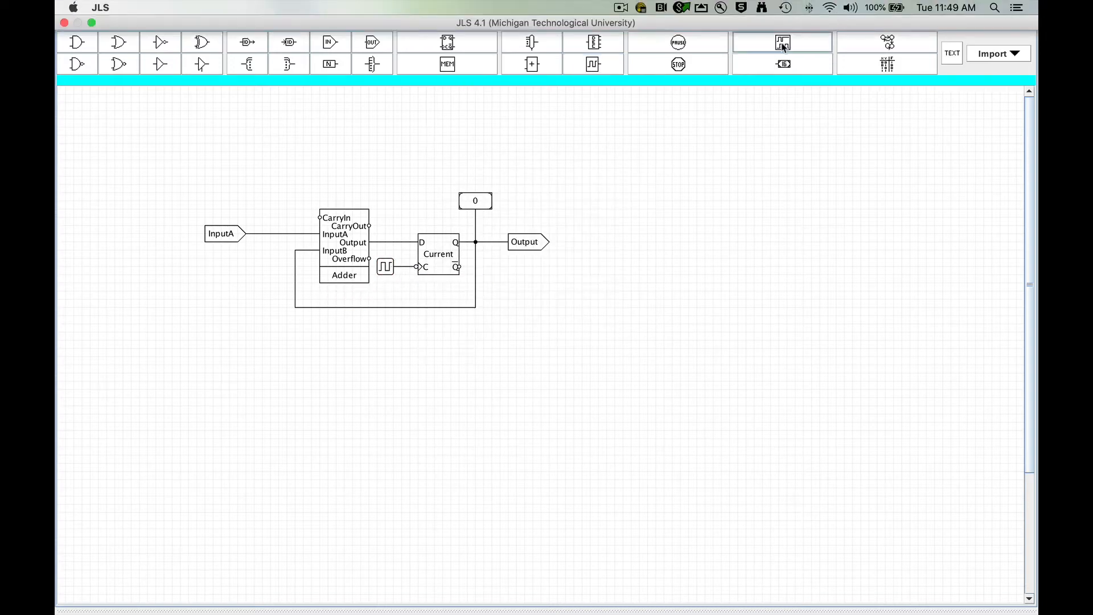
click(782, 42)
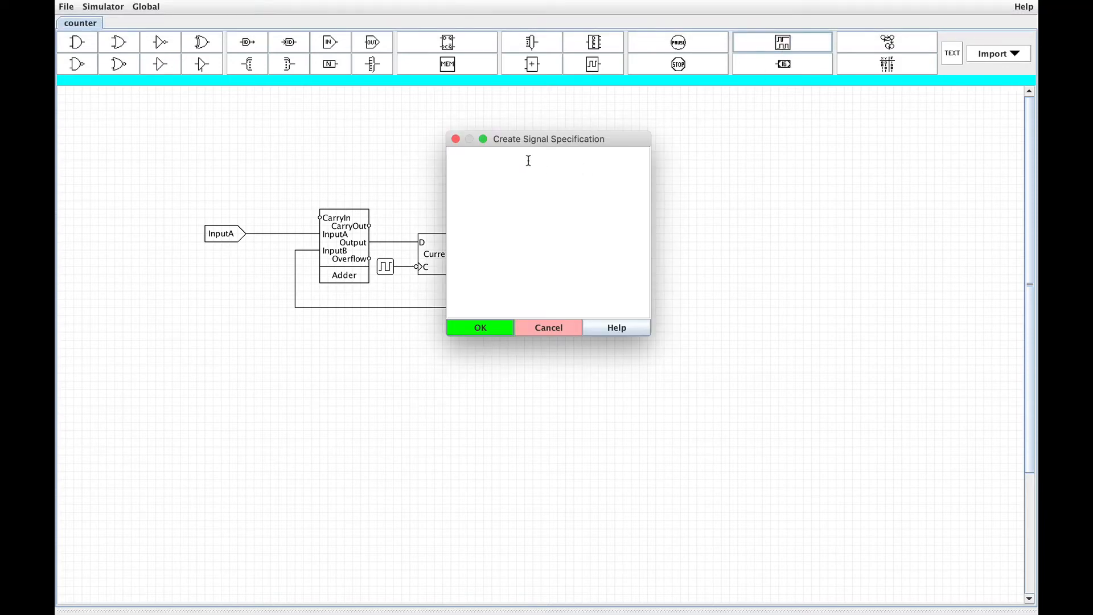
text(InputA 1 end)
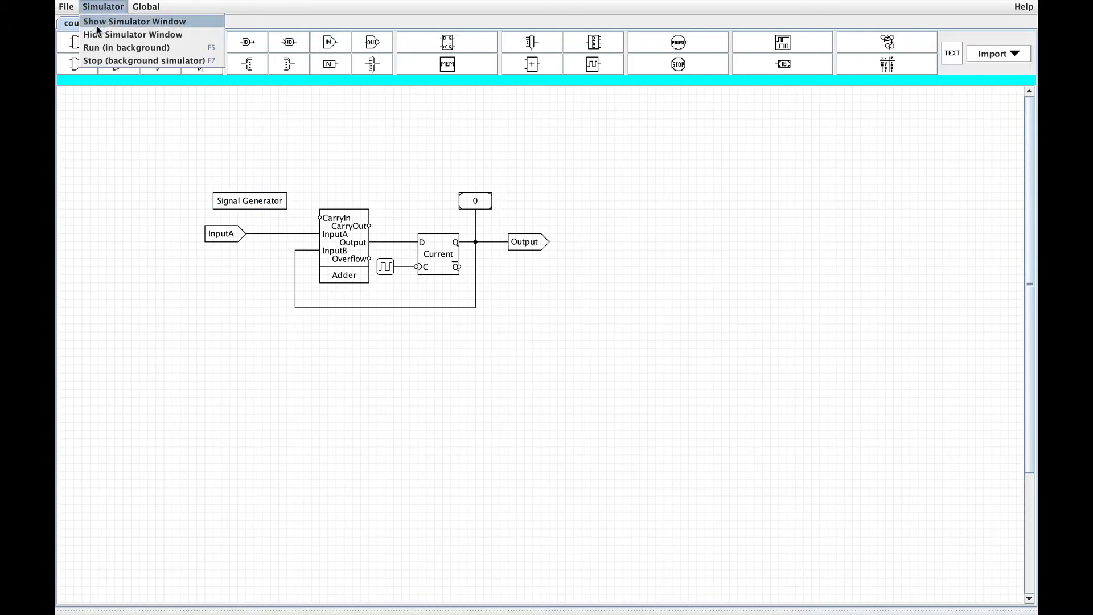
Set the simulator step size to 200 and start the simulation.
click(136, 22)
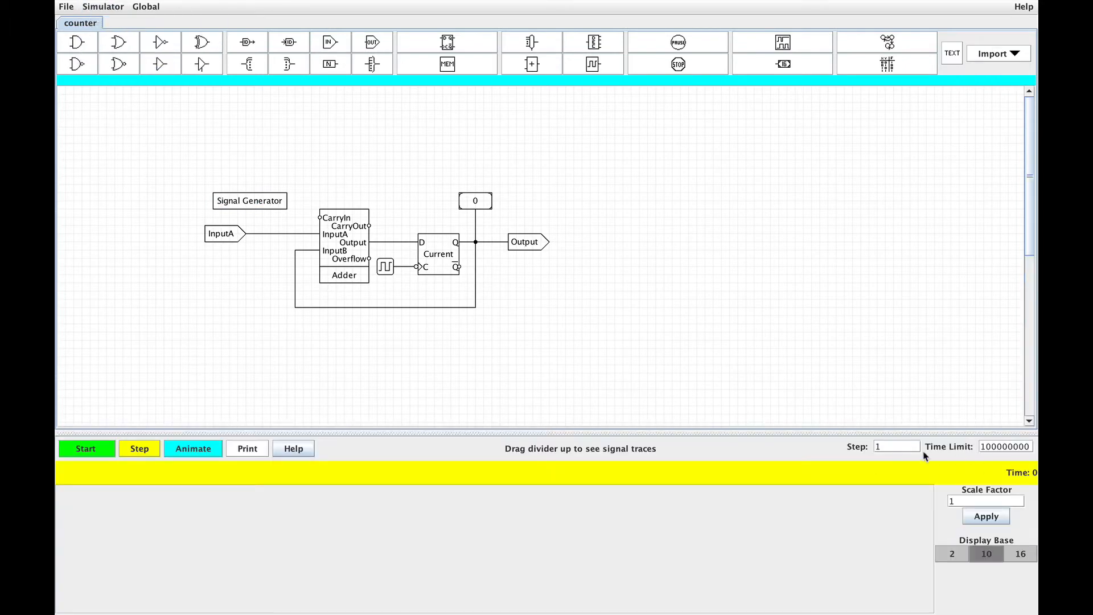
click(895, 447)
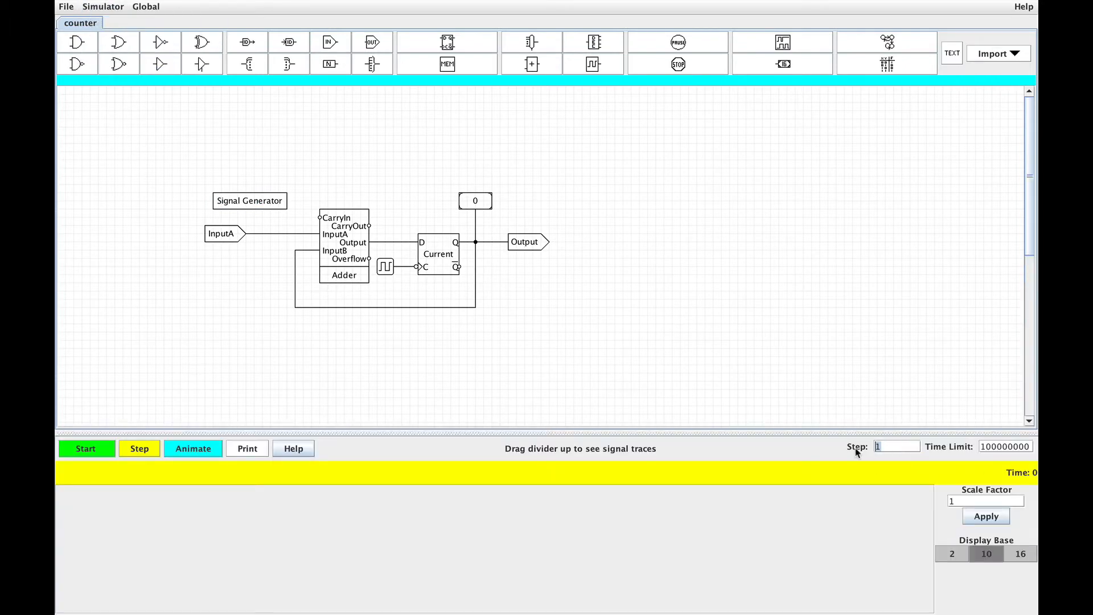
text(200)
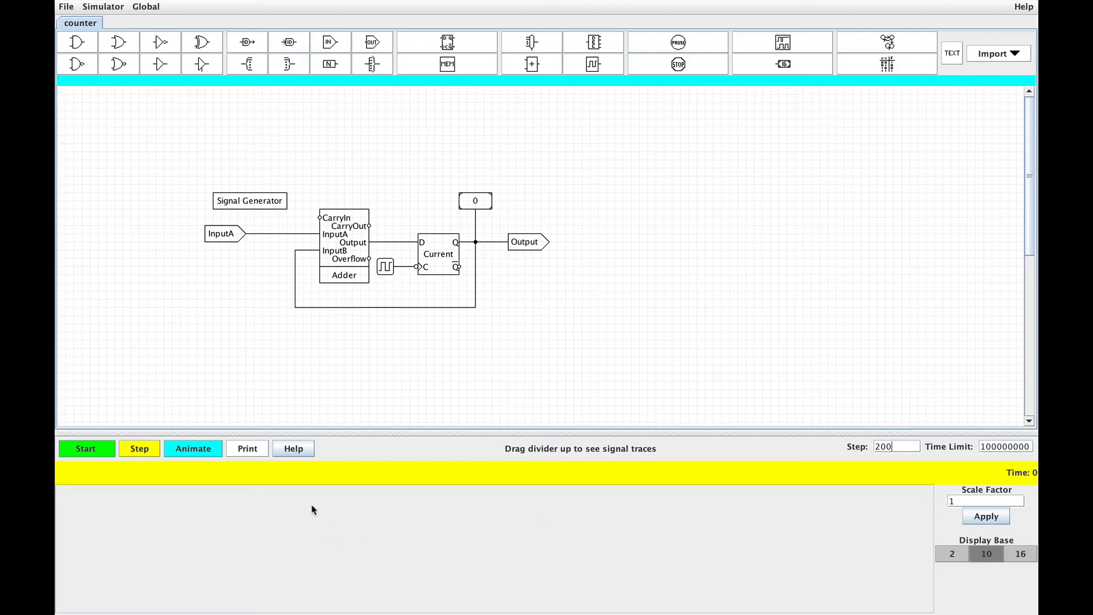
click(86, 449)
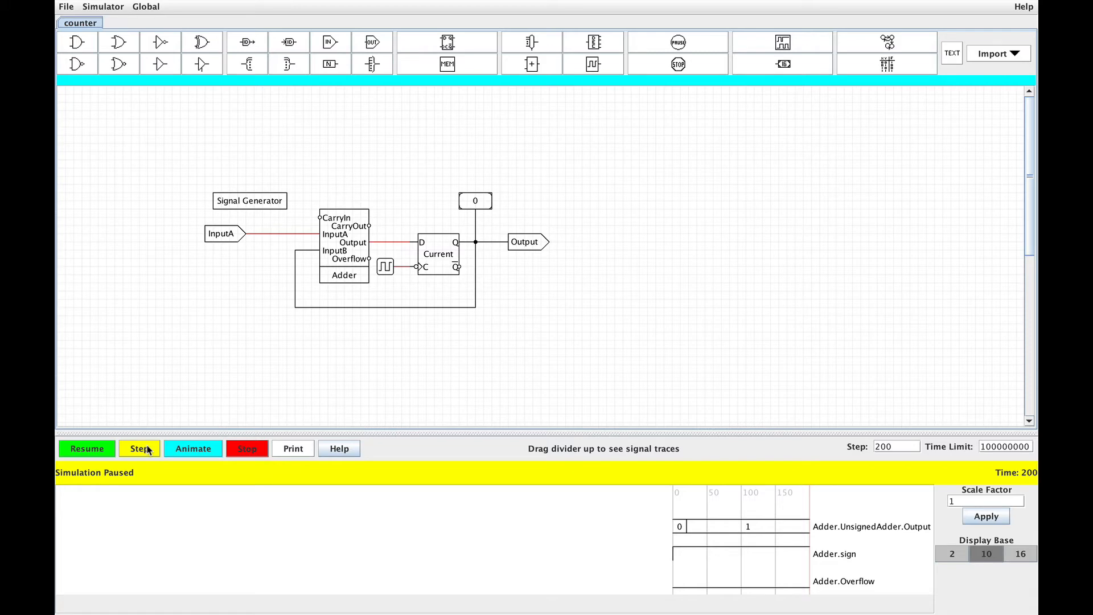
Step the simulation repeatedly until the counter display reaches 8 at time 3400.
click(139, 449)
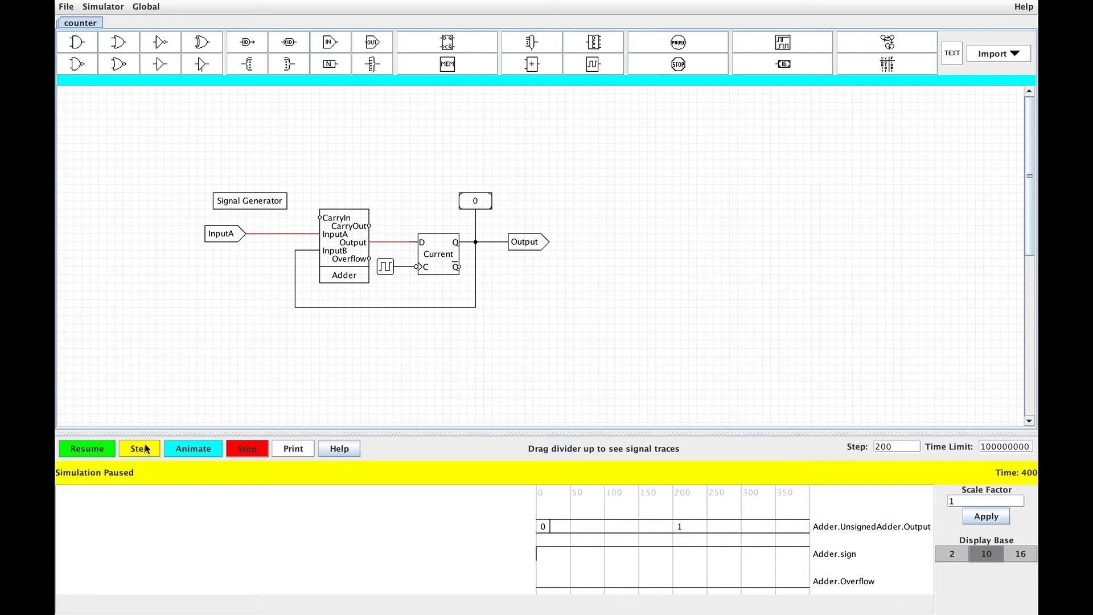
mouse_move(388, 245)
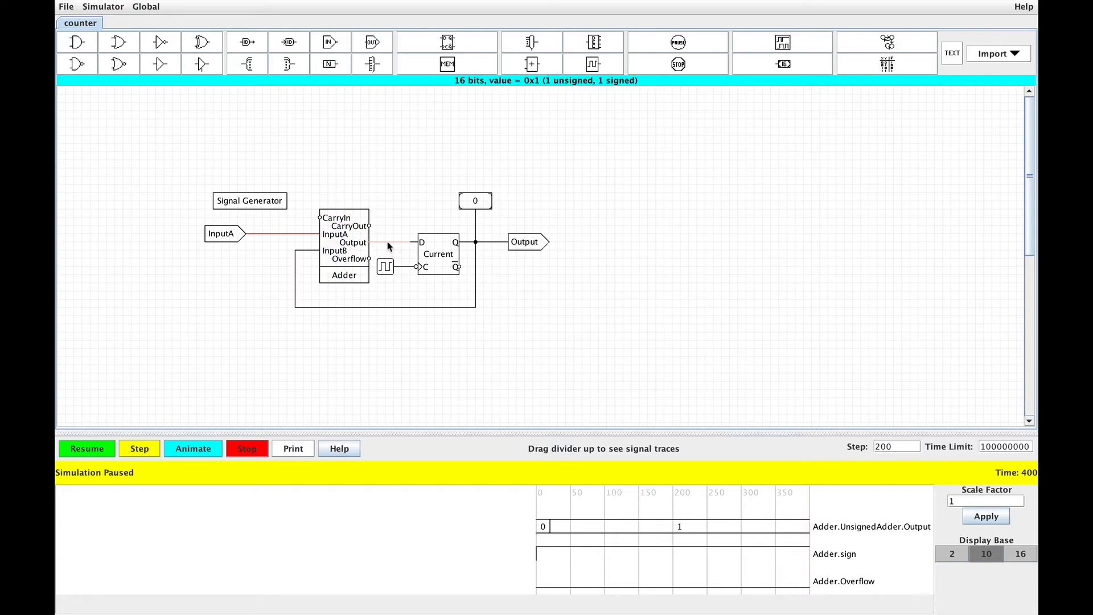
mouse_move(383, 247)
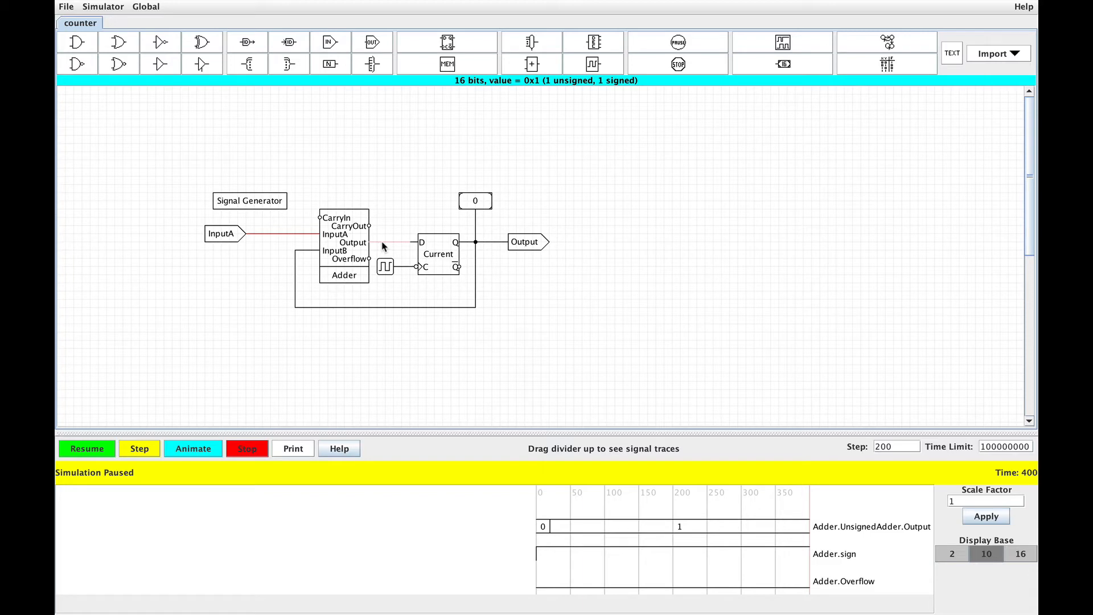
click(139, 448)
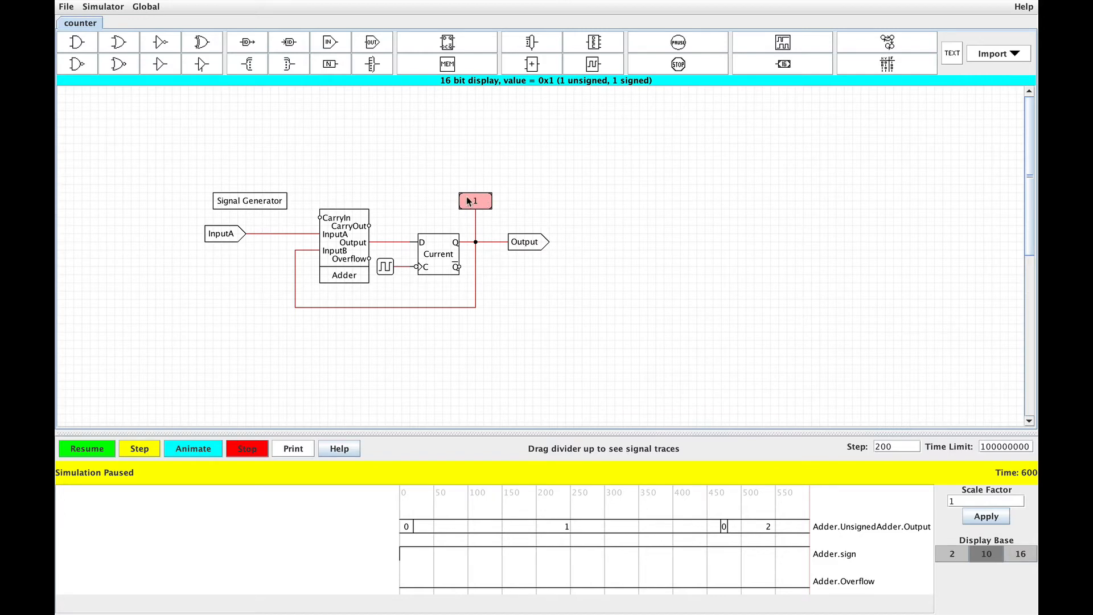
click(139, 449)
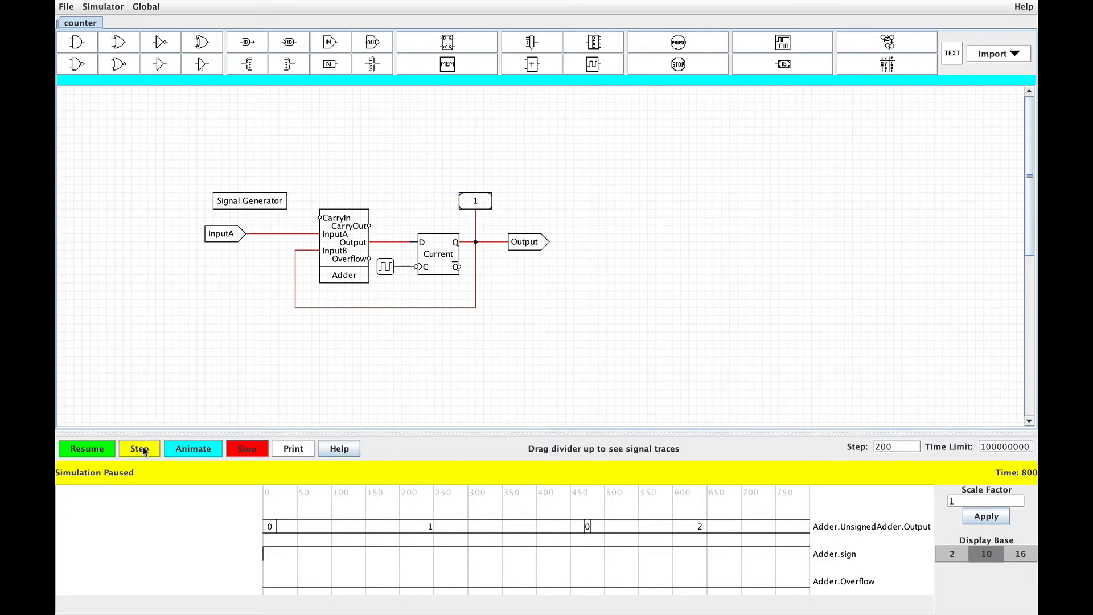
click(139, 449)
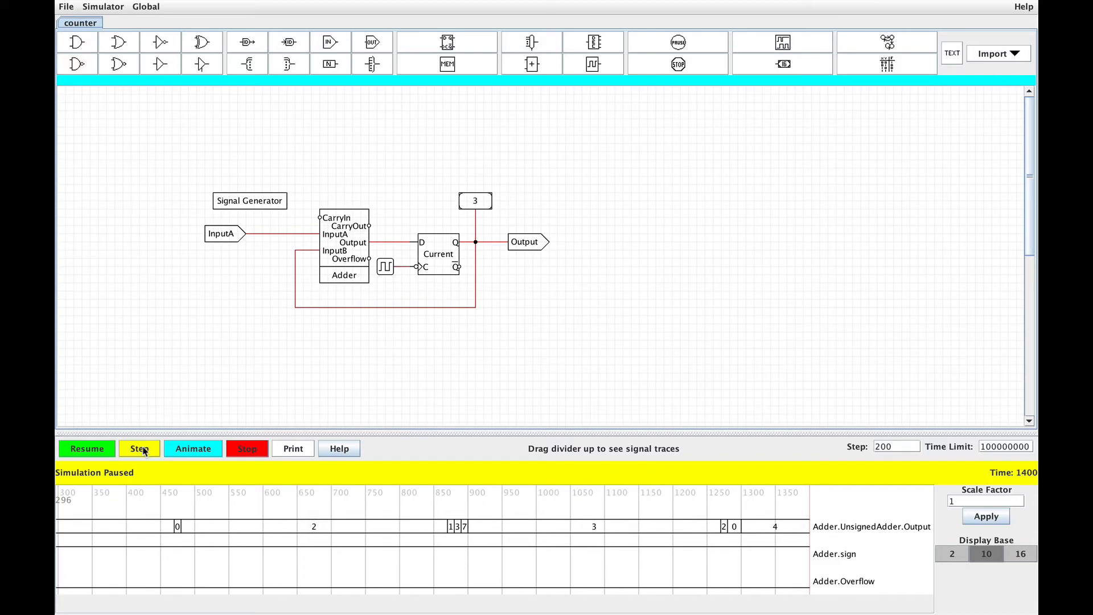
click(139, 448)
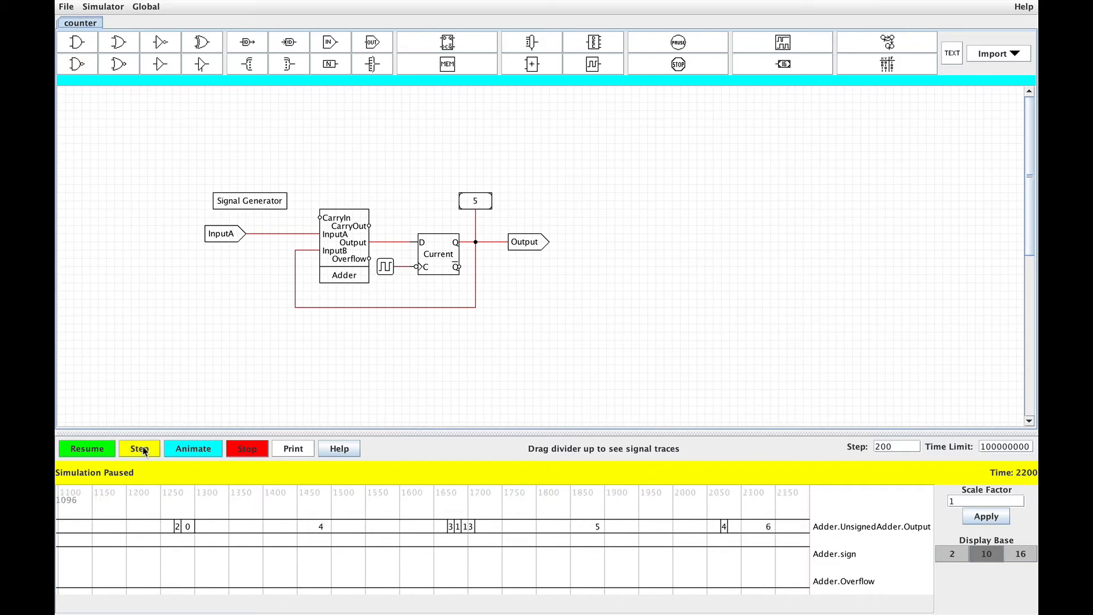
click(139, 449)
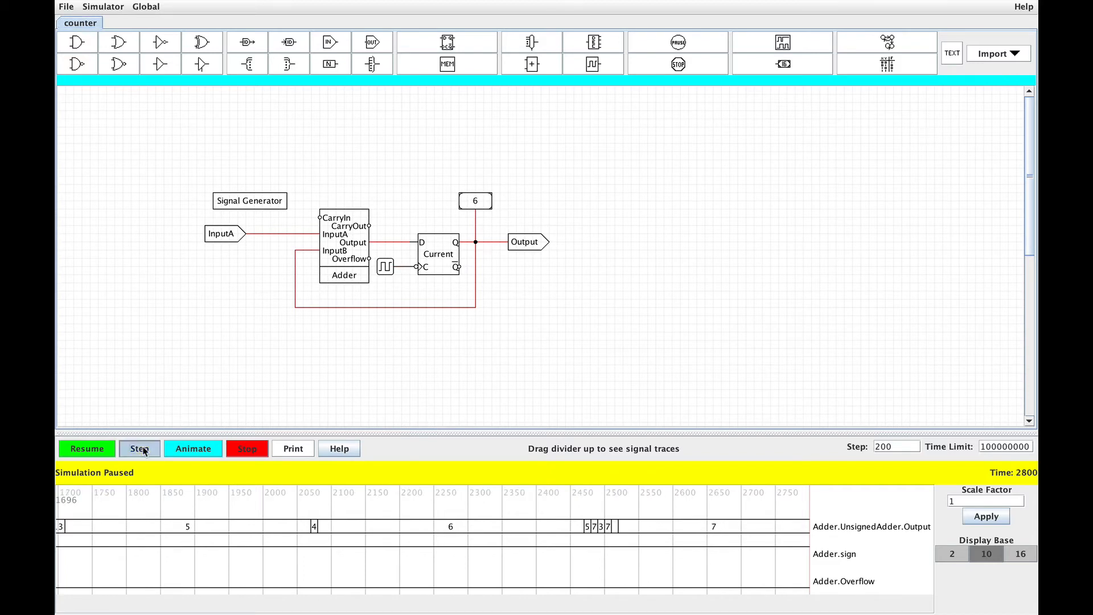
click(139, 448)
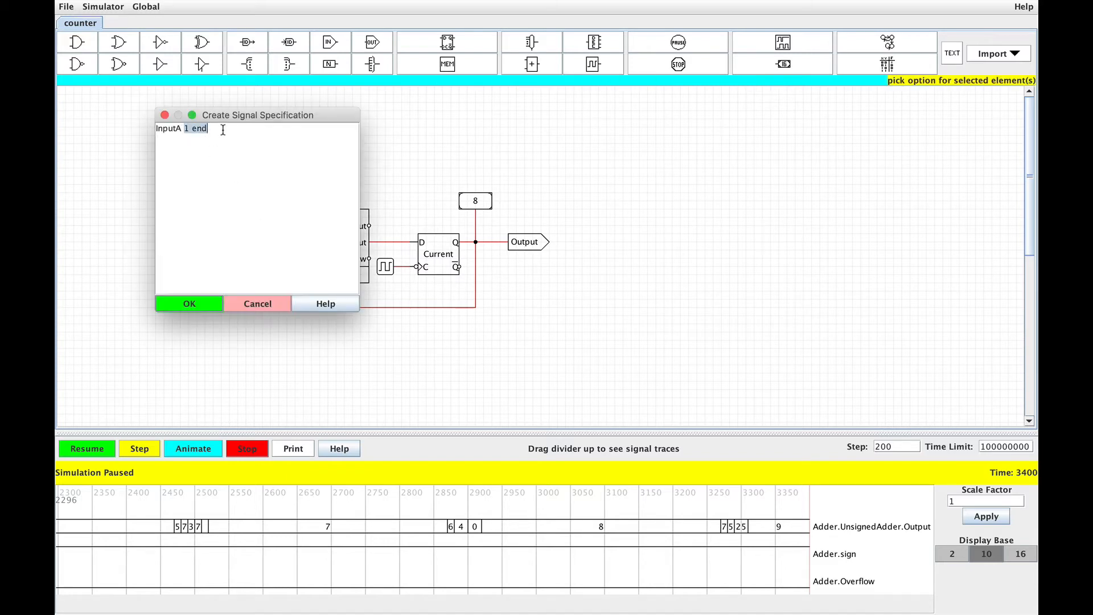
Replace 'end' in InputA's signal with 'for 1600' and confirm.
key(Backspace)
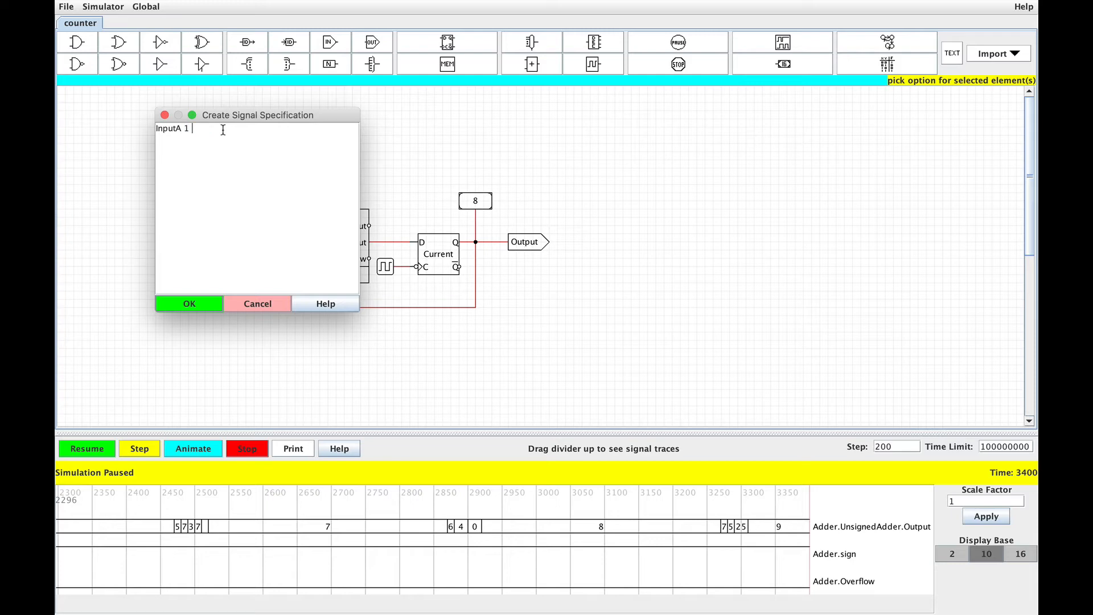
text(for)
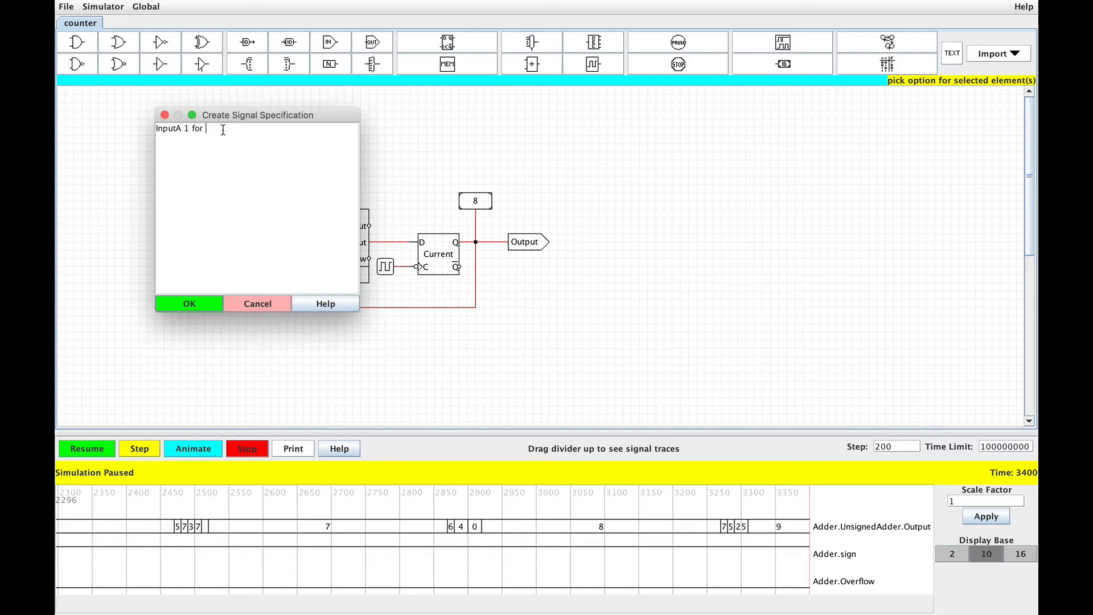
text(1600)
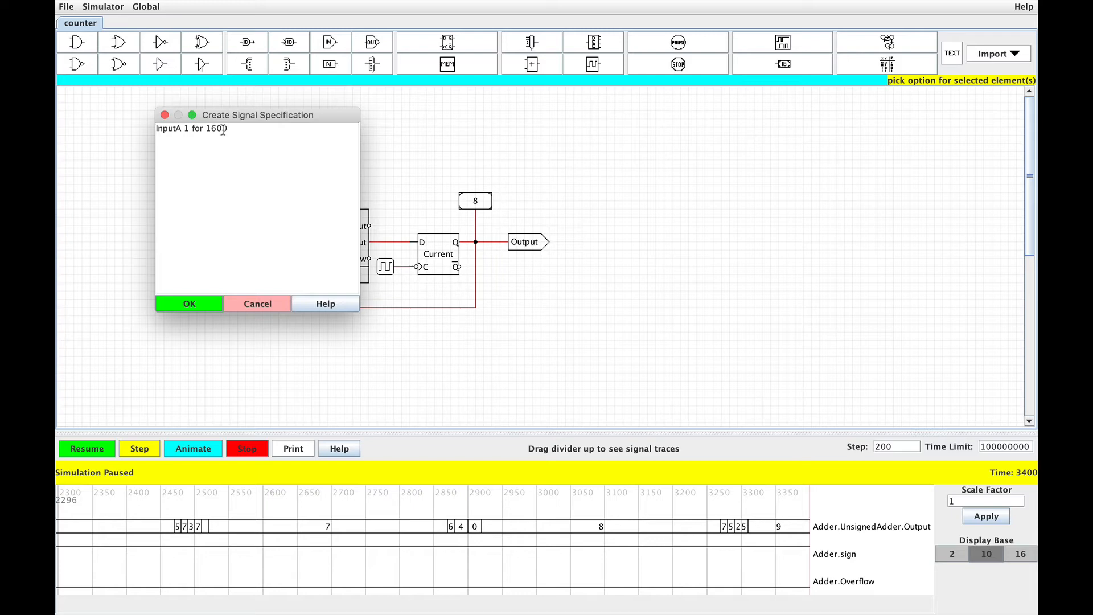
click(189, 303)
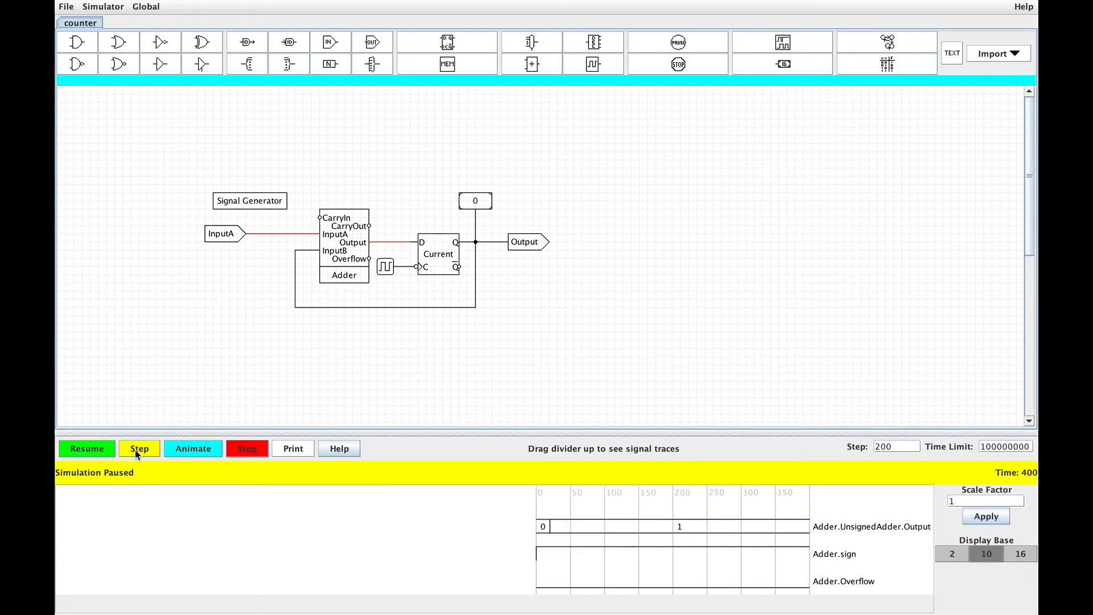
Step the restarted simulation until the counter display reads 24 at time 3600.
click(139, 449)
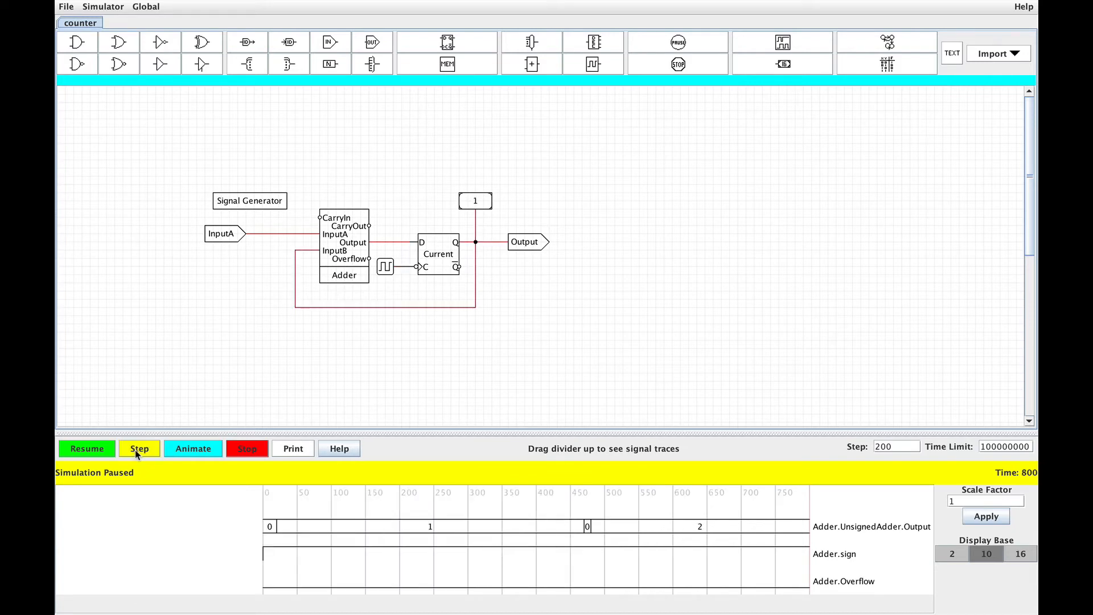
click(139, 449)
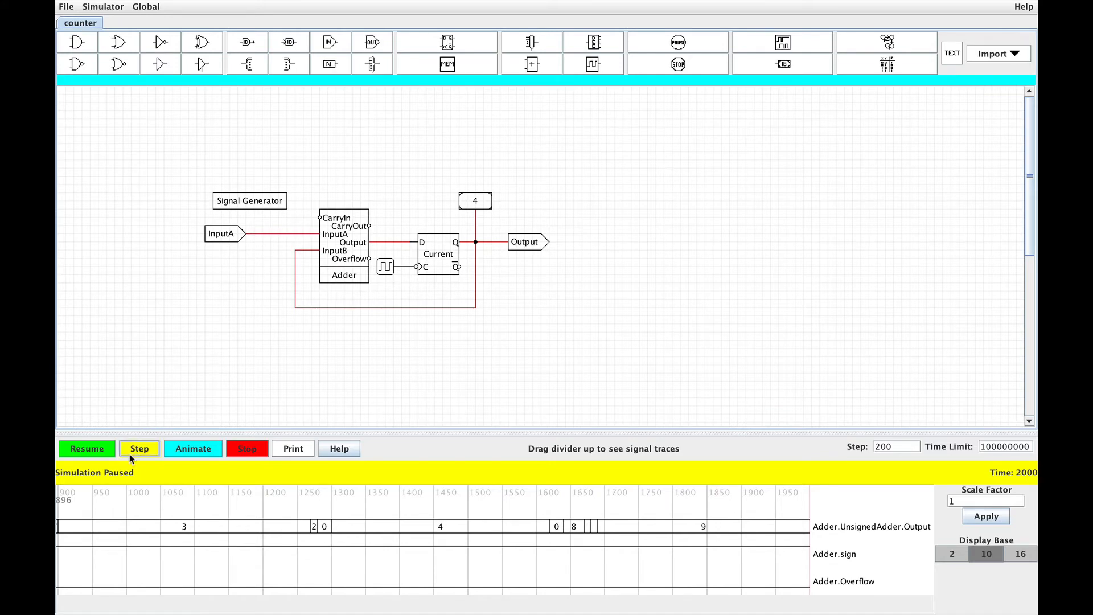
click(139, 449)
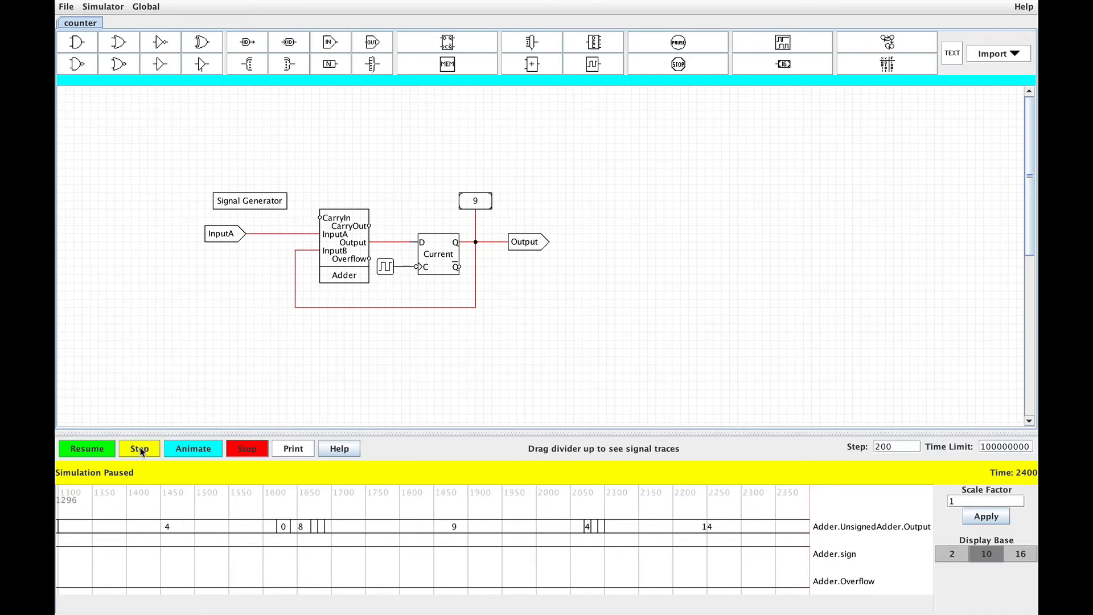
click(139, 449)
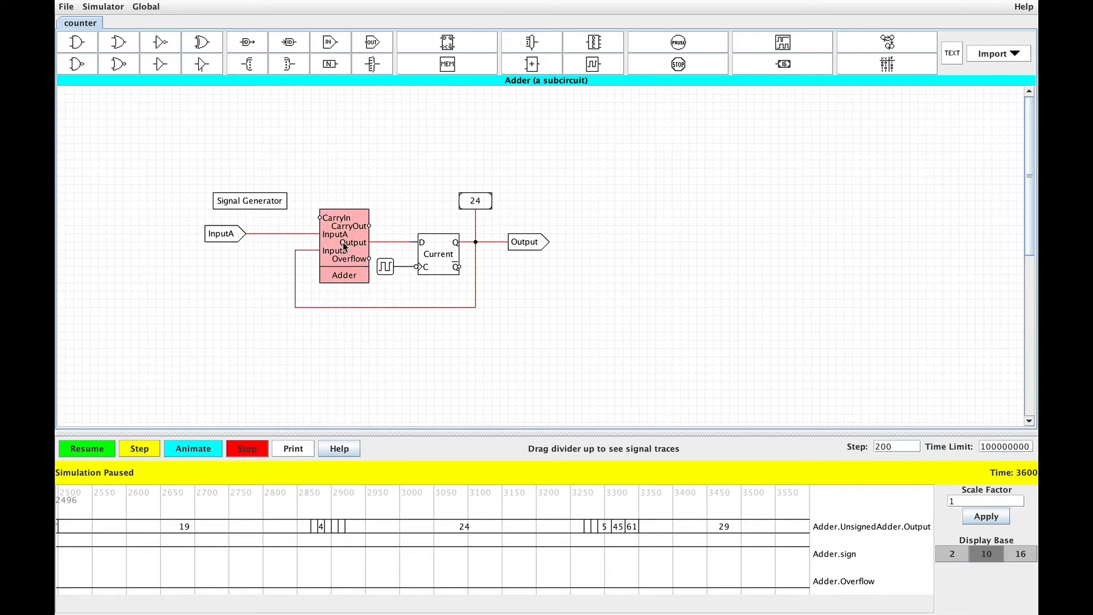
mouse_move(434, 246)
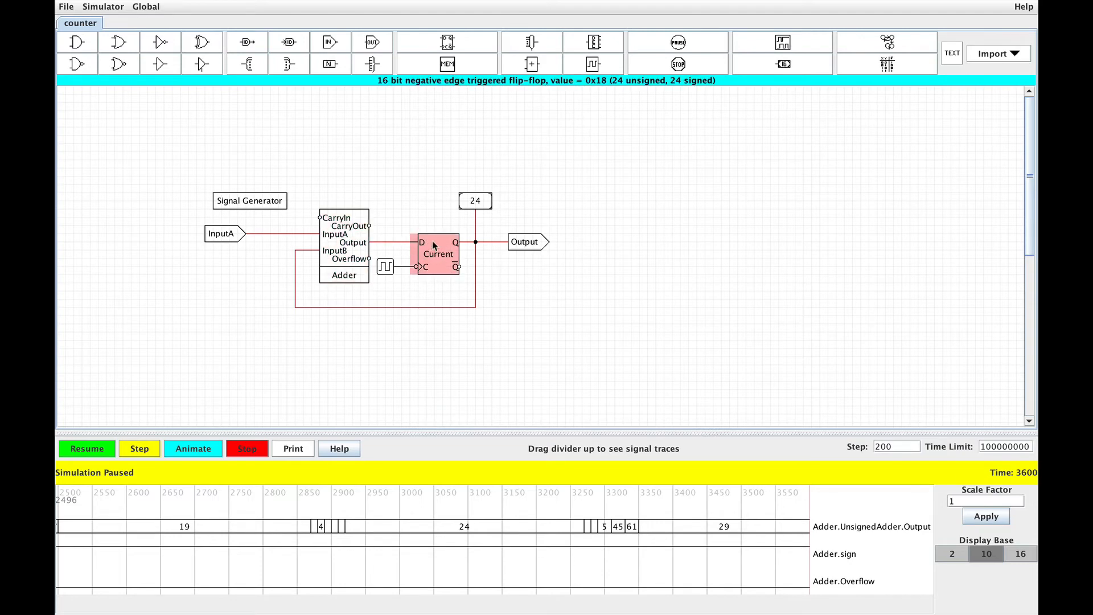
mouse_move(432, 251)
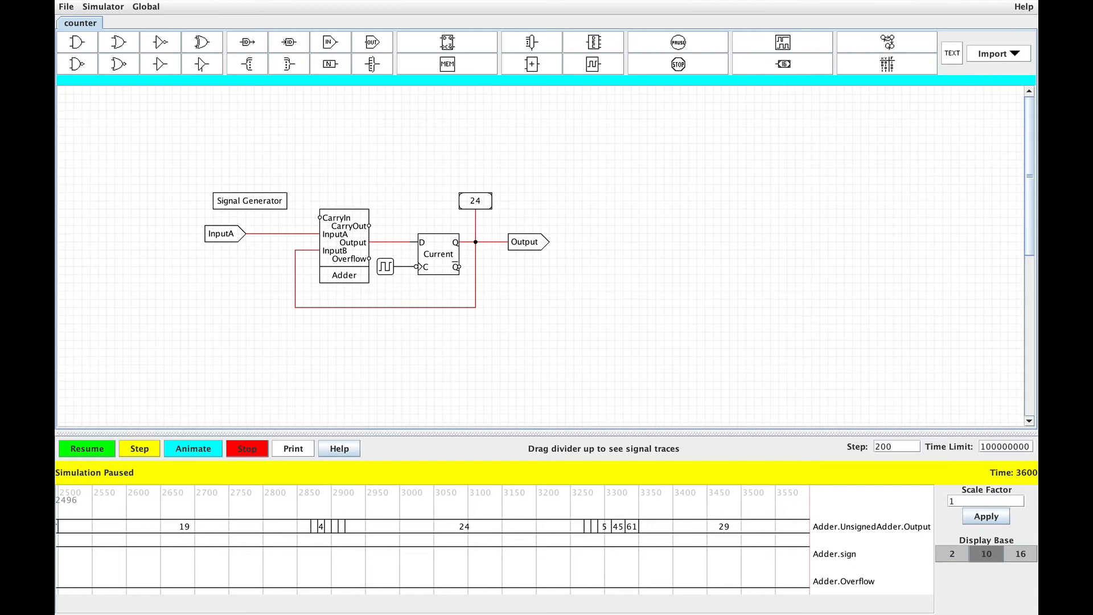
mouse_move(360, 287)
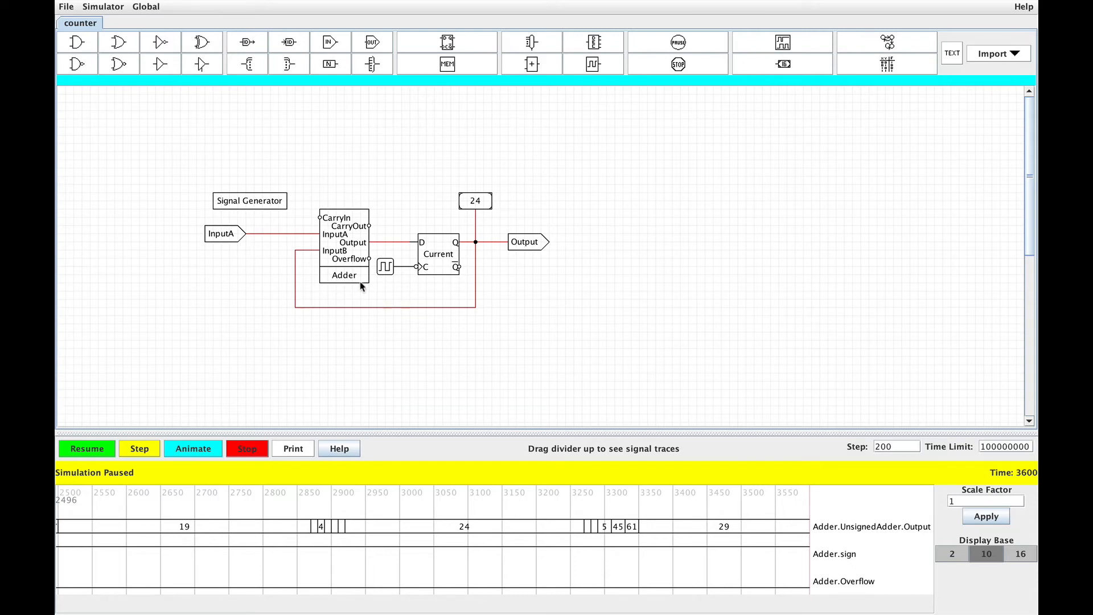
mouse_move(431, 259)
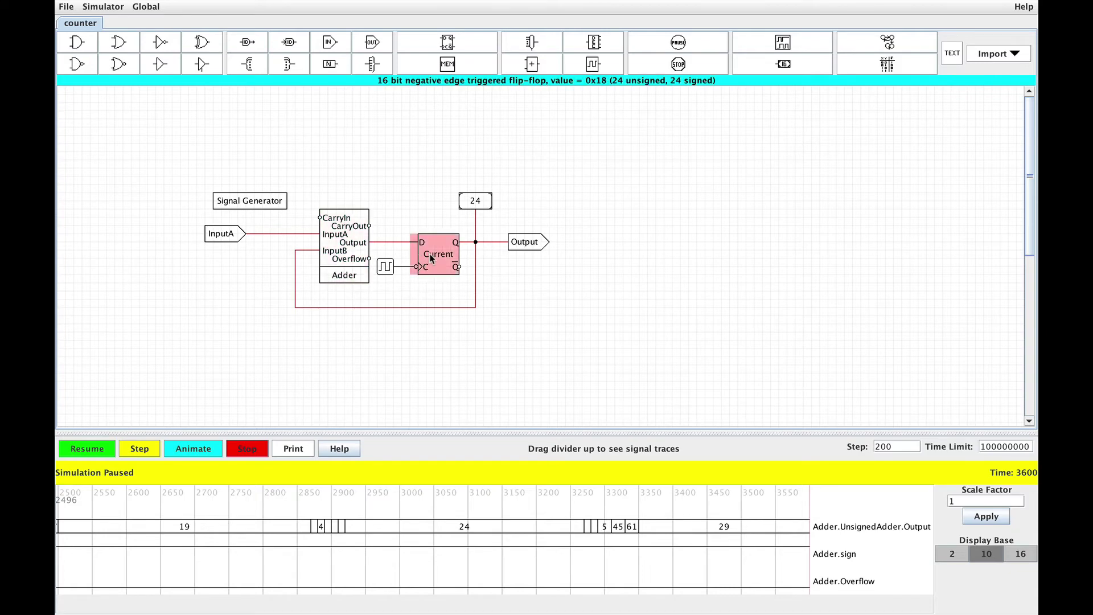
Change the clock timing to a 100-unit cycle with a 50-unit high time.
right_click(385, 267)
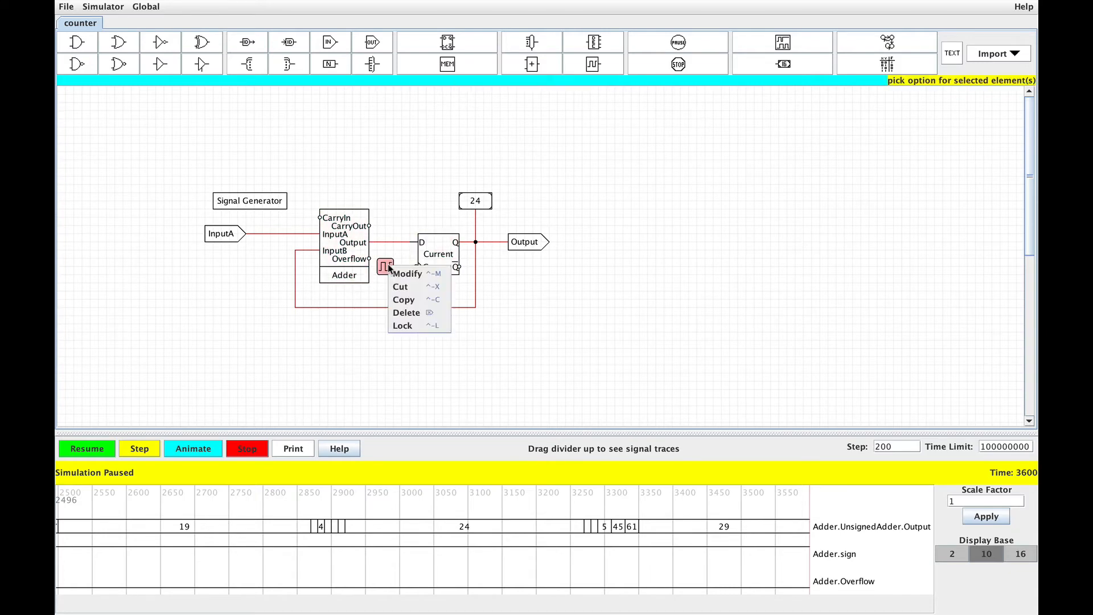
click(406, 274)
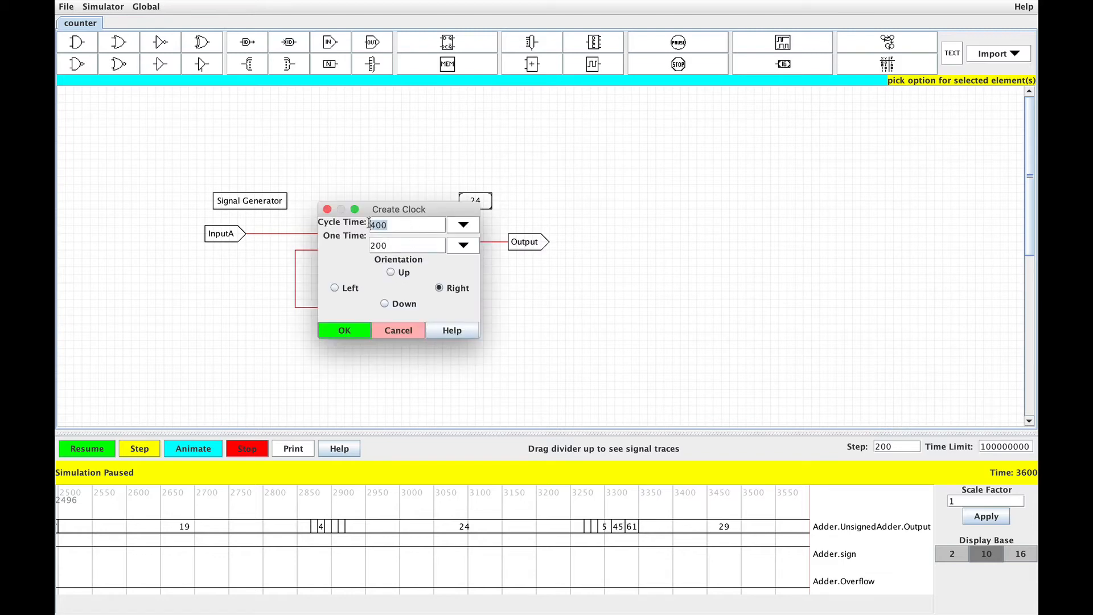
text(100)
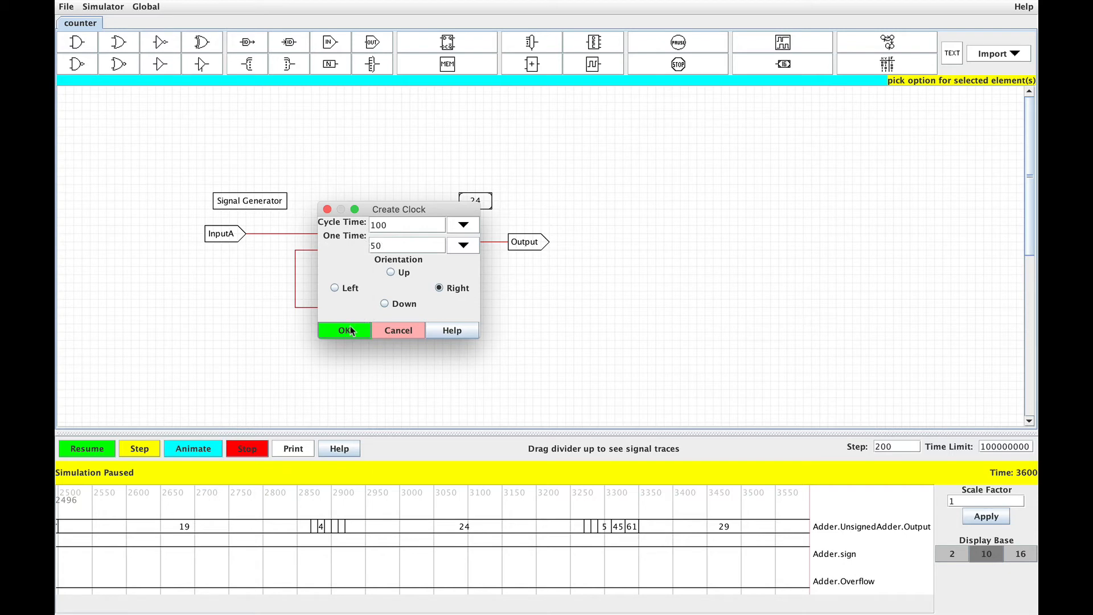
click(344, 330)
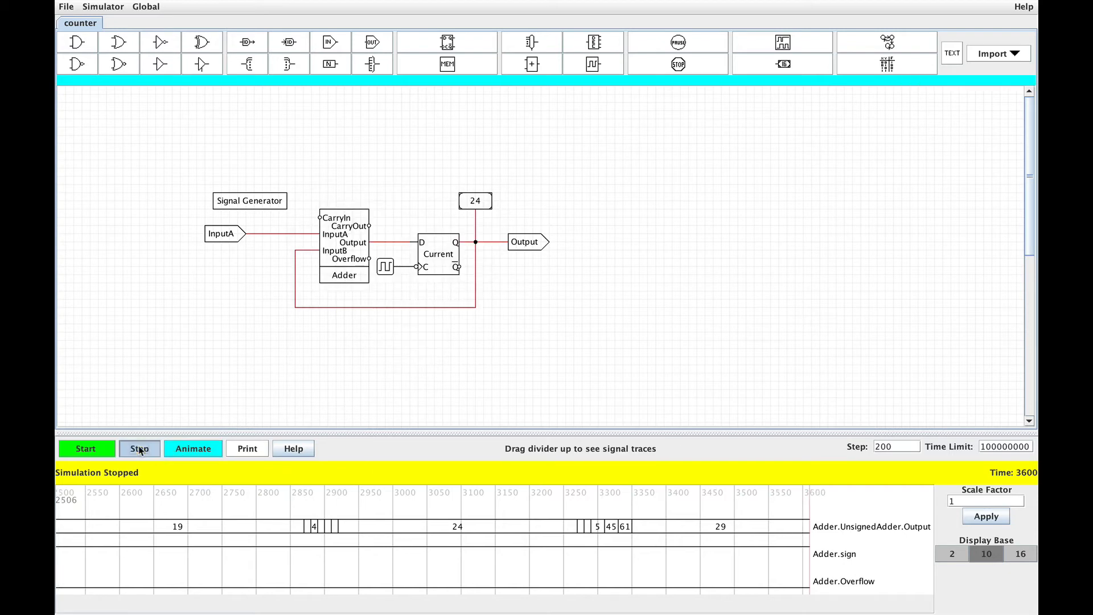
Start the simulation and advance it two steps with the faster clock.
click(86, 448)
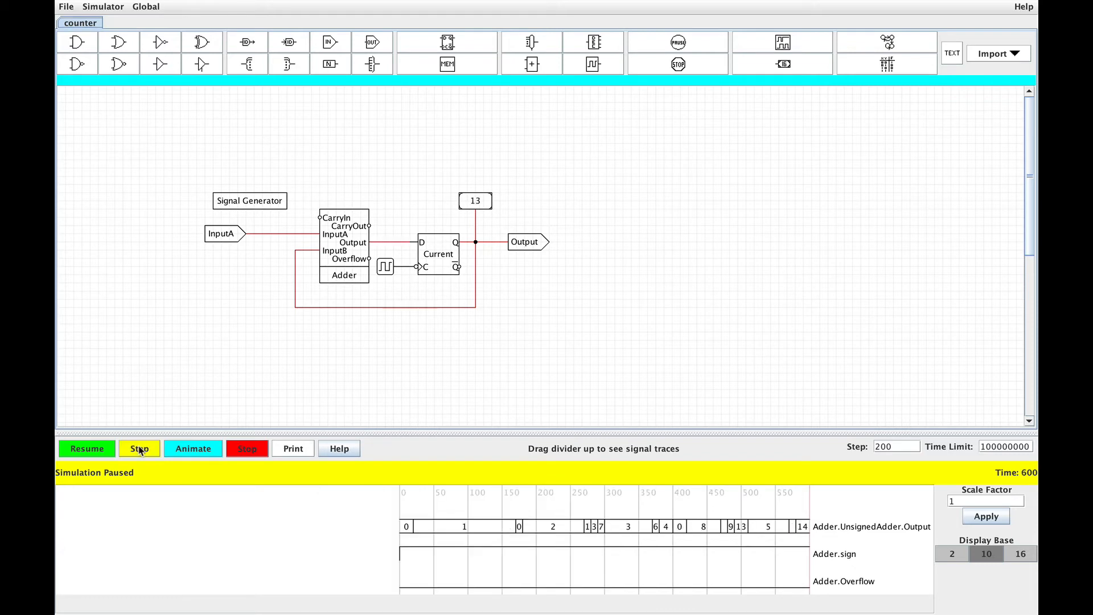
click(139, 448)
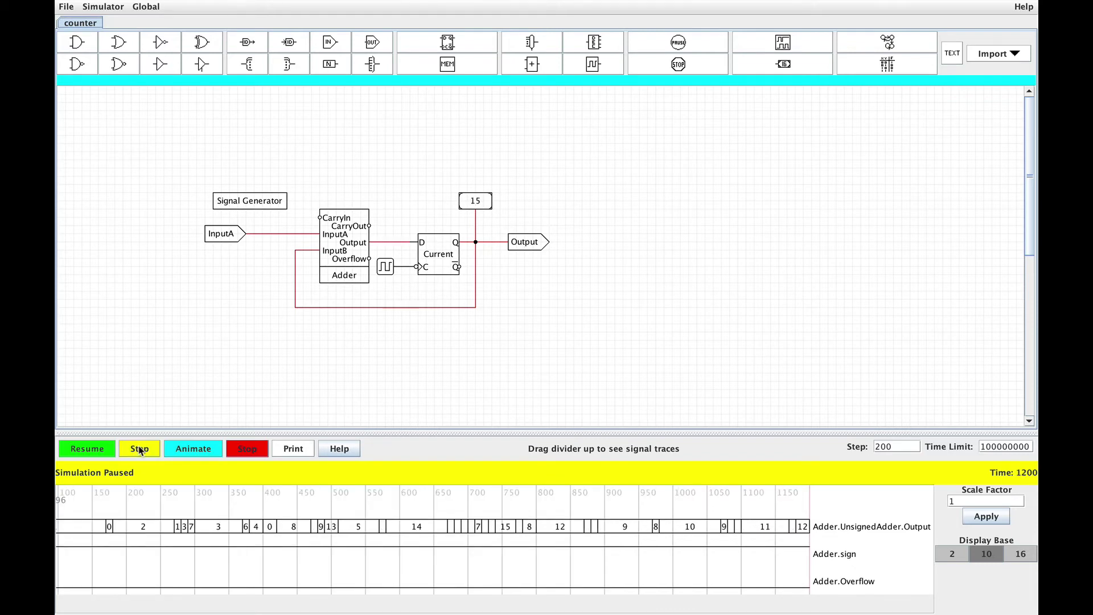
click(139, 449)
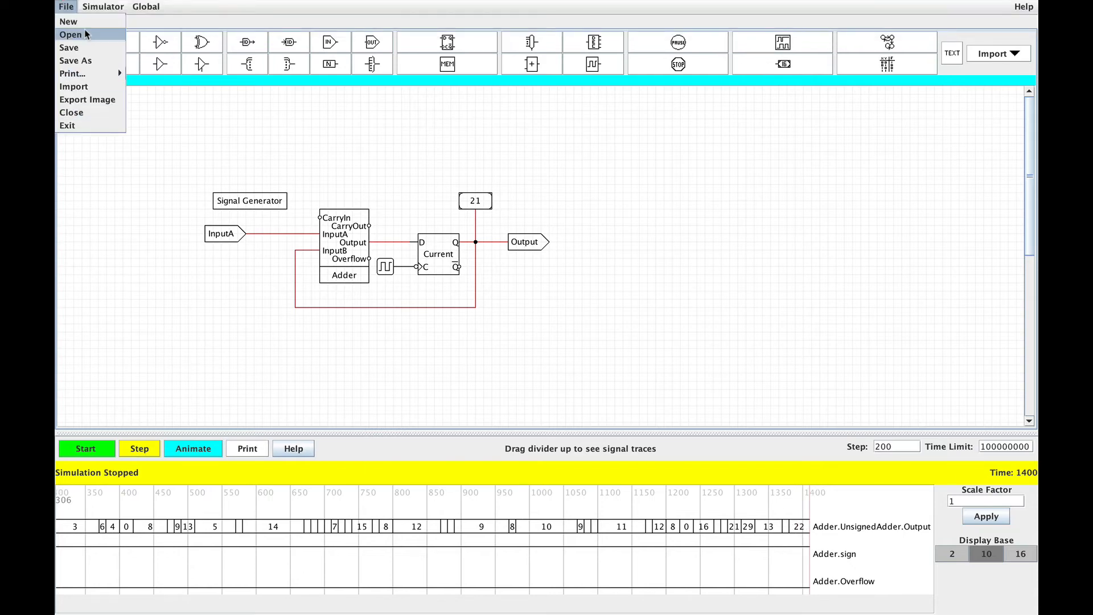
Create a new circuit named countEvens.
click(68, 21)
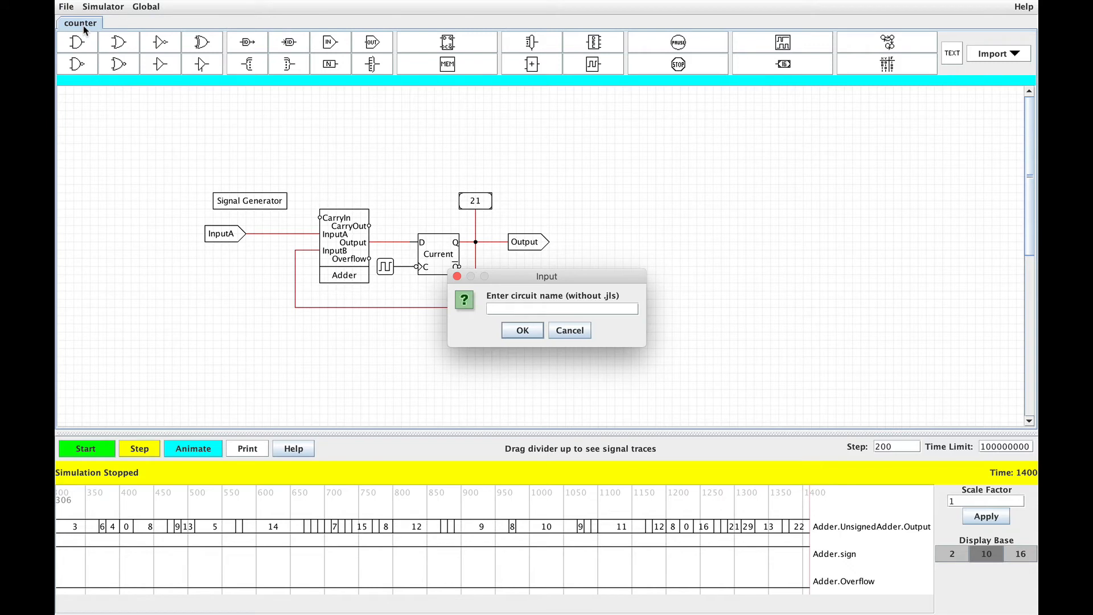
text(countEvens)
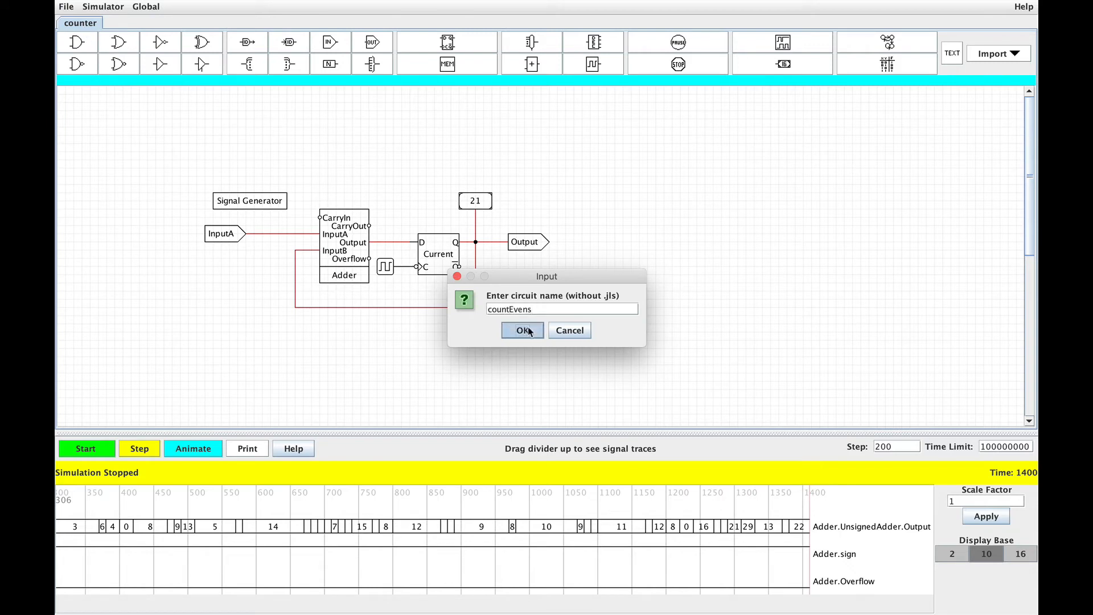
click(521, 331)
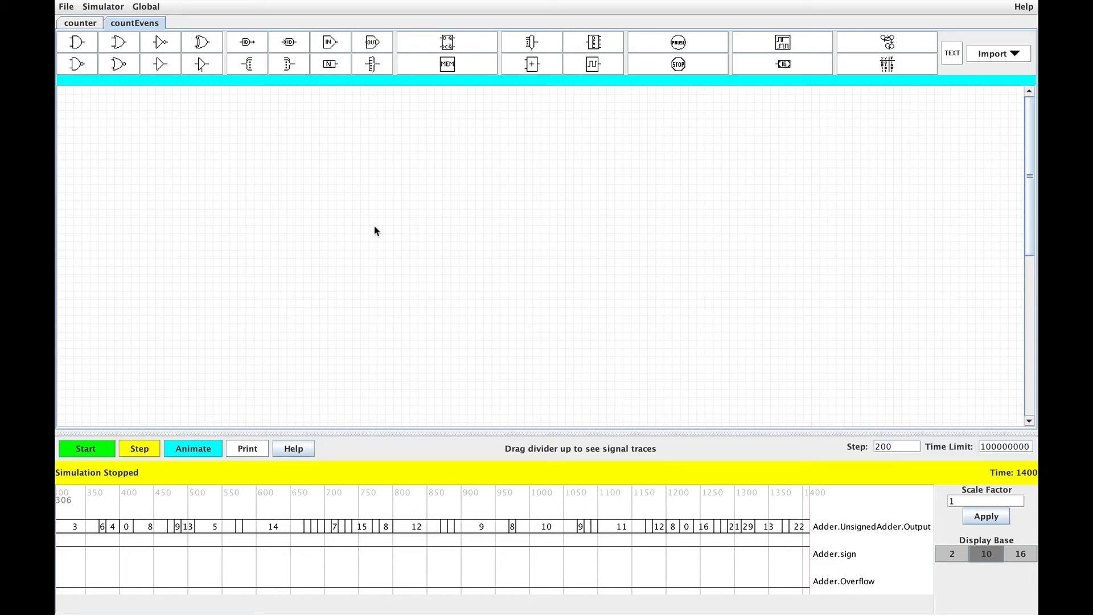
Import isEven.jls as a subcircuit block and add a 16-bit Input pin.
click(63, 6)
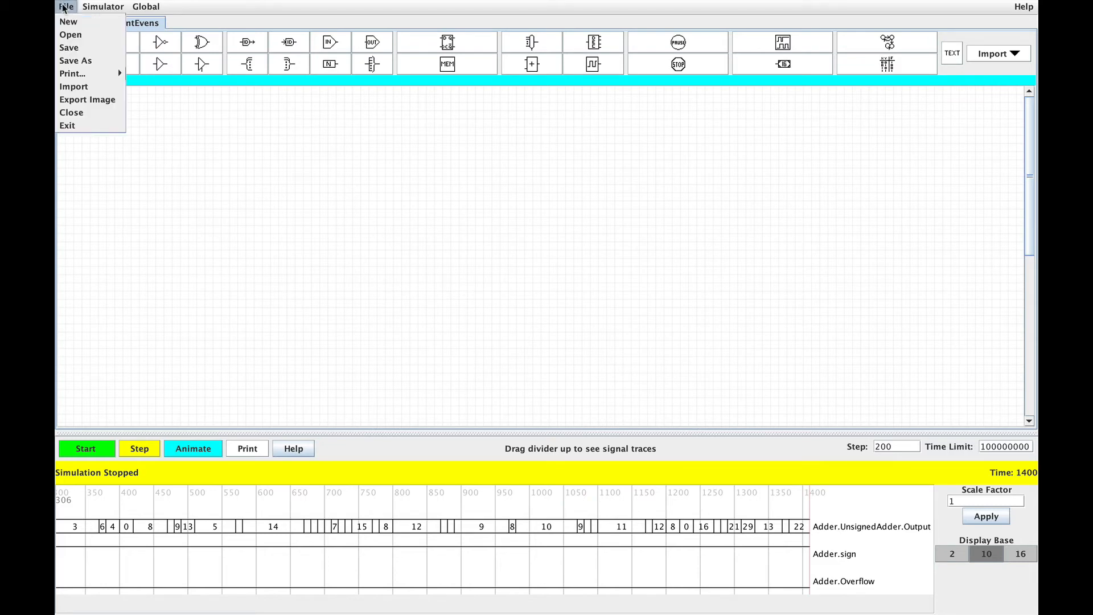
click(70, 35)
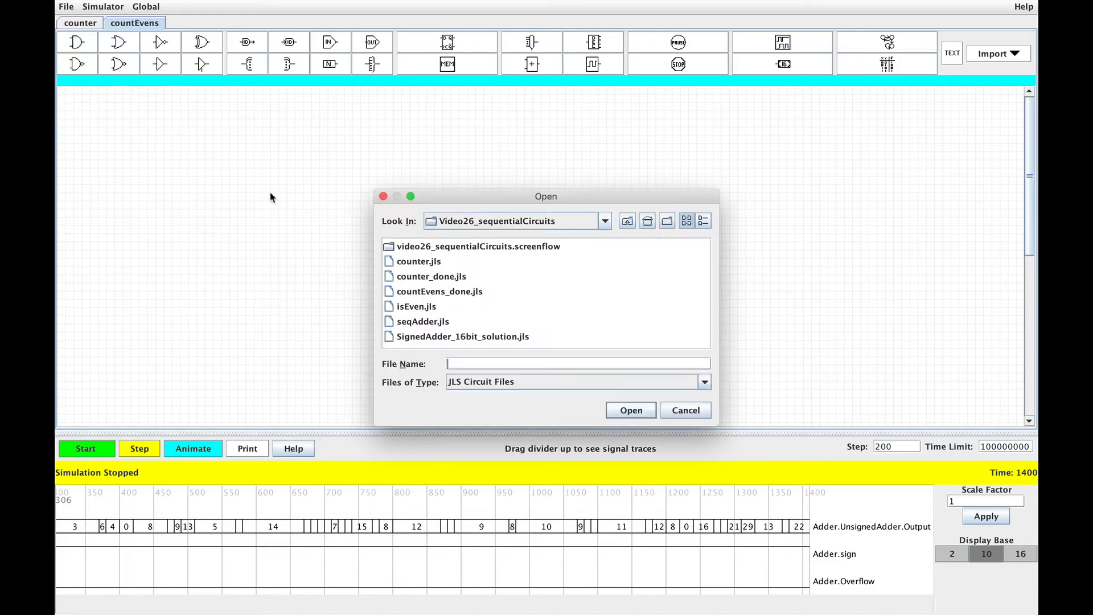
click(416, 306)
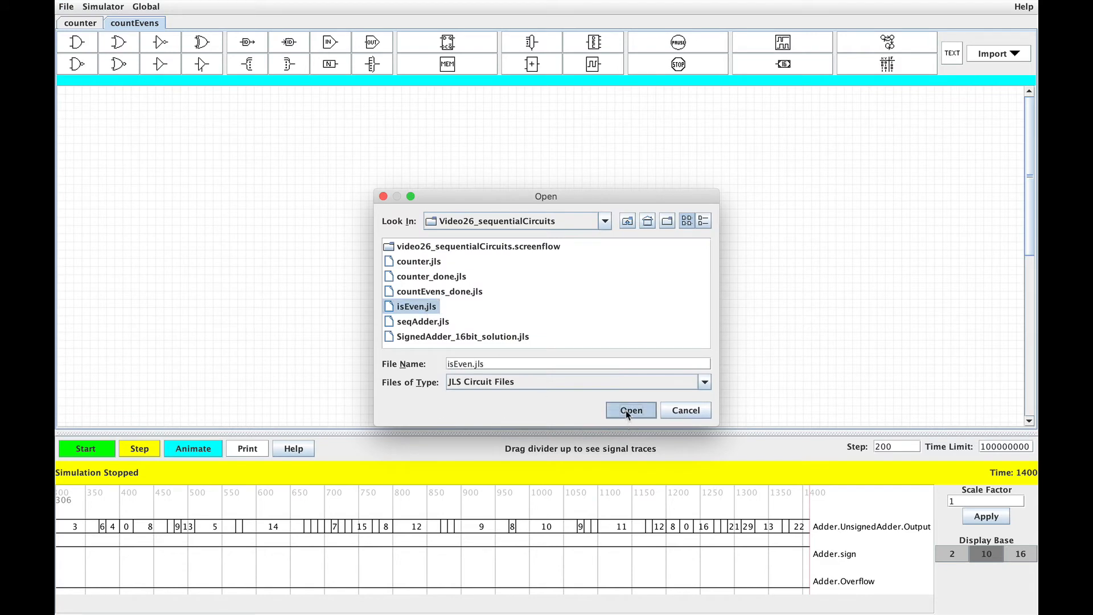
click(631, 410)
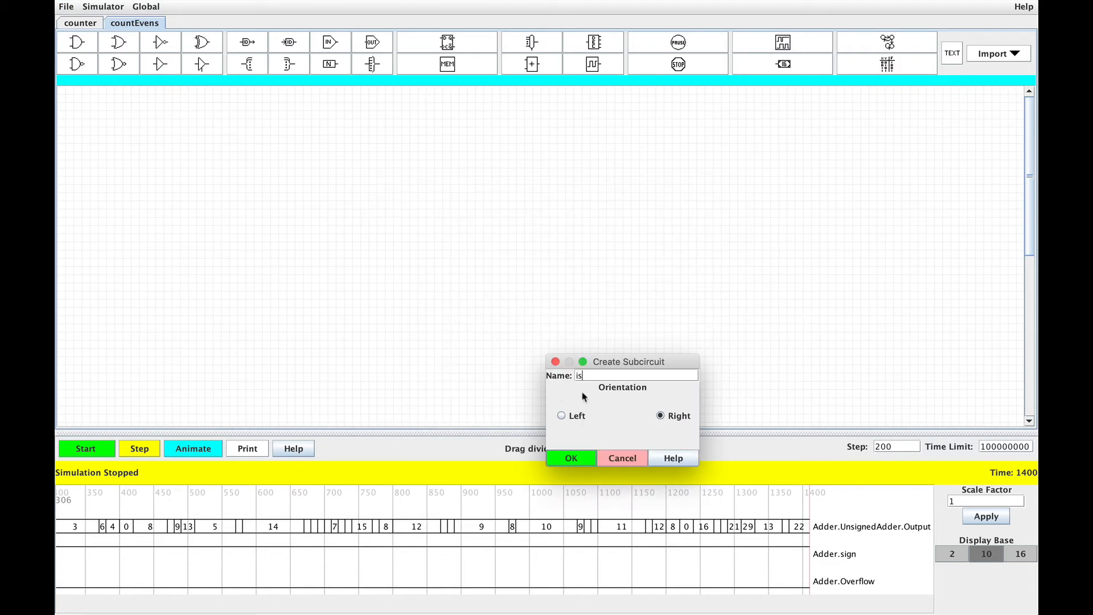
click(572, 457)
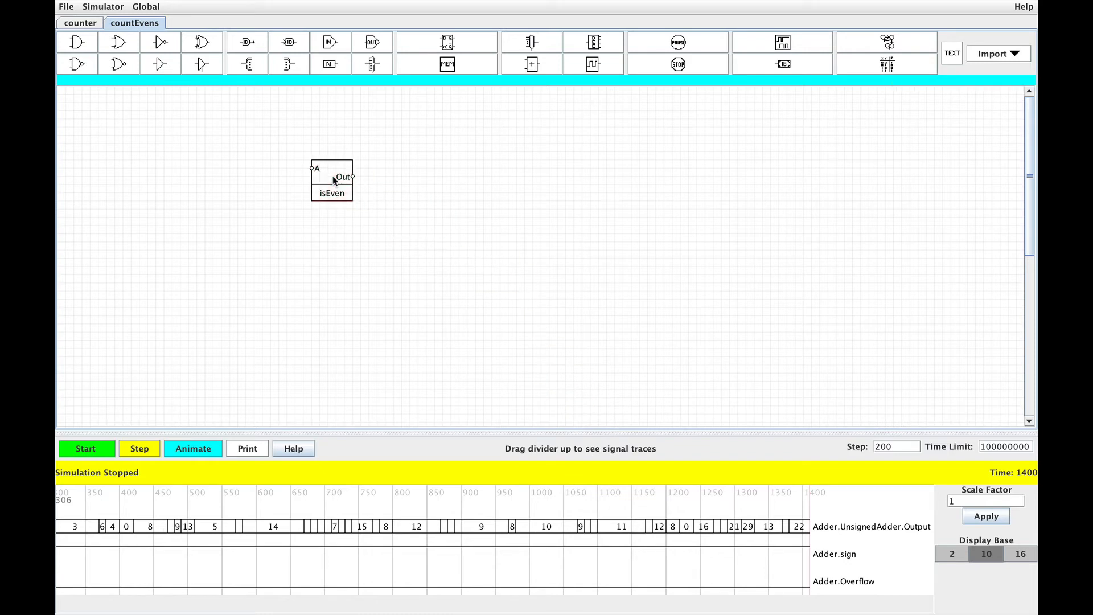
click(327, 41)
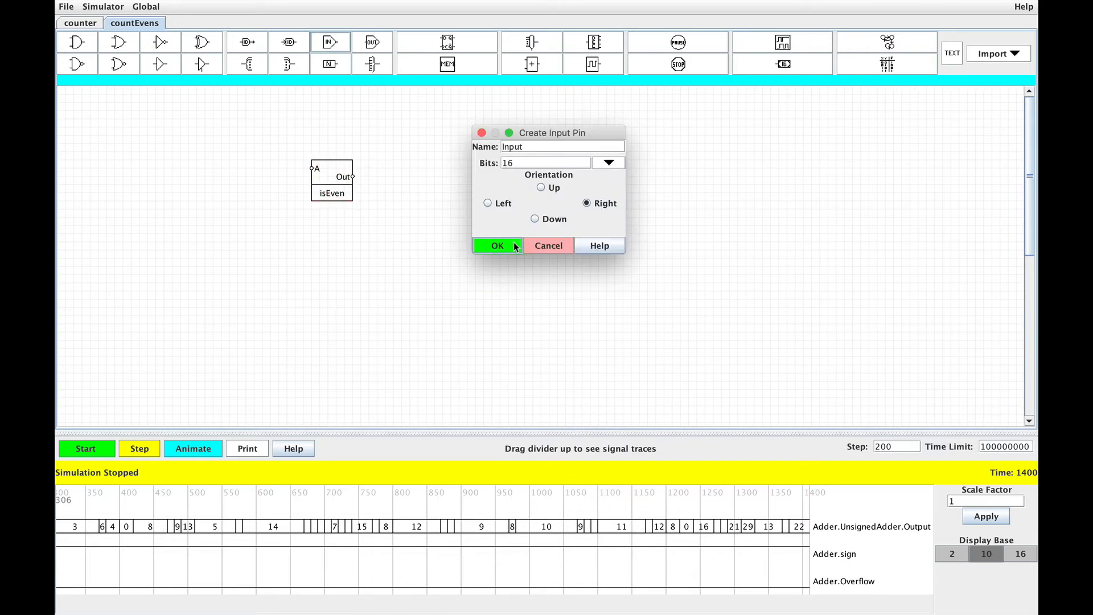
click(497, 246)
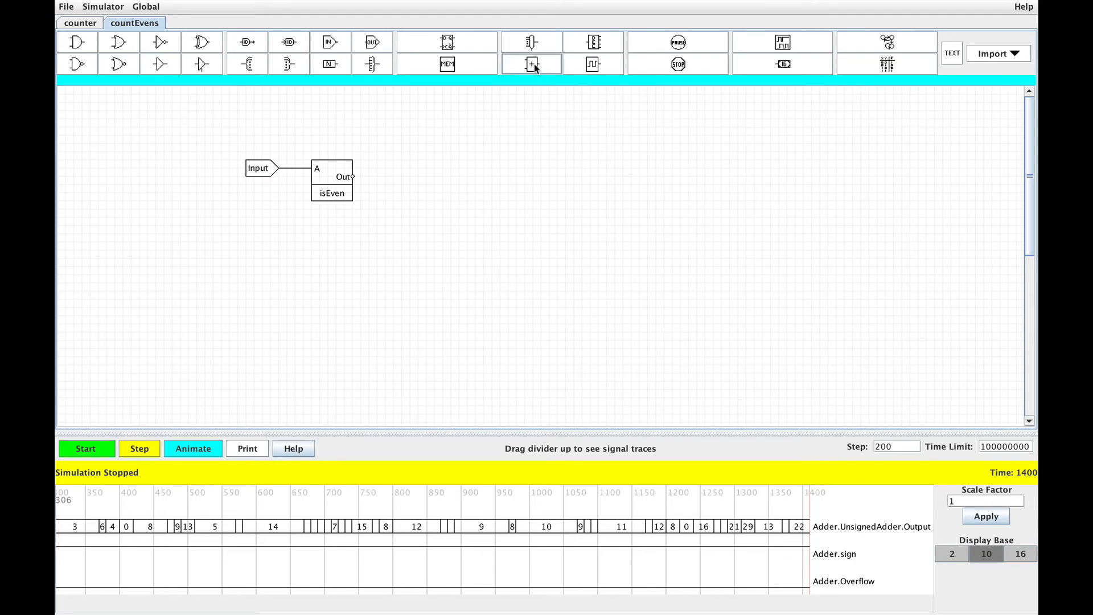
Place a 16-bit adder to the right of the isEven block.
click(531, 64)
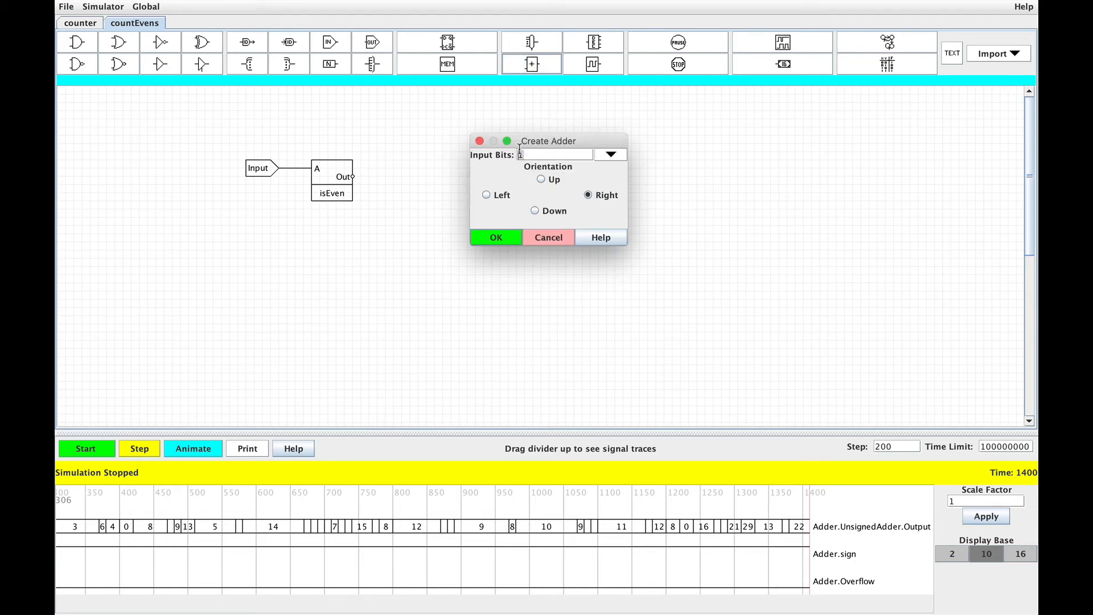
text(16)
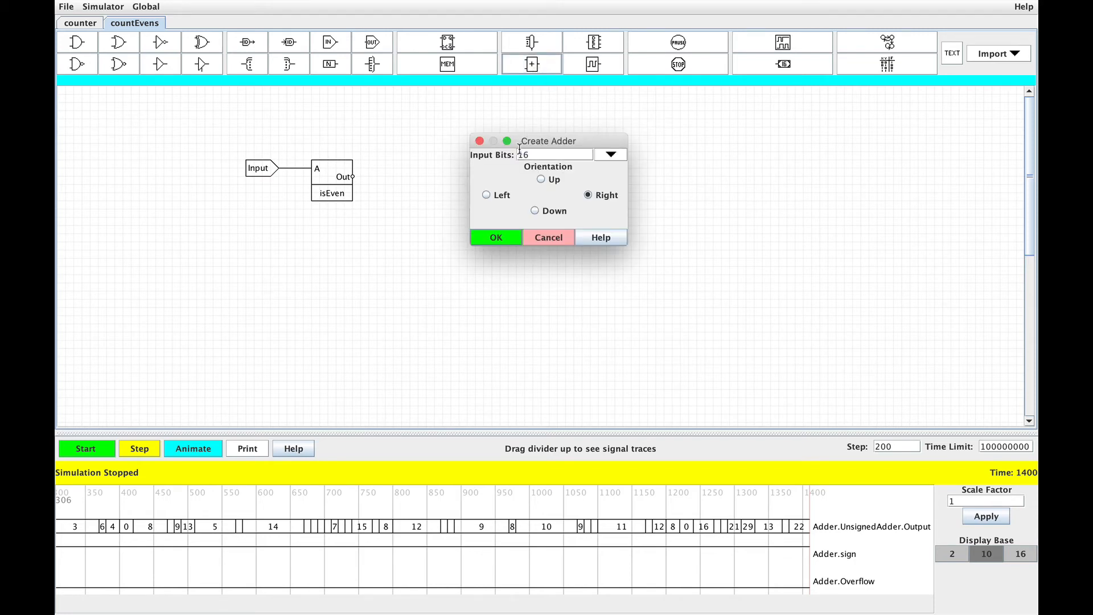
click(496, 238)
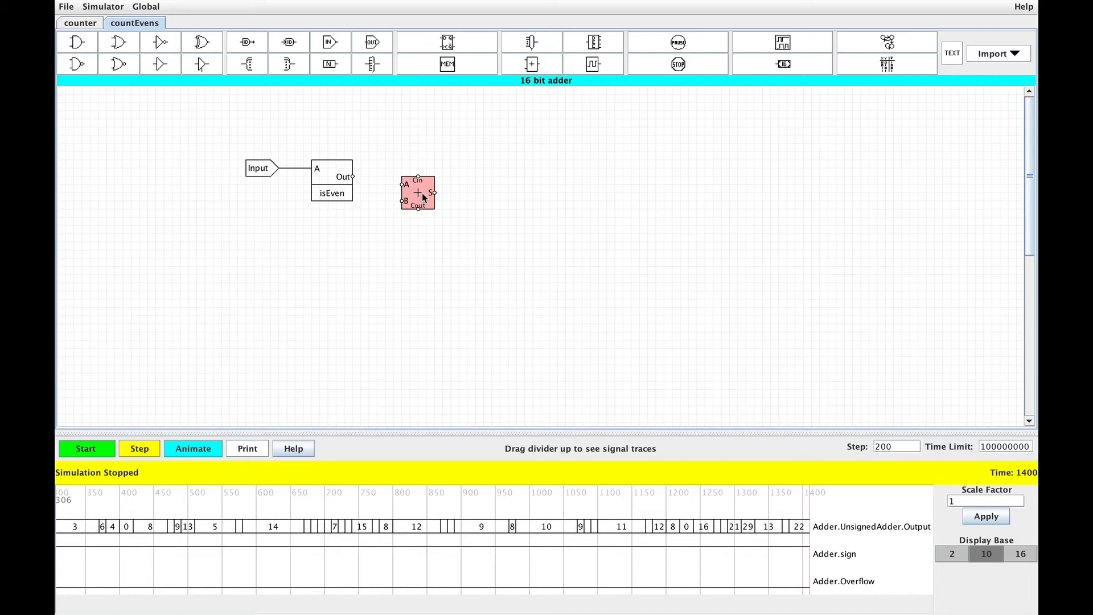
Place a Neg-Trig register named EvensSeen right of the adder.
click(447, 41)
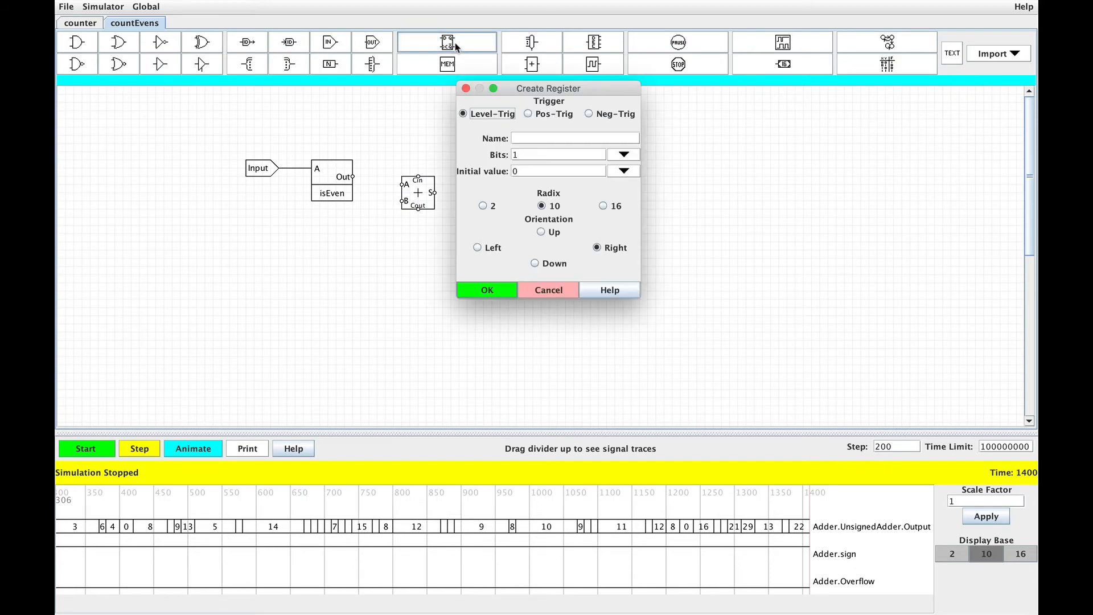
click(585, 114)
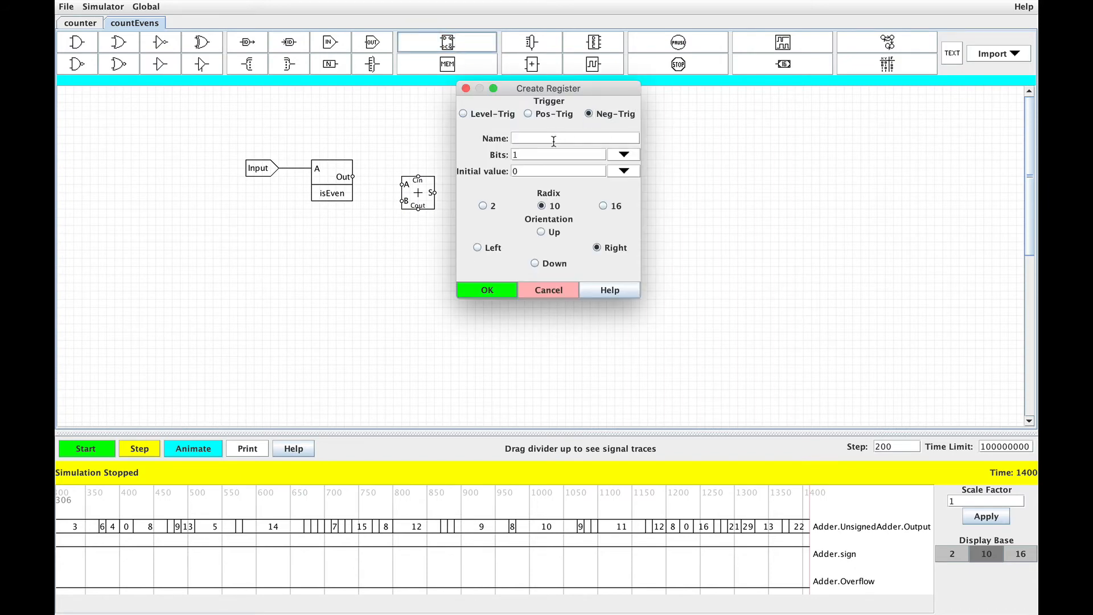
text(EvensSeen)
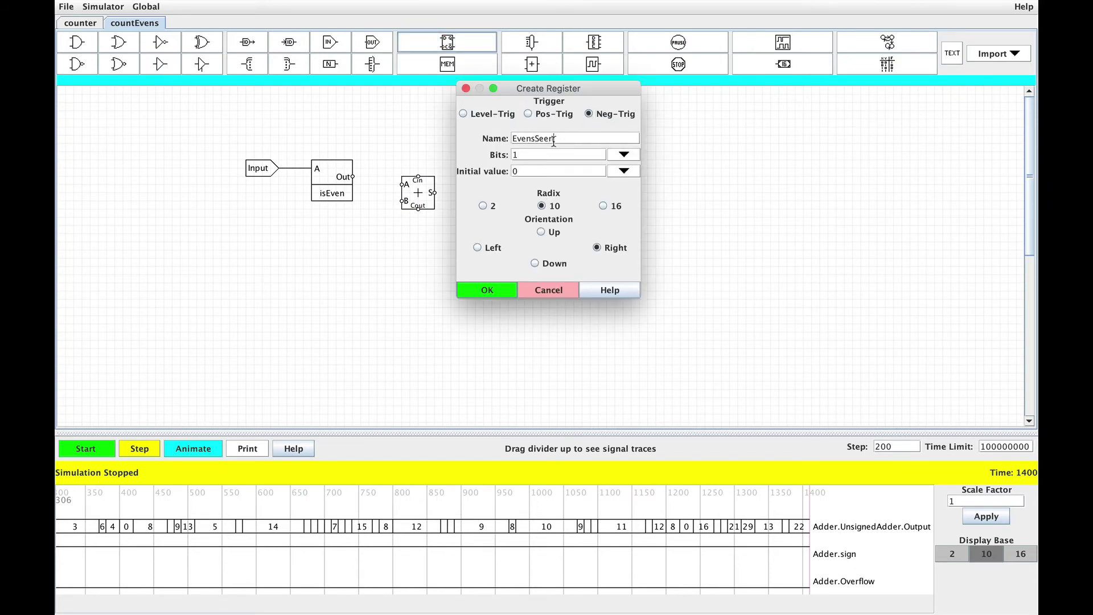
click(487, 290)
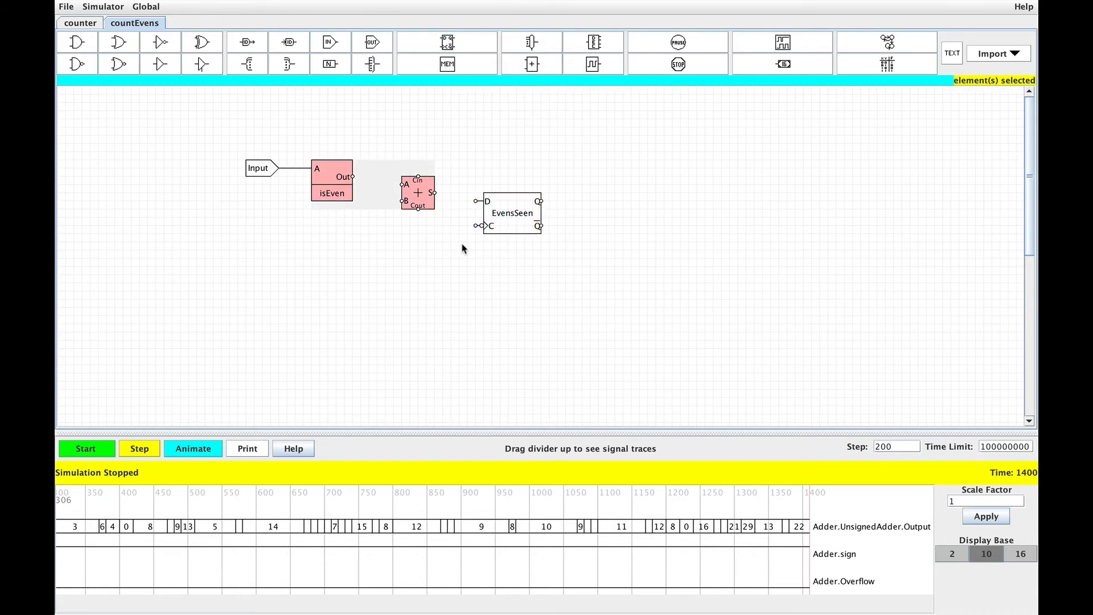
Nudge isEven right and loop a wire from EvensSeen's Q to the adder's B input.
click(510, 213)
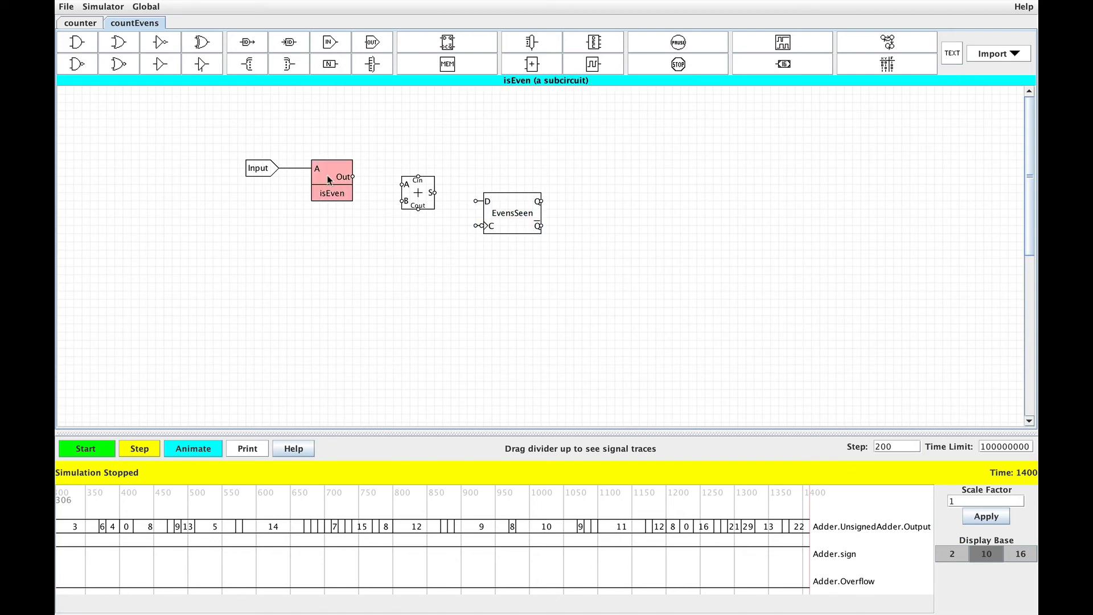
click(511, 213)
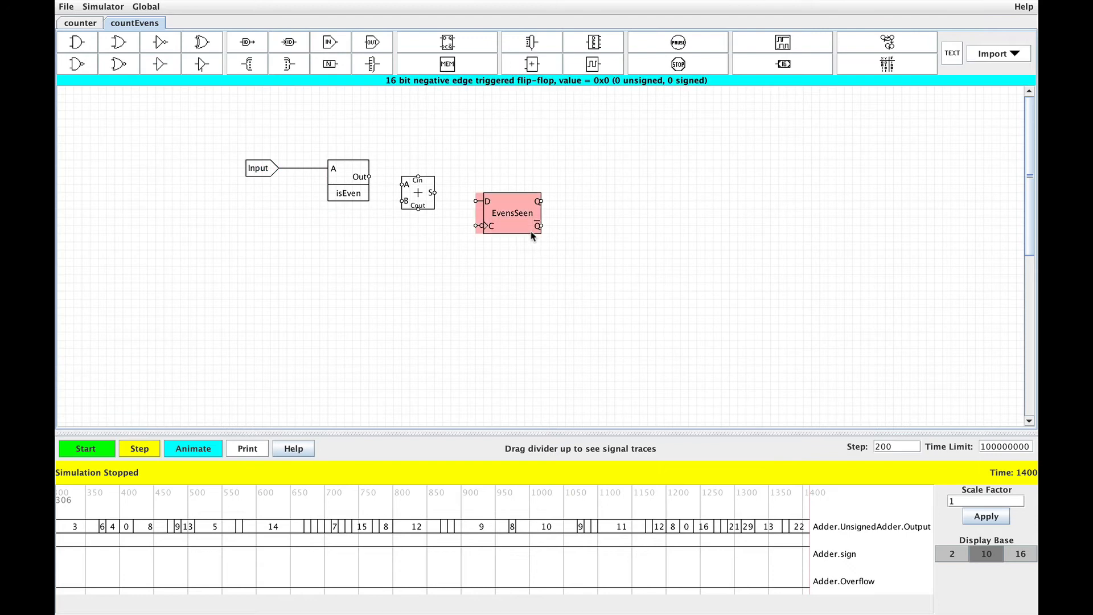
click(540, 201)
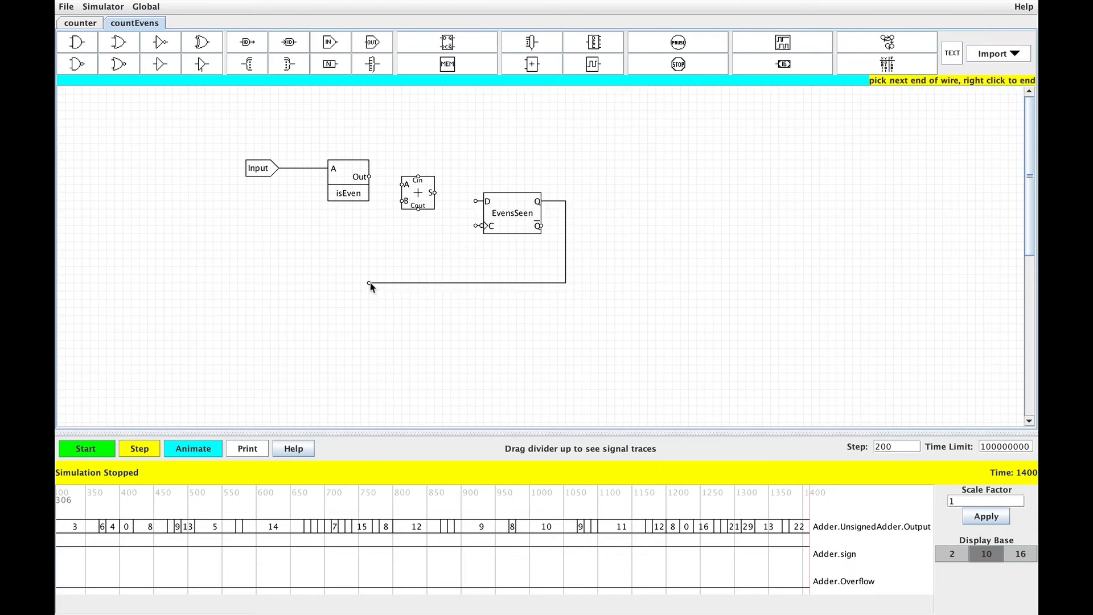
click(386, 203)
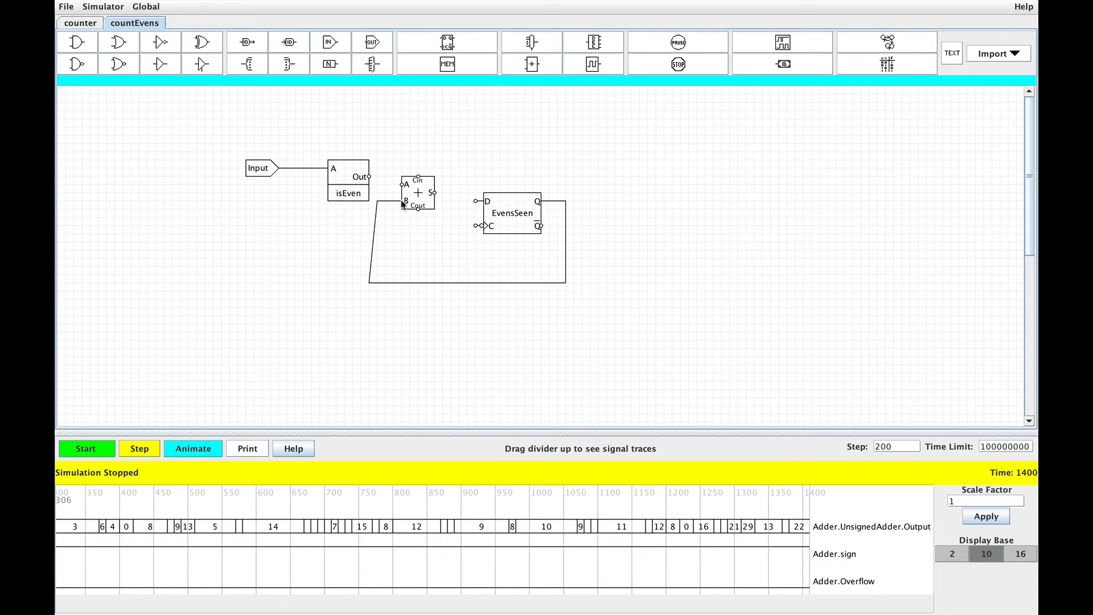
click(348, 181)
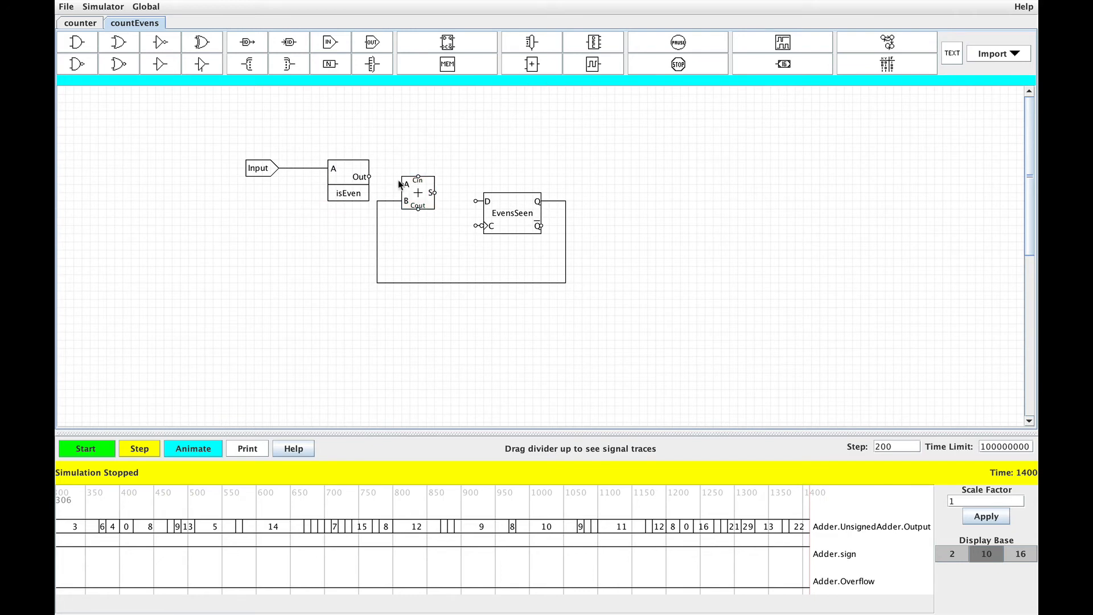
Add a 16-bit bit-0 bundler into the adder's A input, and wire sum to EvensSeen's D.
click(289, 63)
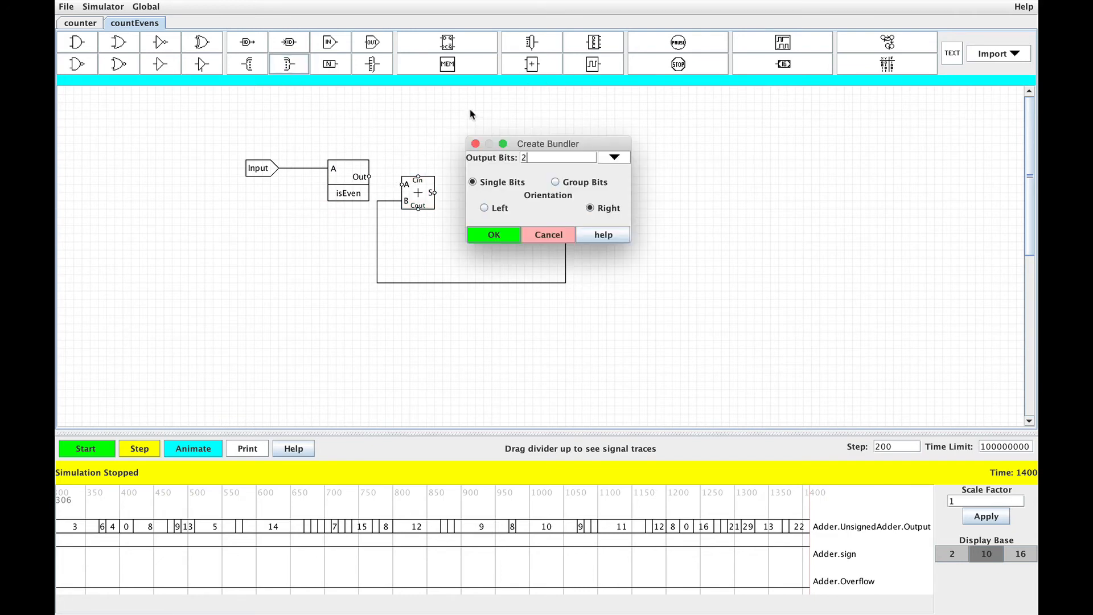
text(16)
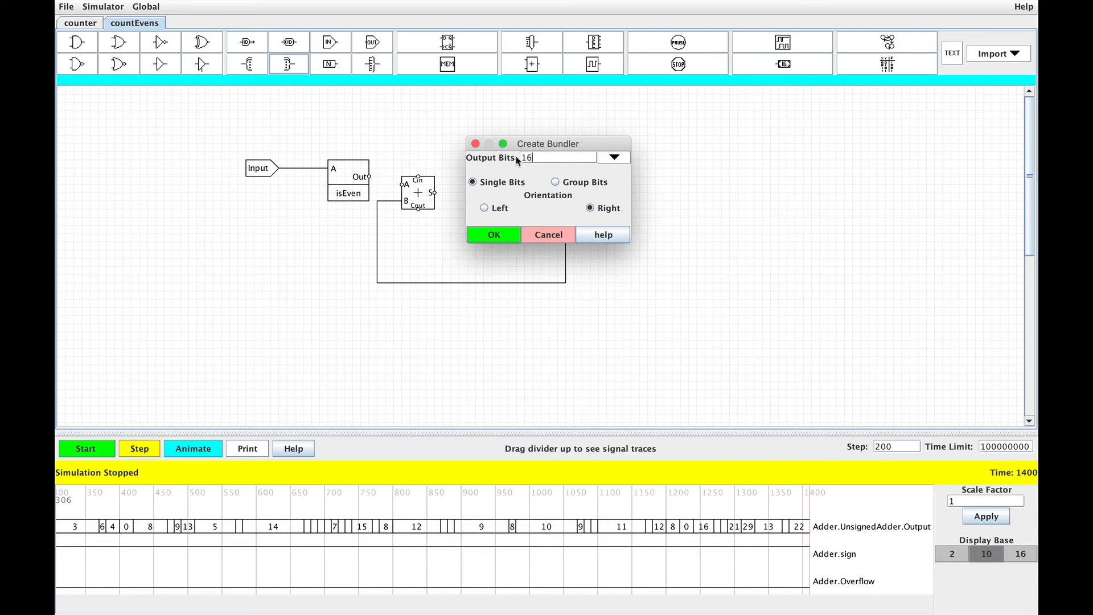
click(555, 182)
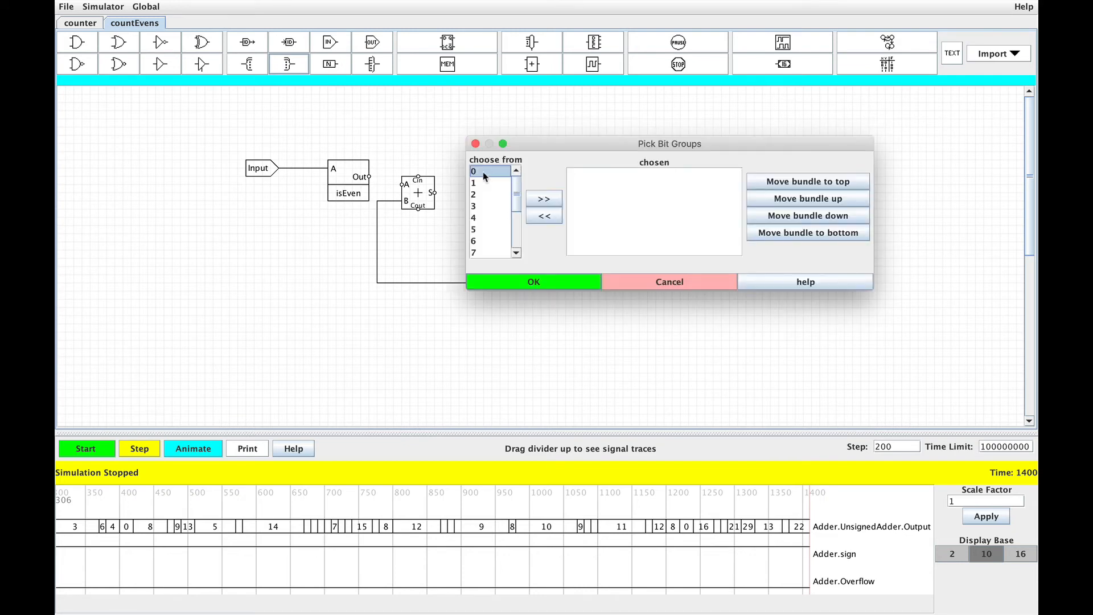
click(544, 198)
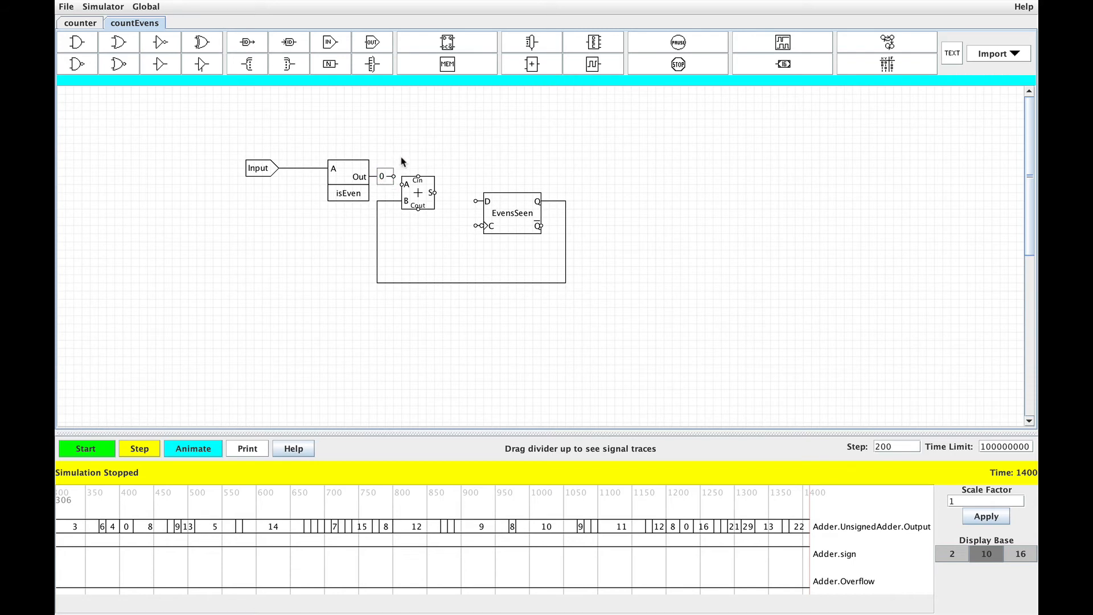
click(402, 186)
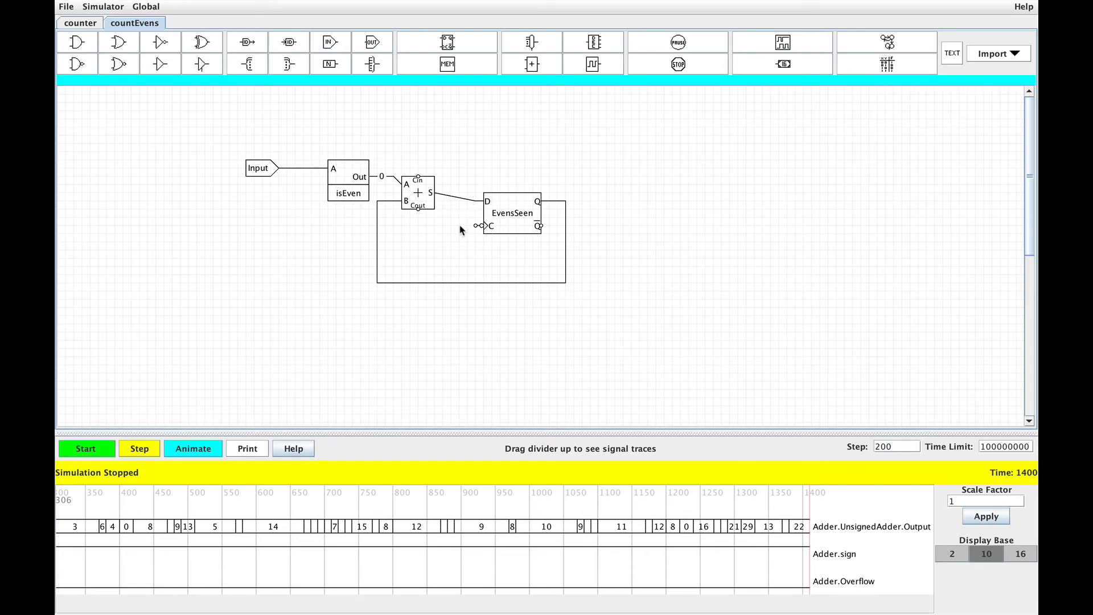
Add an Output pin named Output on EvensSeen's output.
click(373, 42)
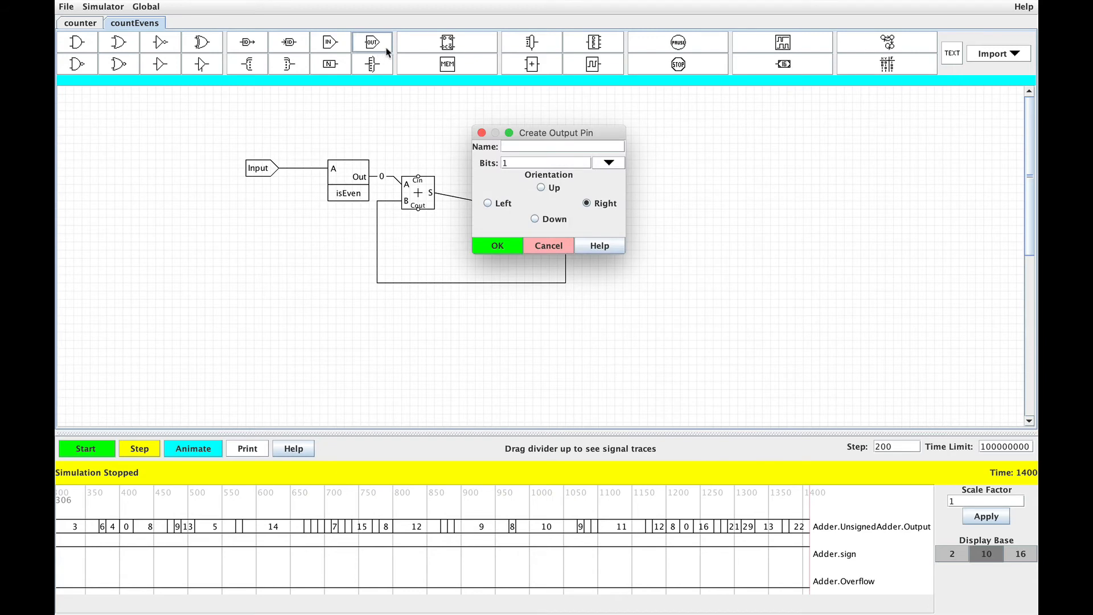
text(Output)
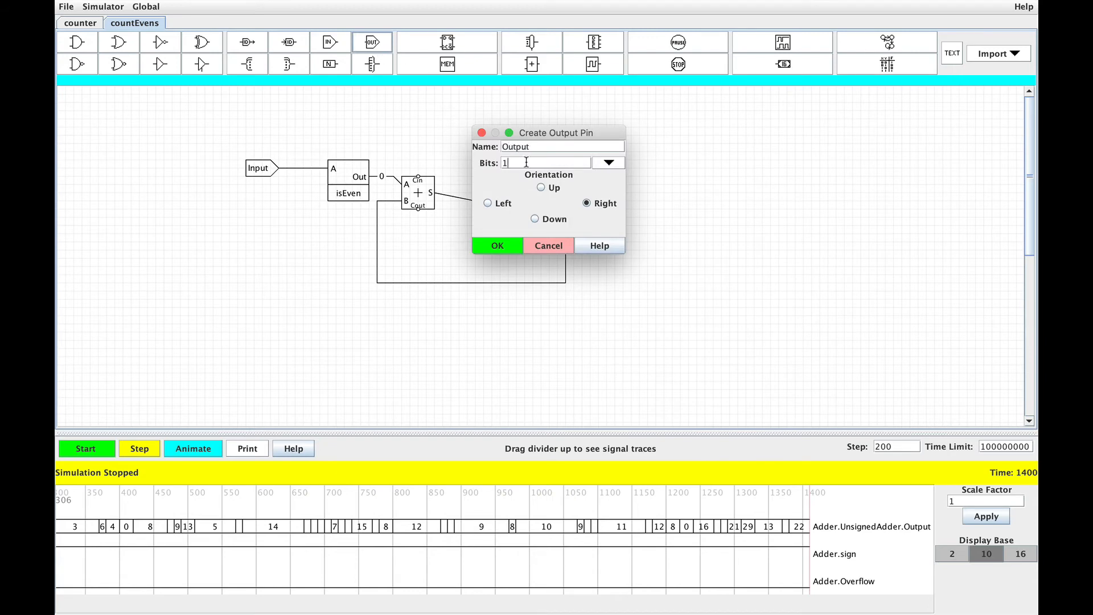
click(497, 245)
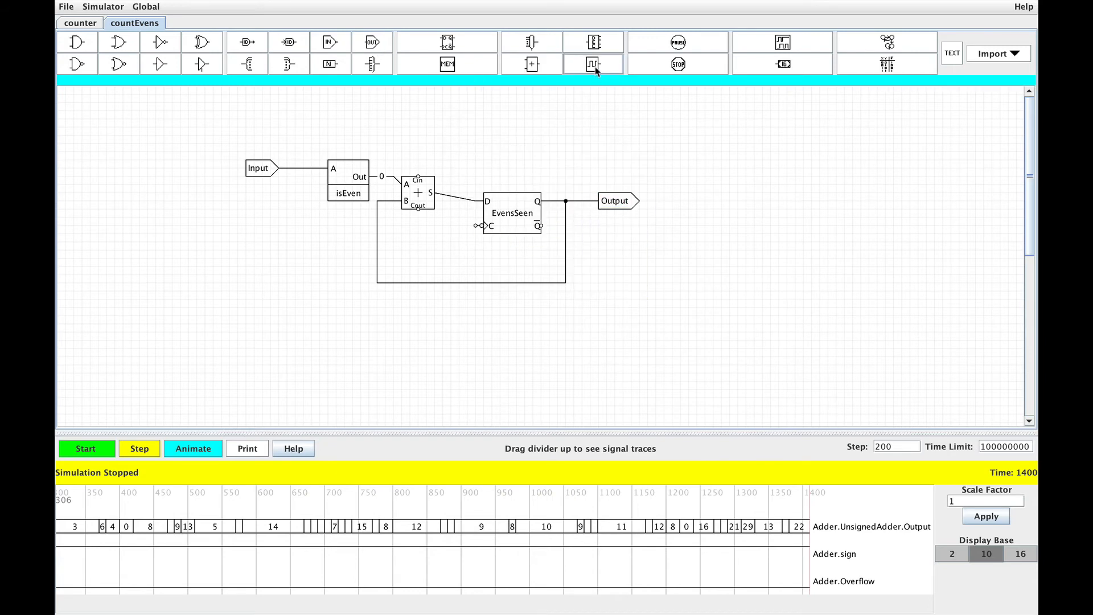
click(593, 64)
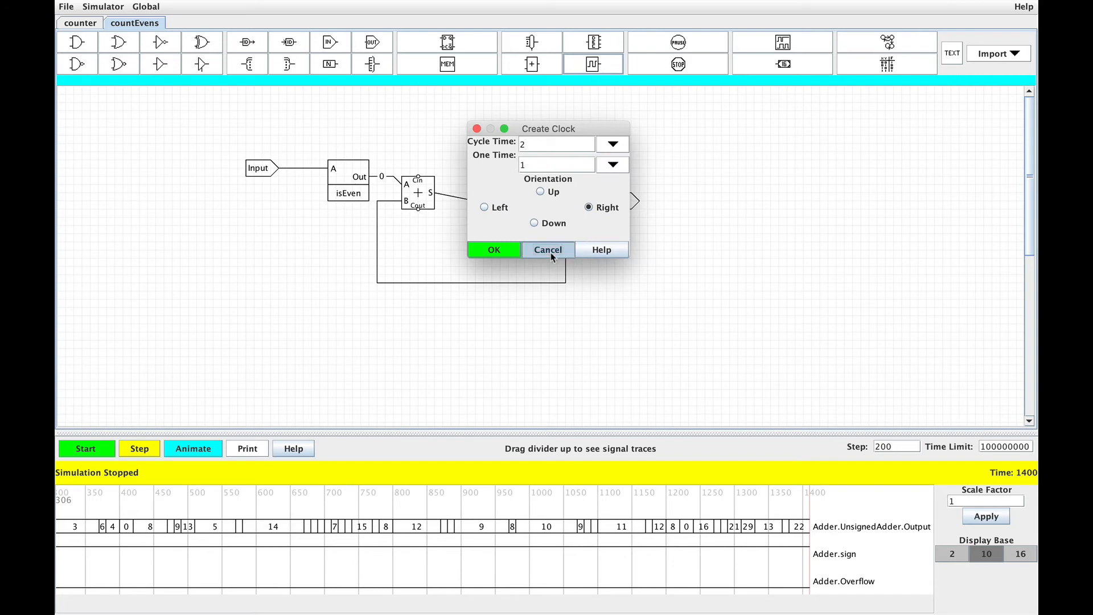
click(547, 250)
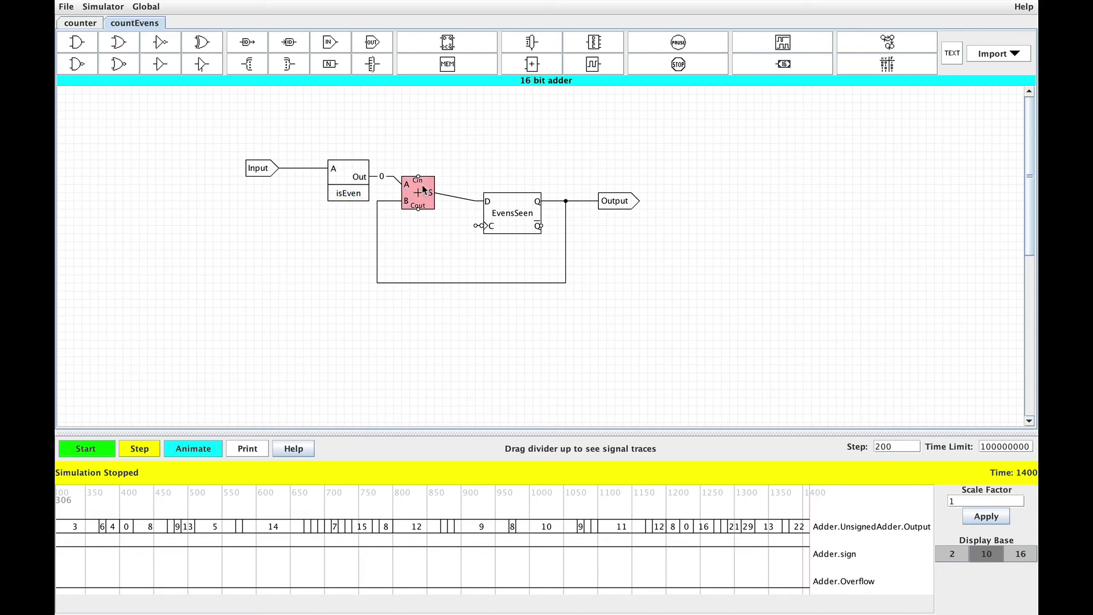
Lower the adder's propagation delay from 480 to 50.
right_click(422, 189)
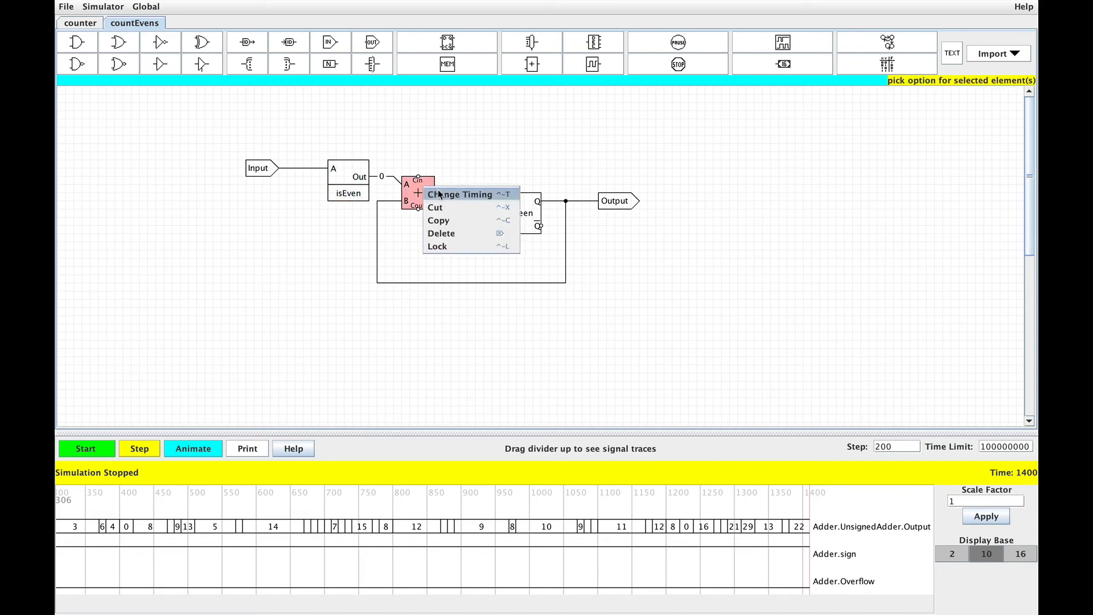
click(461, 193)
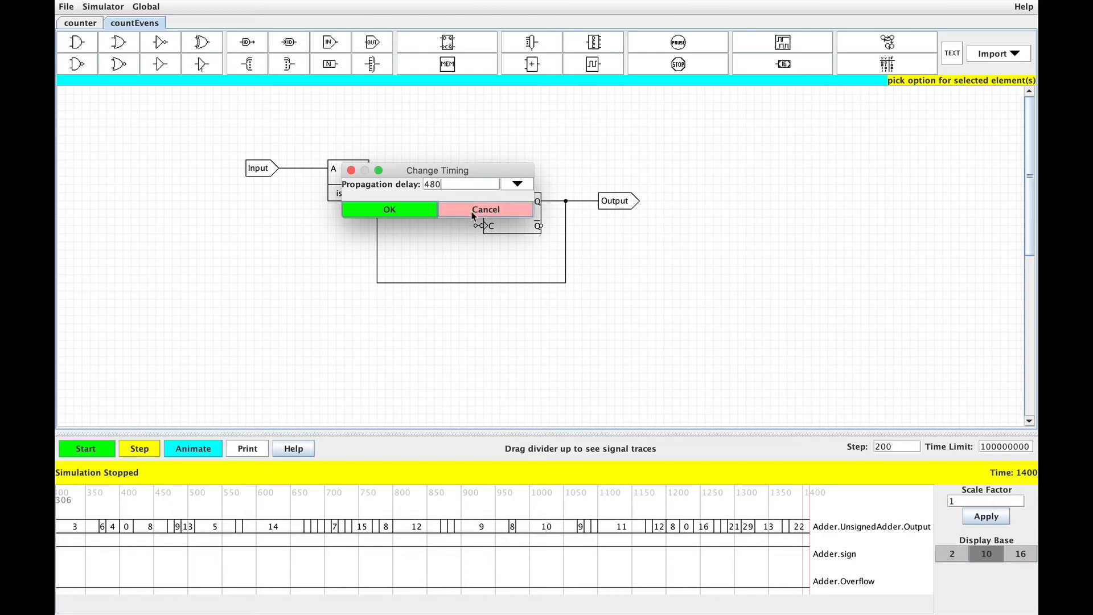
click(486, 209)
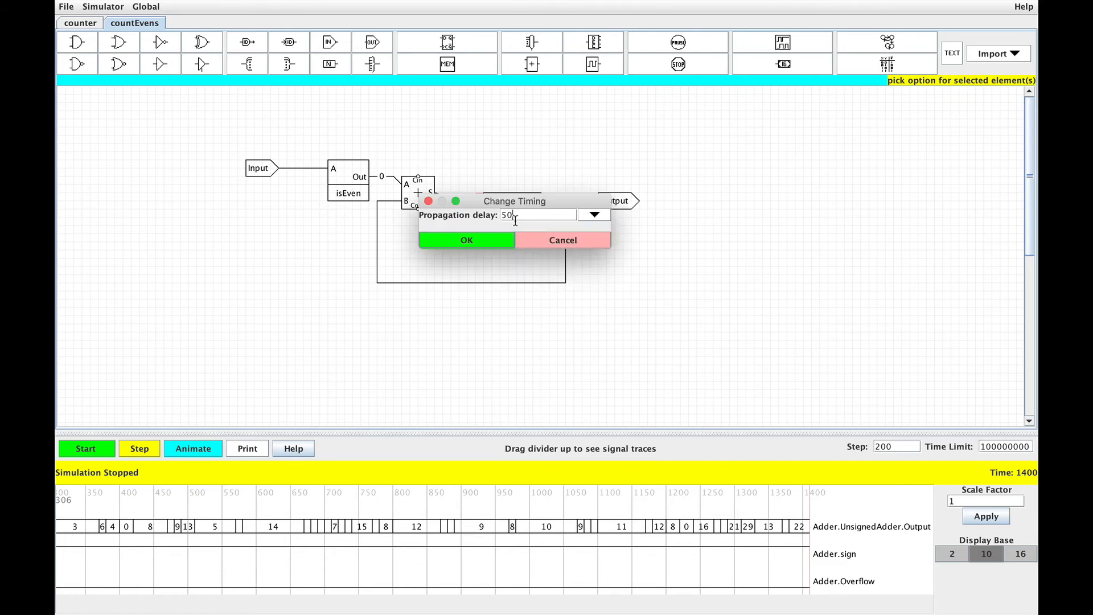
click(467, 240)
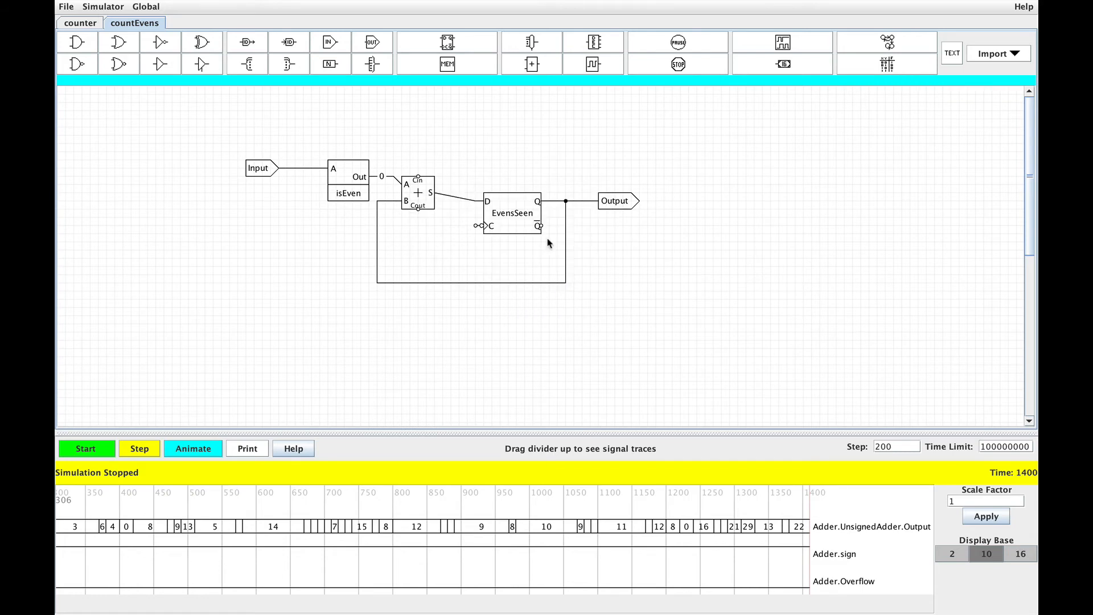
mouse_move(552, 111)
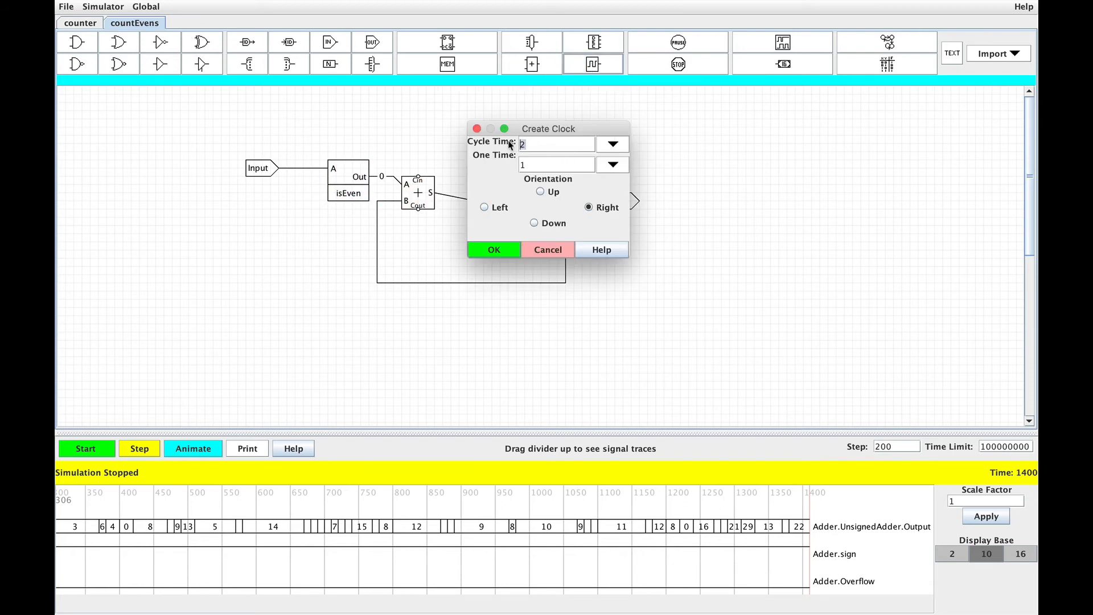
Clock EvensSeen with a 600-cycle clock, add an Input signal generator, and set step to 300.
text(600)
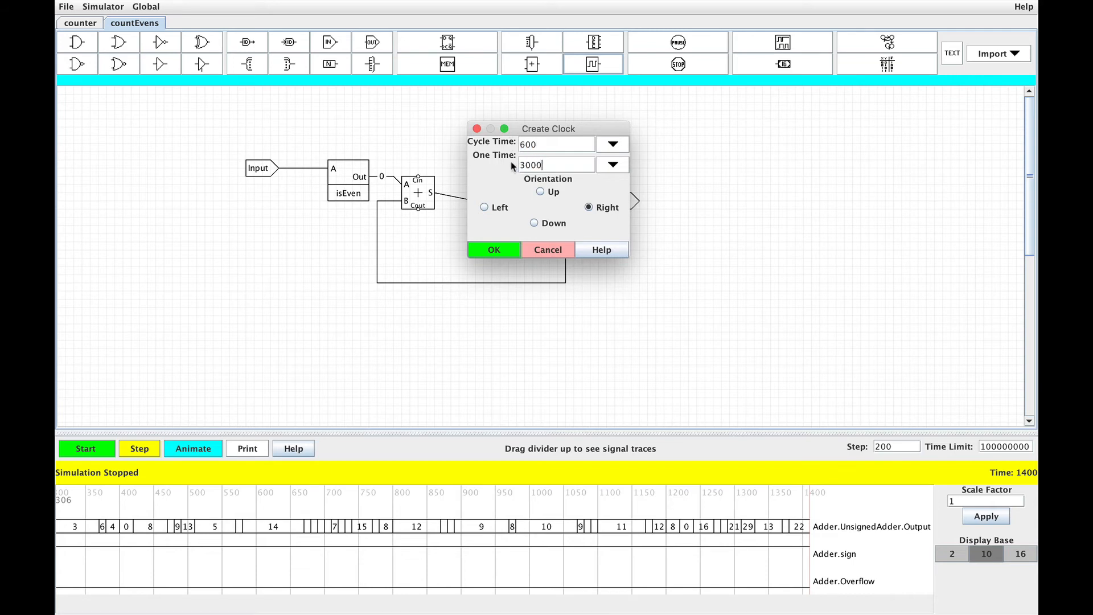
click(493, 249)
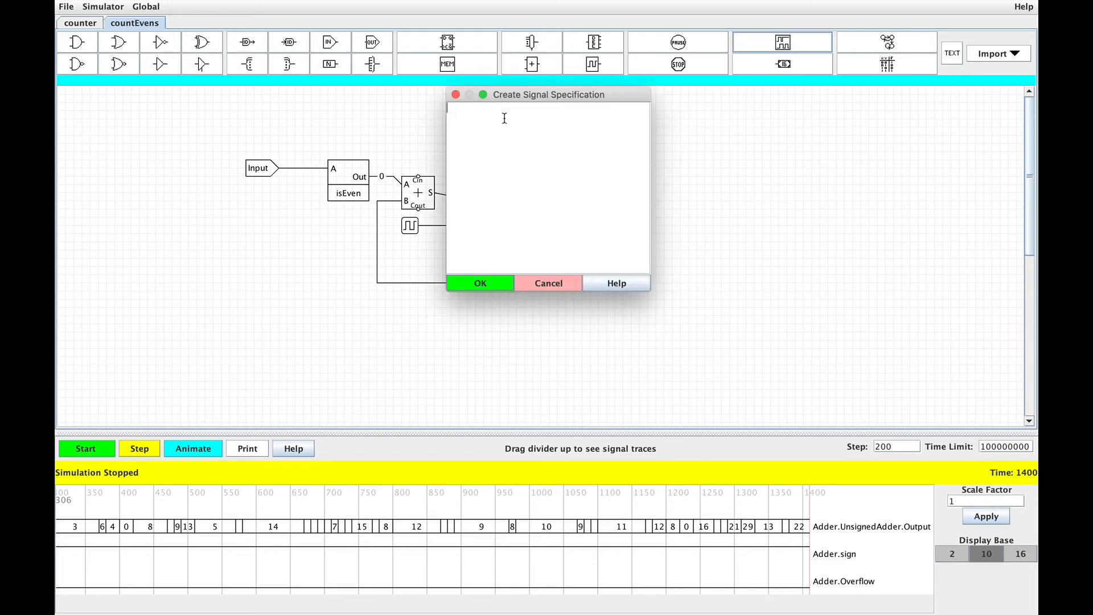
text(Input)
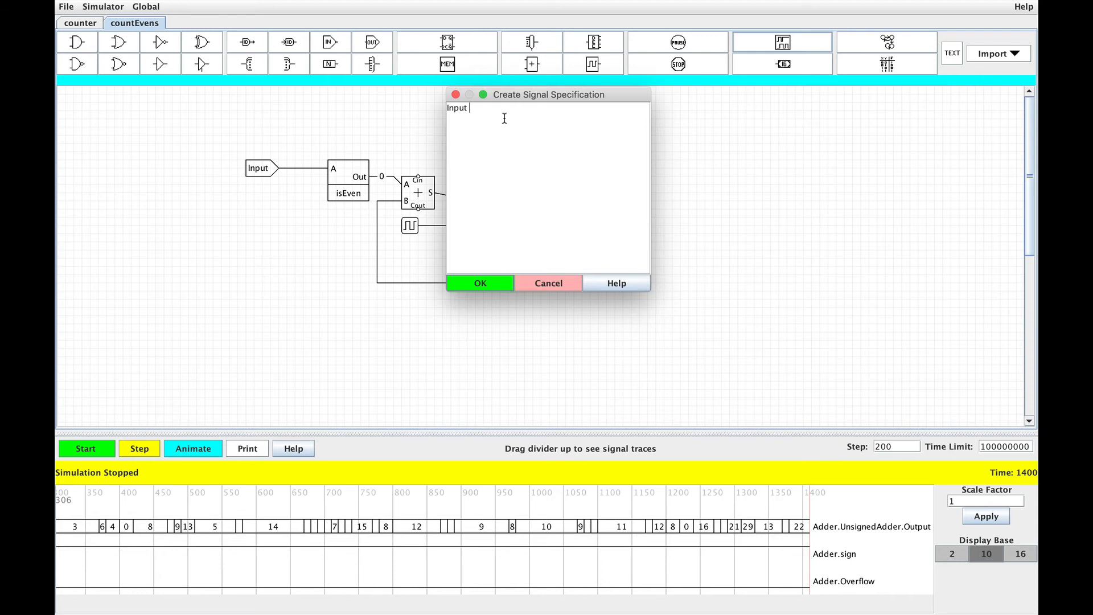
text(1)
click(896, 447)
text(300)
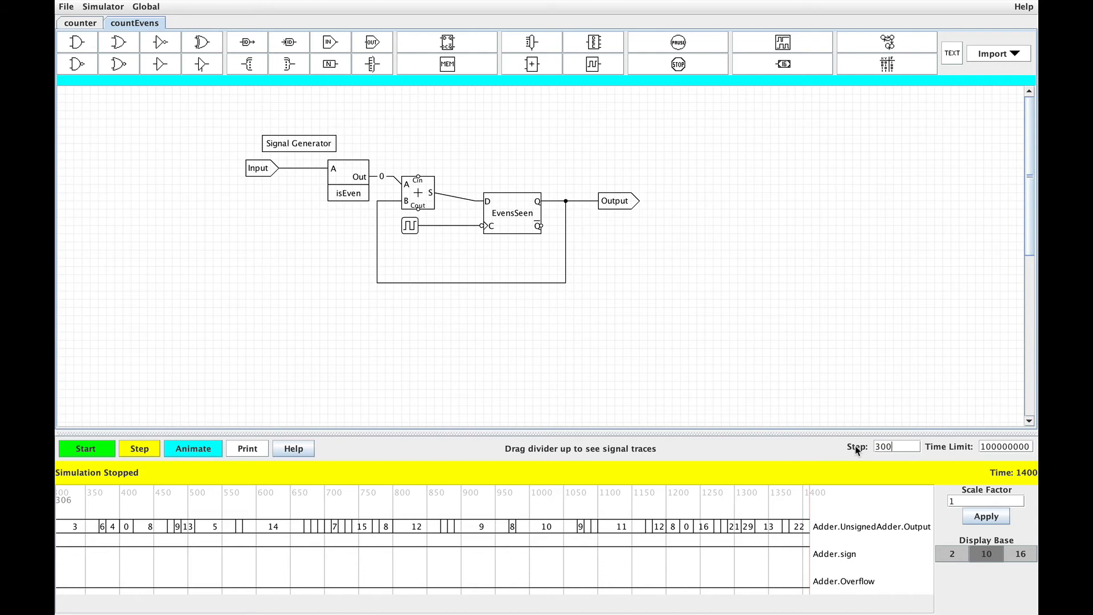
mouse_move(298, 486)
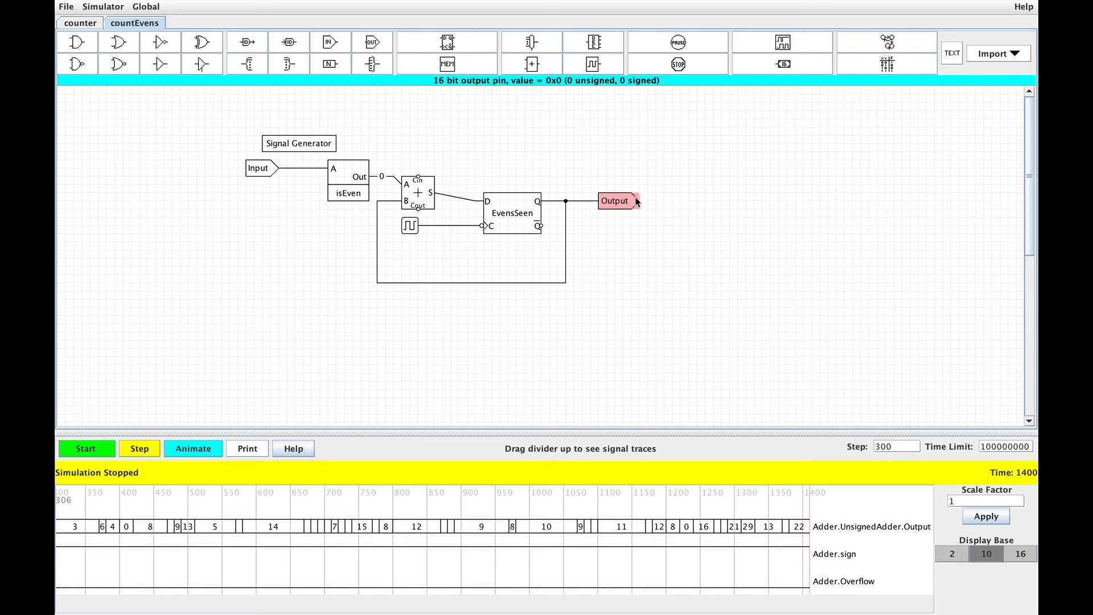
Add a 16-bit decimal display on the Output wire.
click(783, 64)
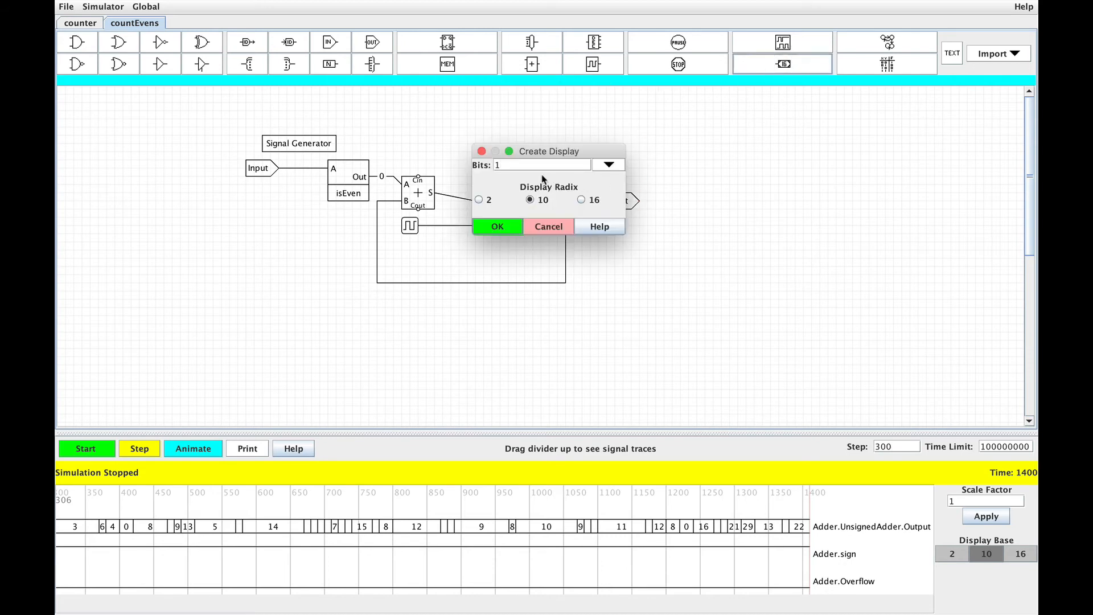
text(16)
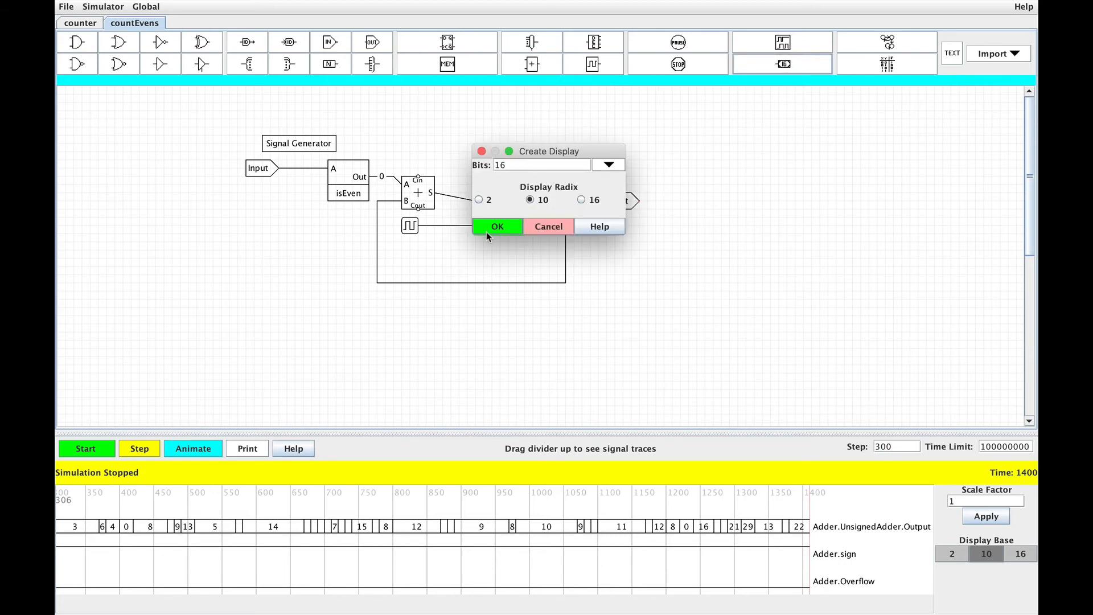
click(497, 226)
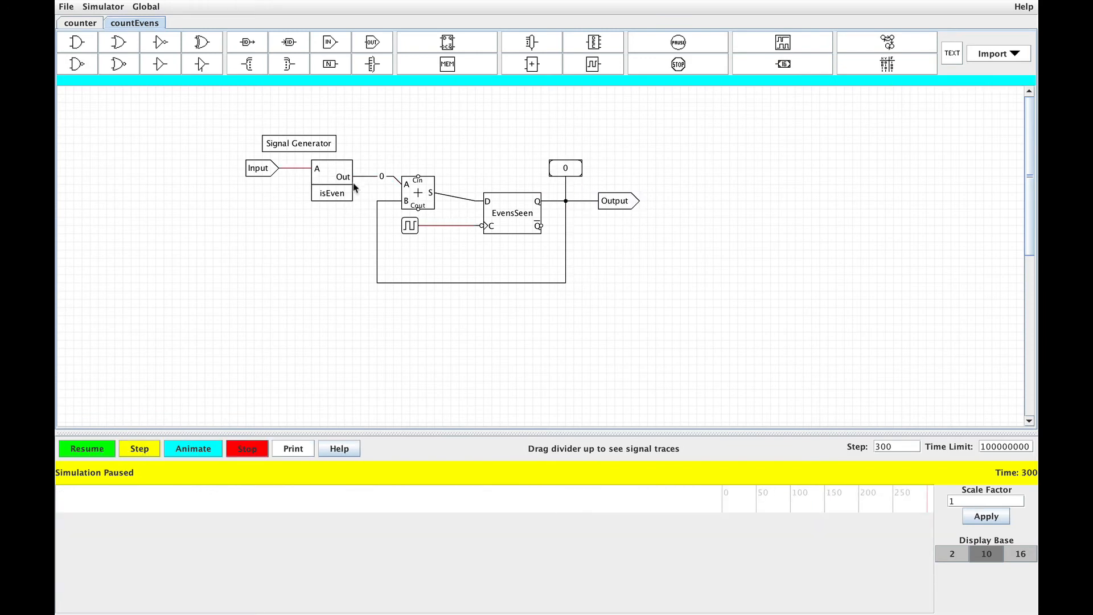
Step the countEvens simulation eleven times, raising the display from 0 to 4.
click(140, 448)
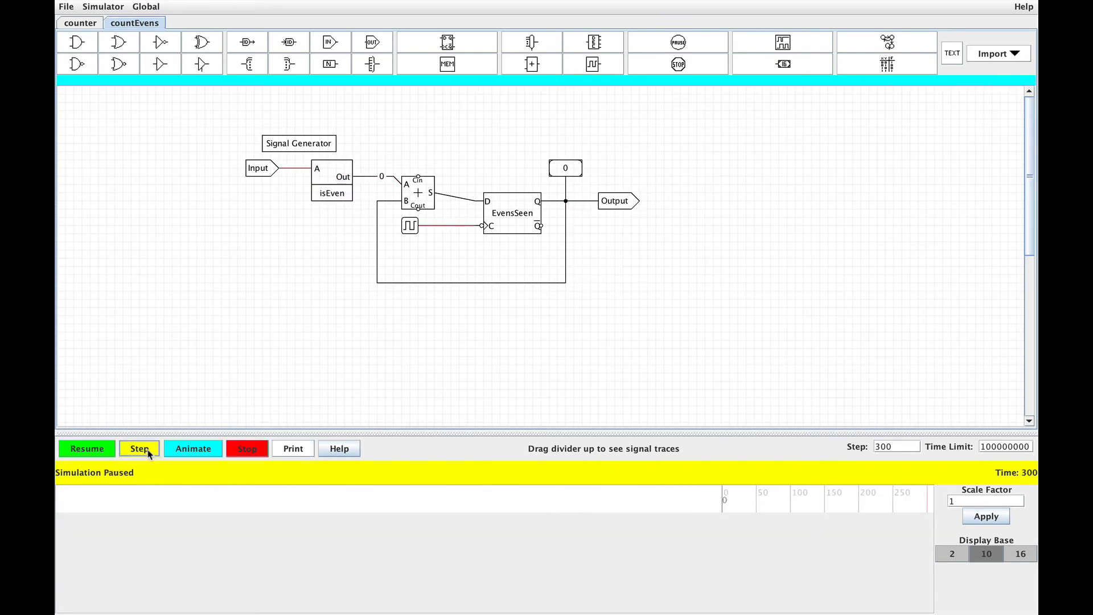
click(138, 449)
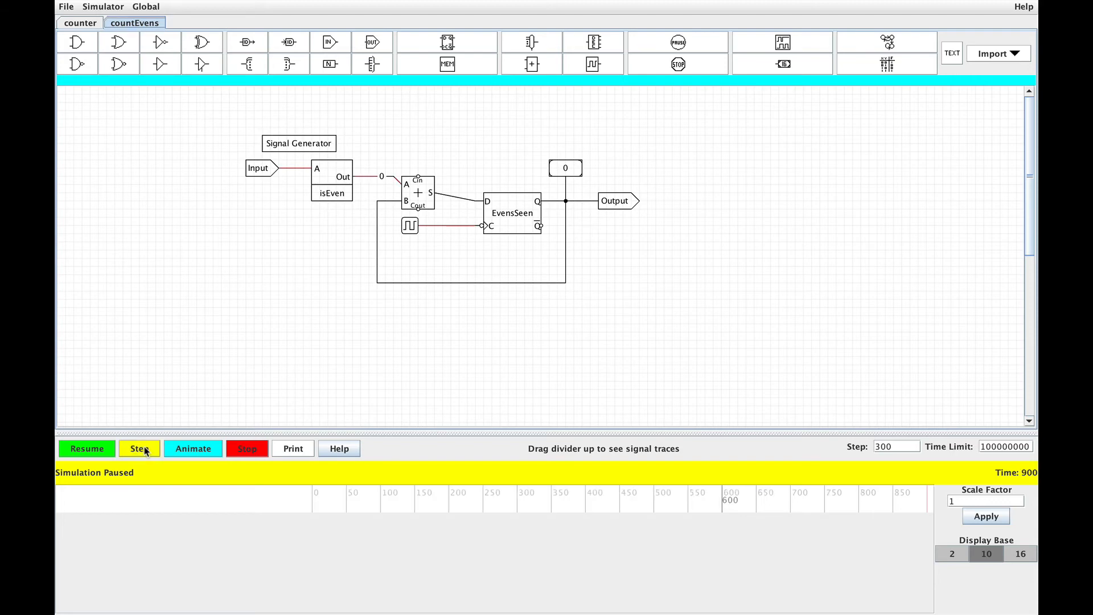
click(138, 449)
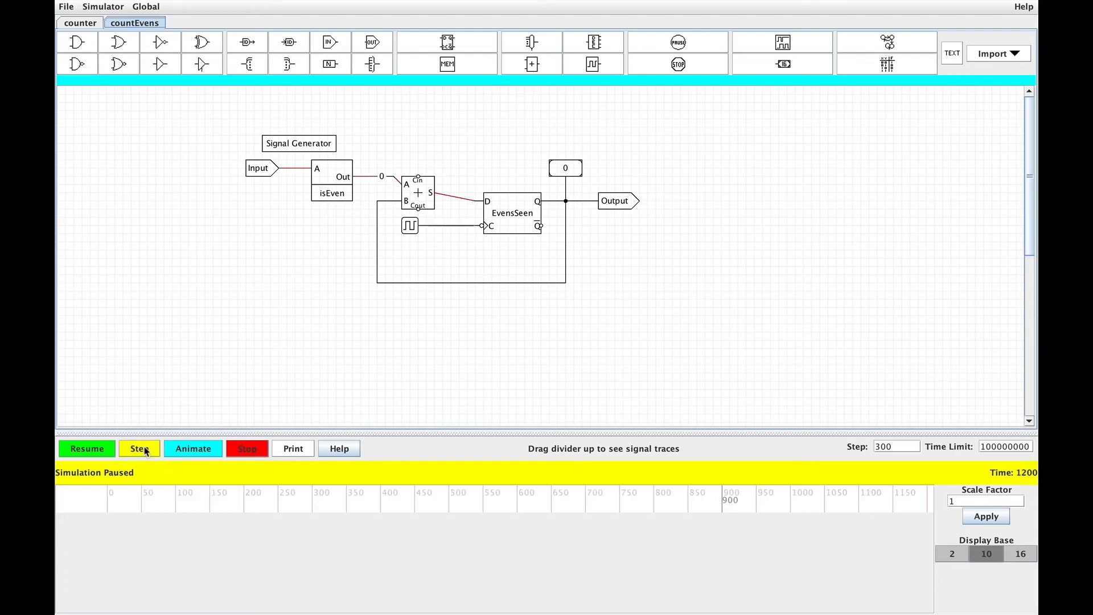
click(139, 449)
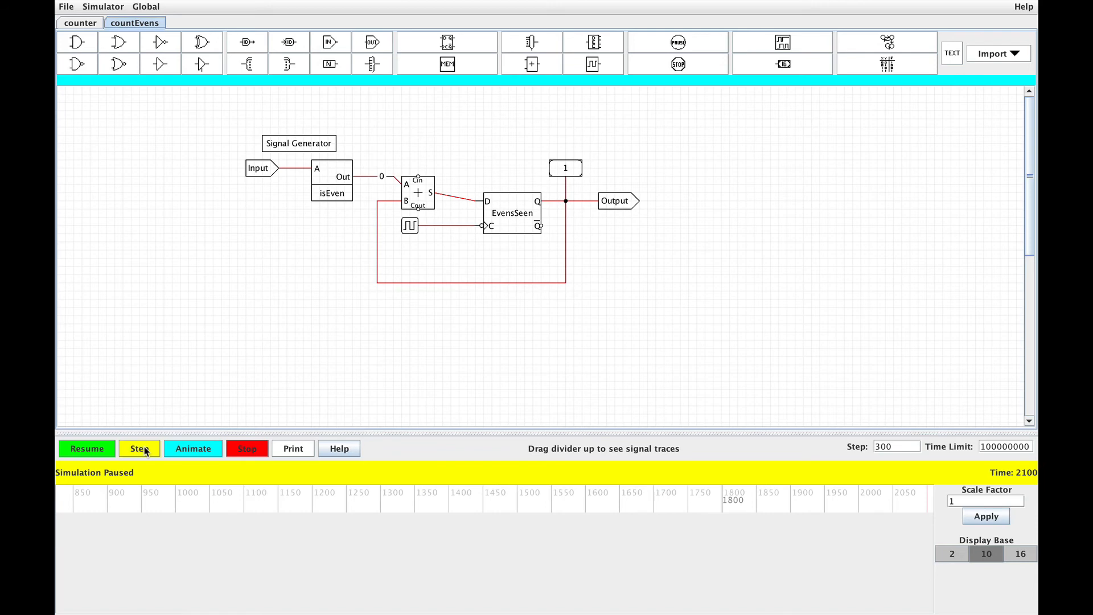
click(139, 449)
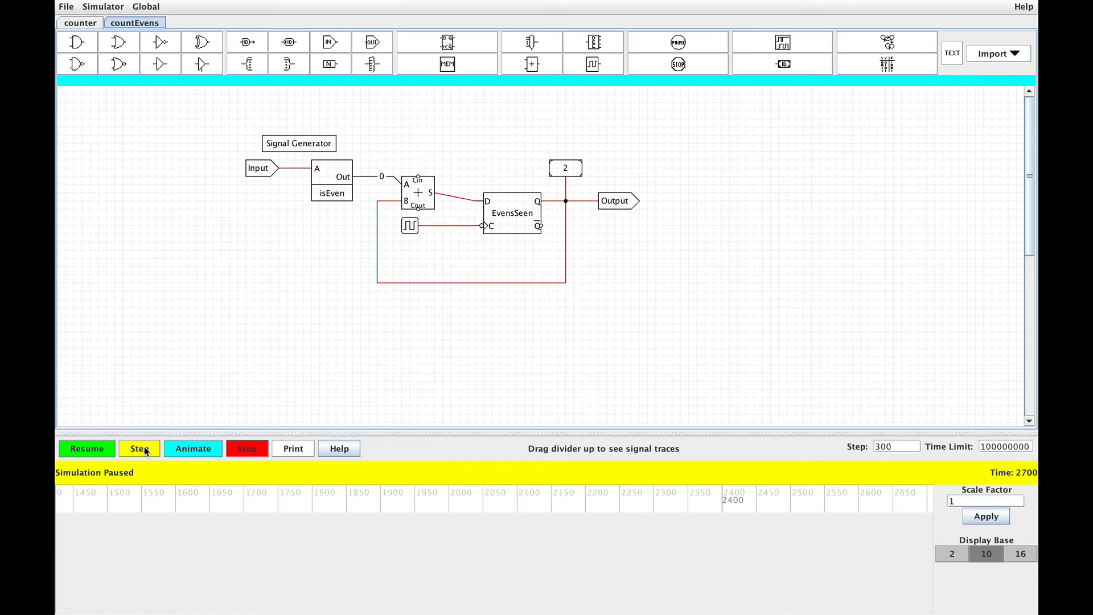
click(139, 449)
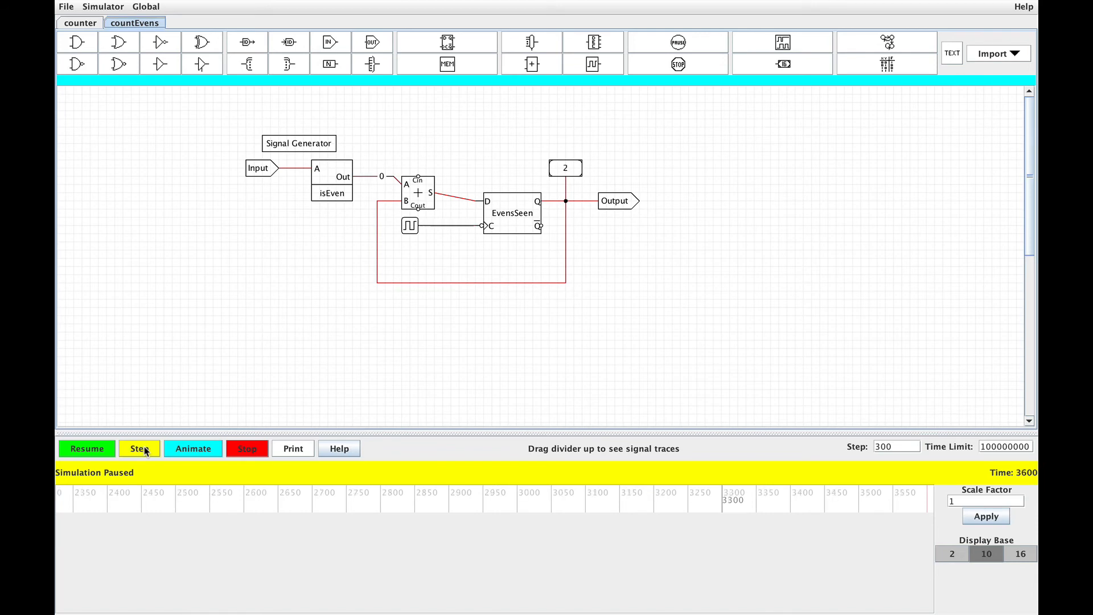
click(139, 449)
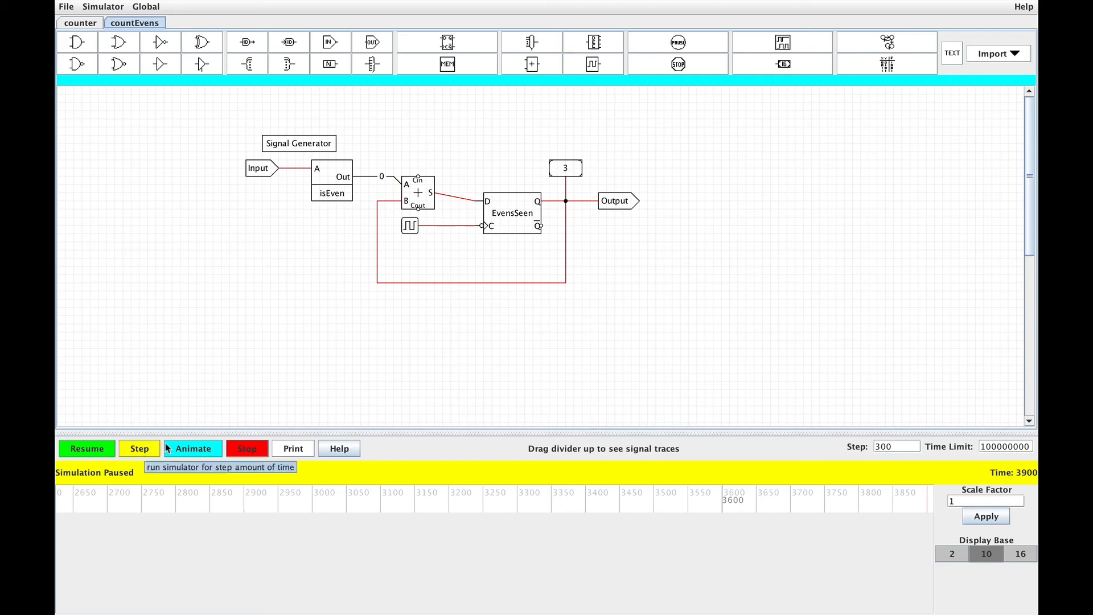
click(139, 449)
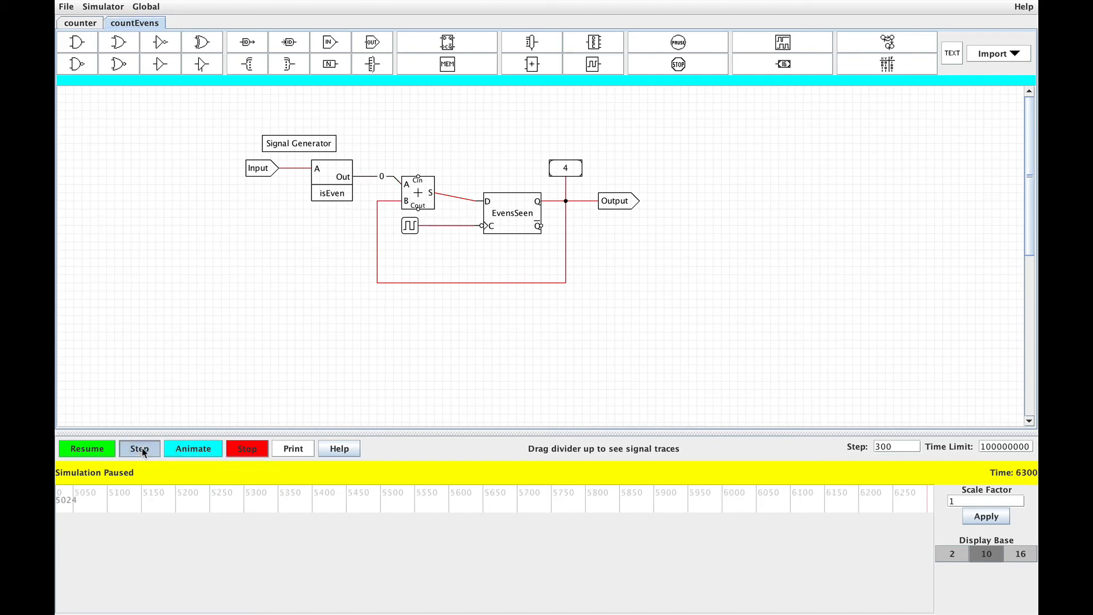
click(139, 448)
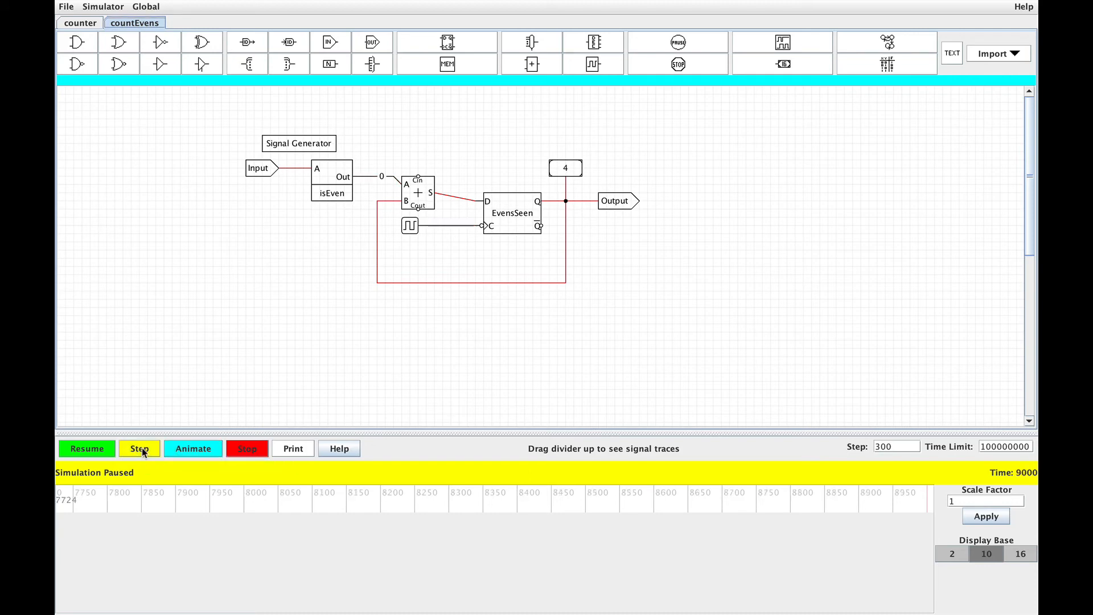
click(138, 449)
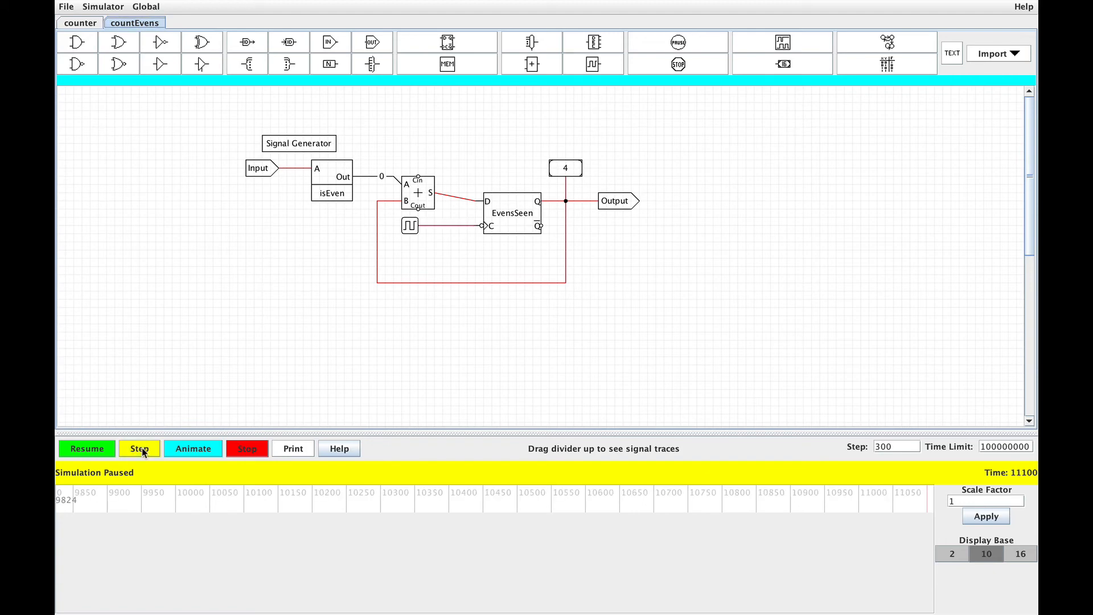
click(138, 448)
text(s)
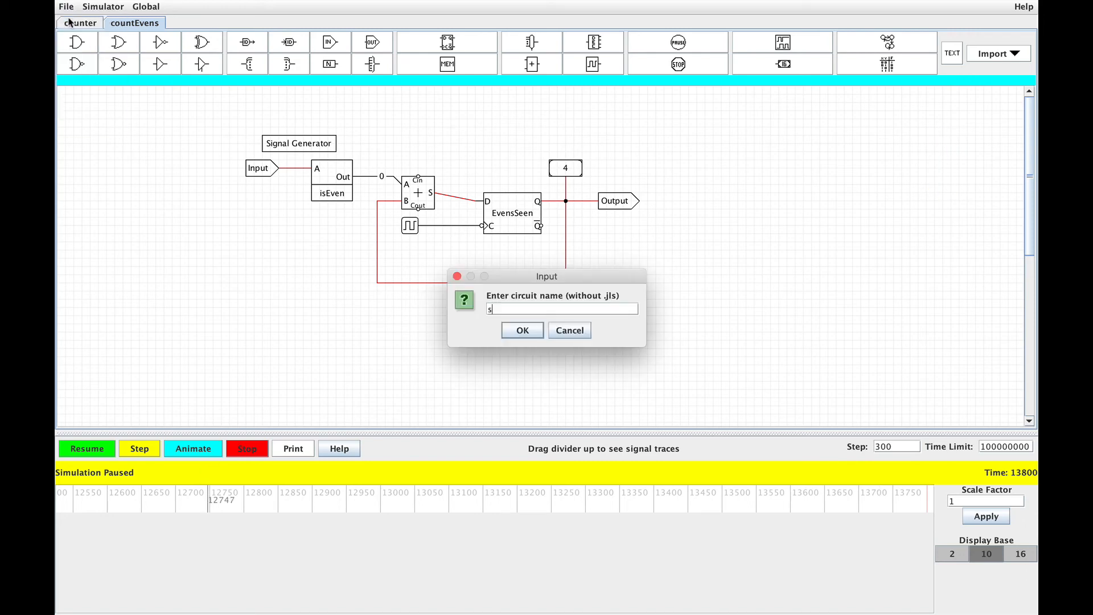
Create a circuit named seqAdder and place named input pins in it.
text(eqAdder)
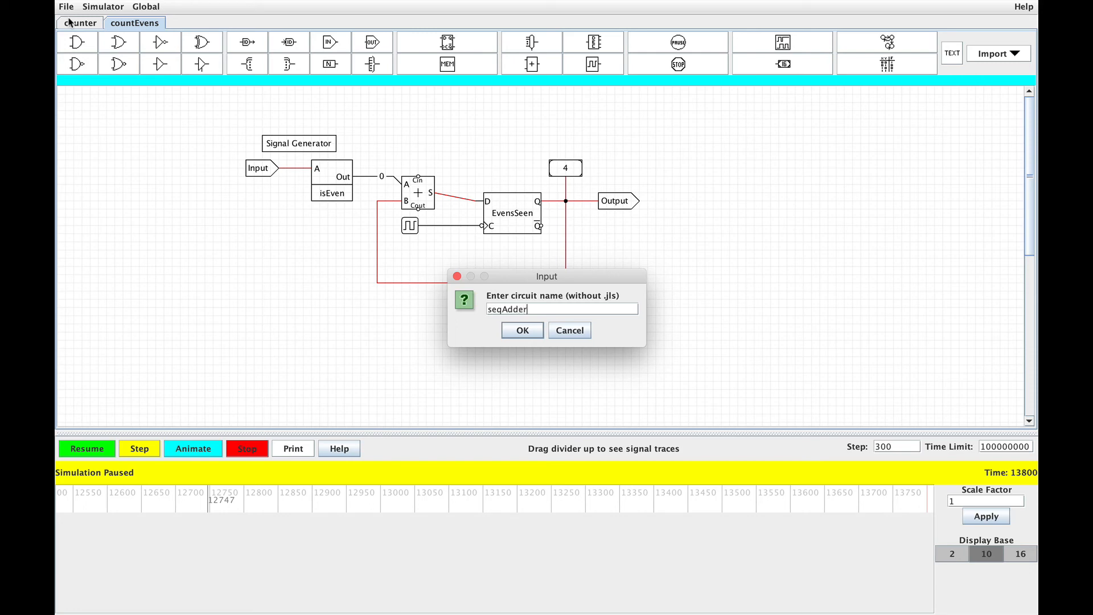
click(522, 329)
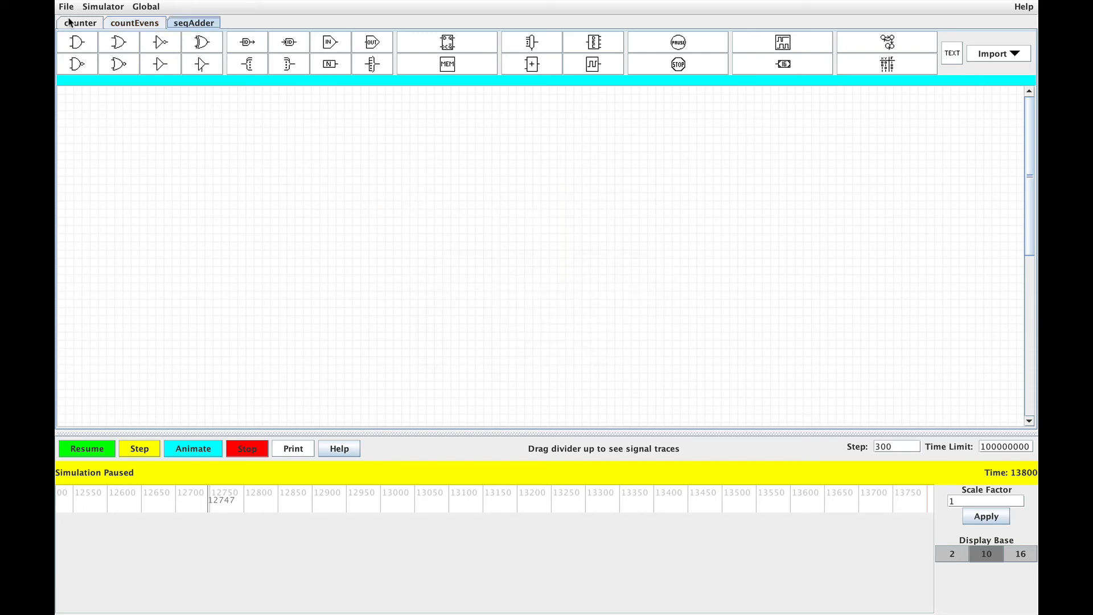
click(330, 42)
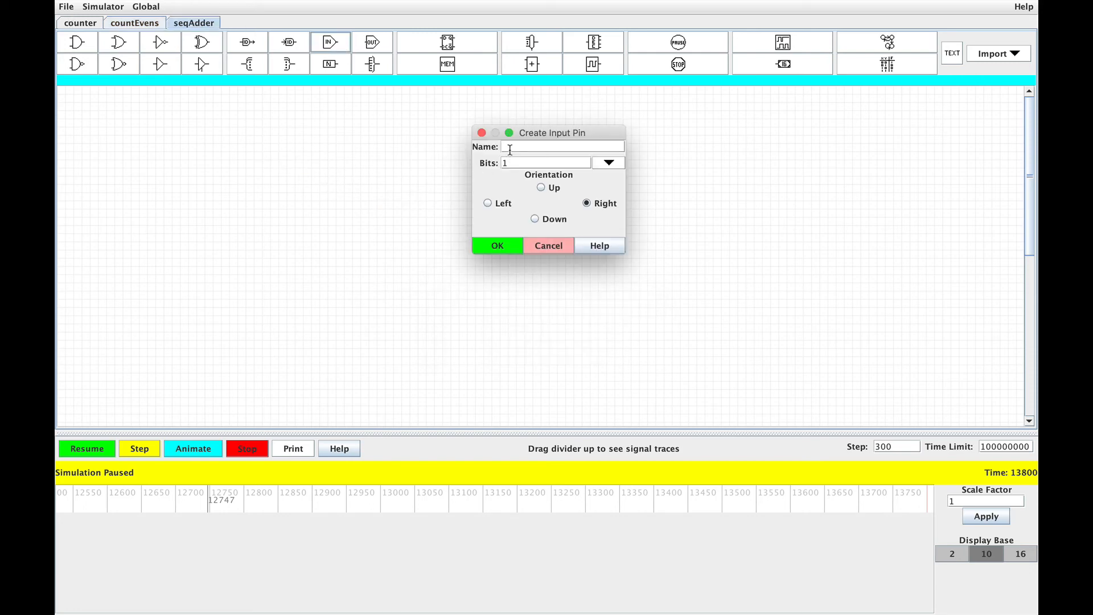
click(497, 245)
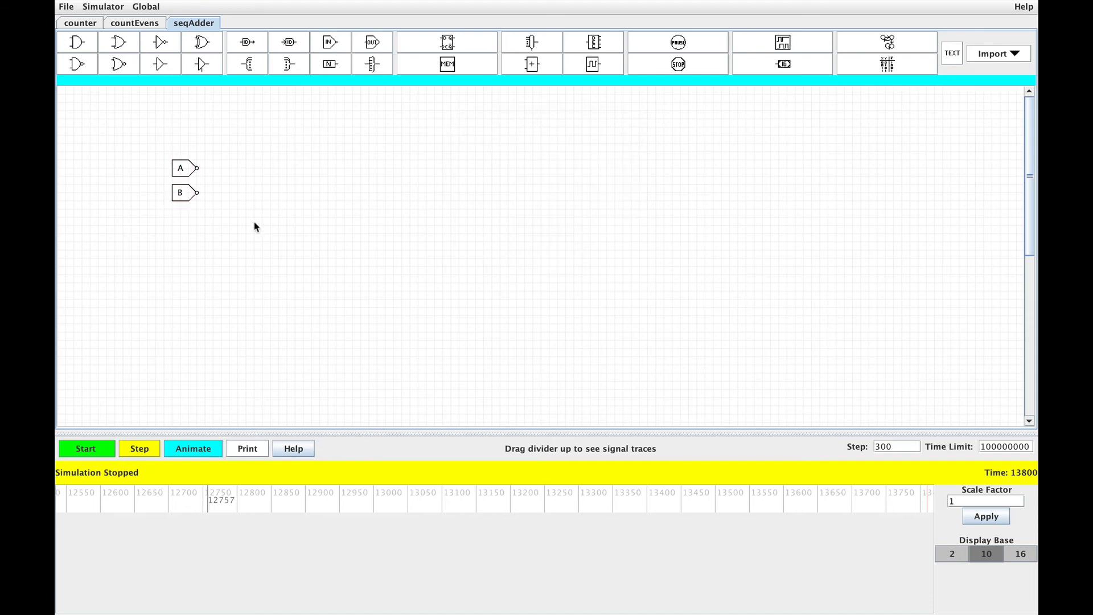
Place a 1-bit adder and add a flip-flop named Carry beside it.
click(532, 64)
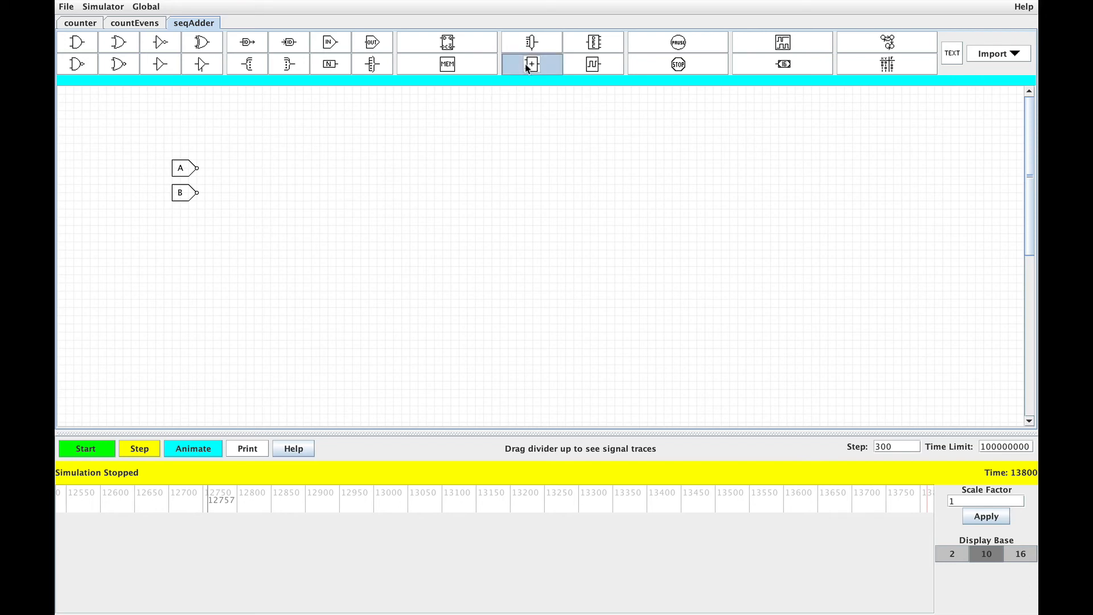
click(530, 63)
text(C)
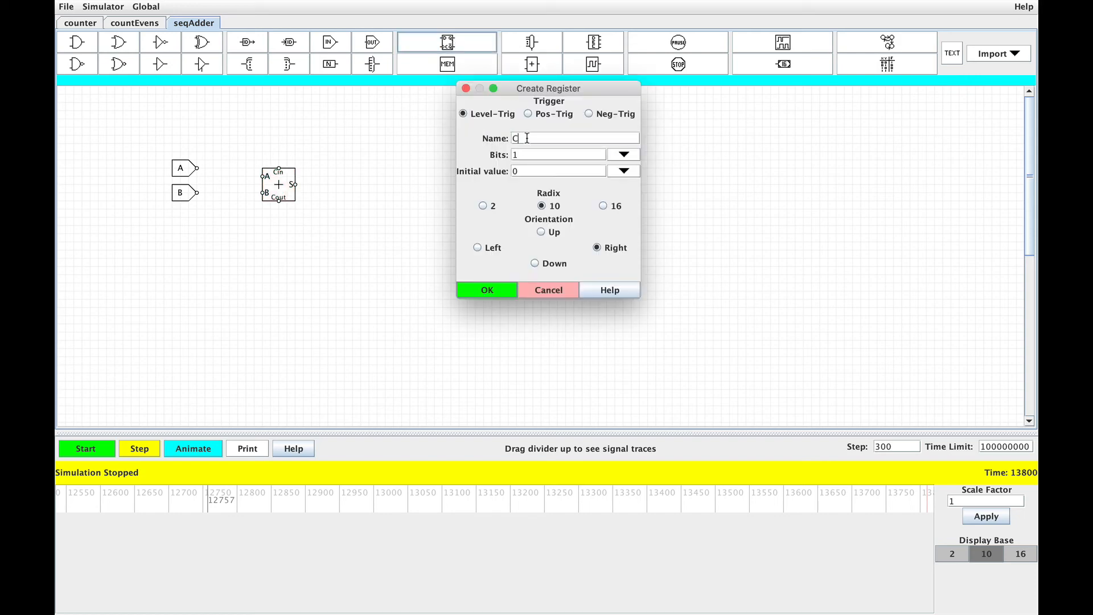
click(487, 290)
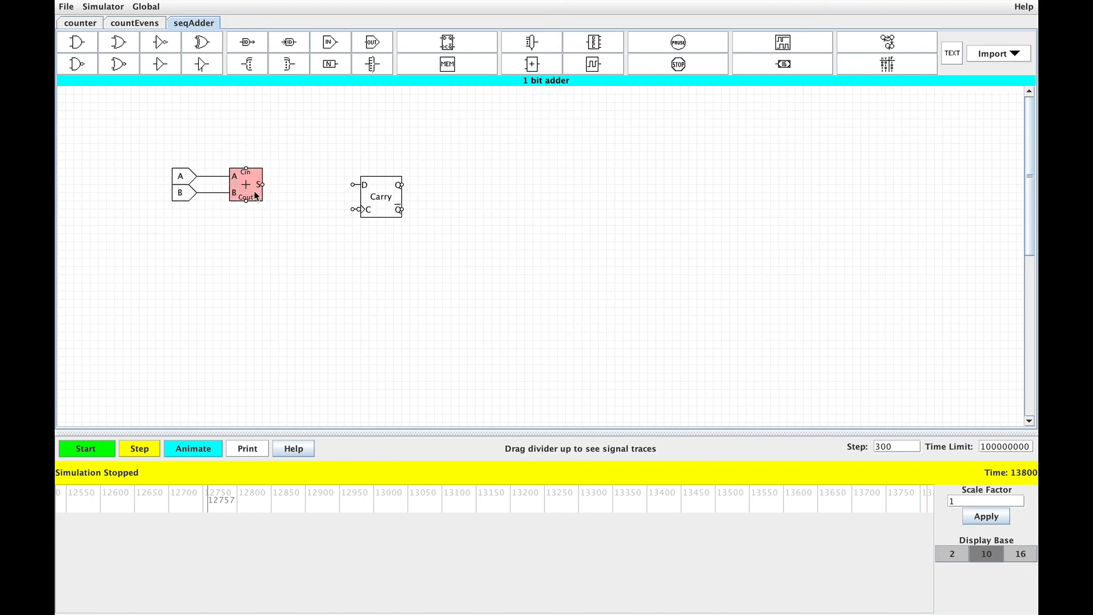
Wire the adder's carry-out into Carry's D and Carry's Q back to carry-in.
click(264, 206)
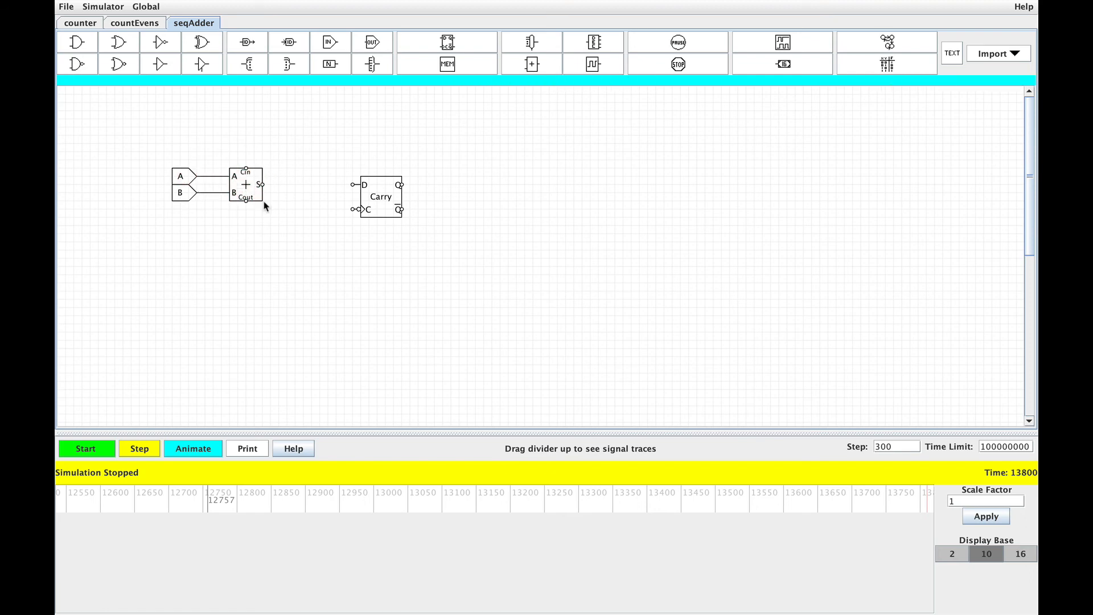
right_click(266, 206)
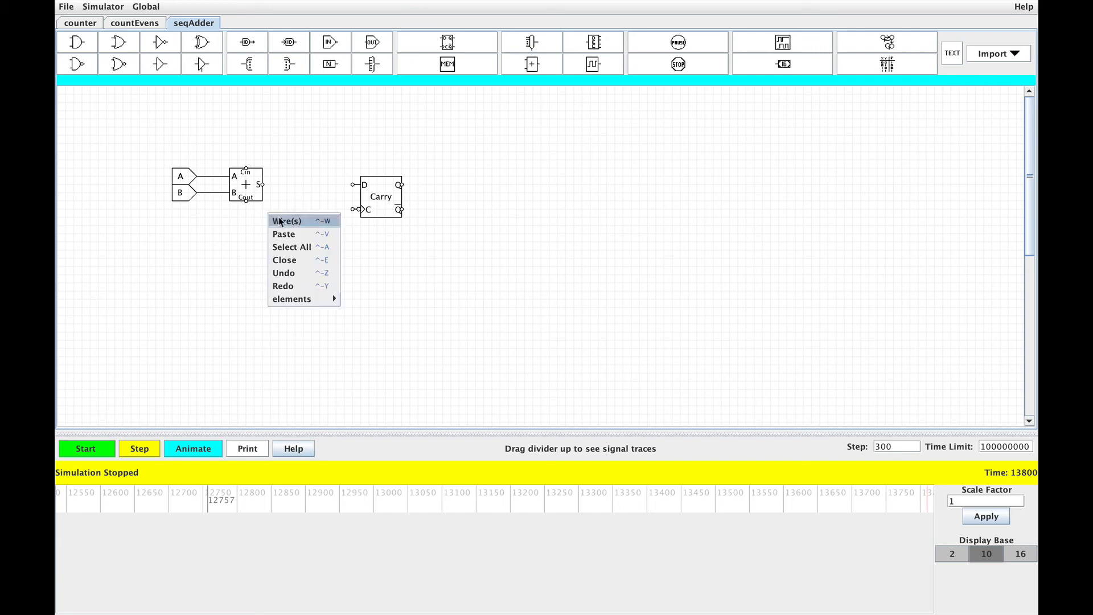
click(288, 221)
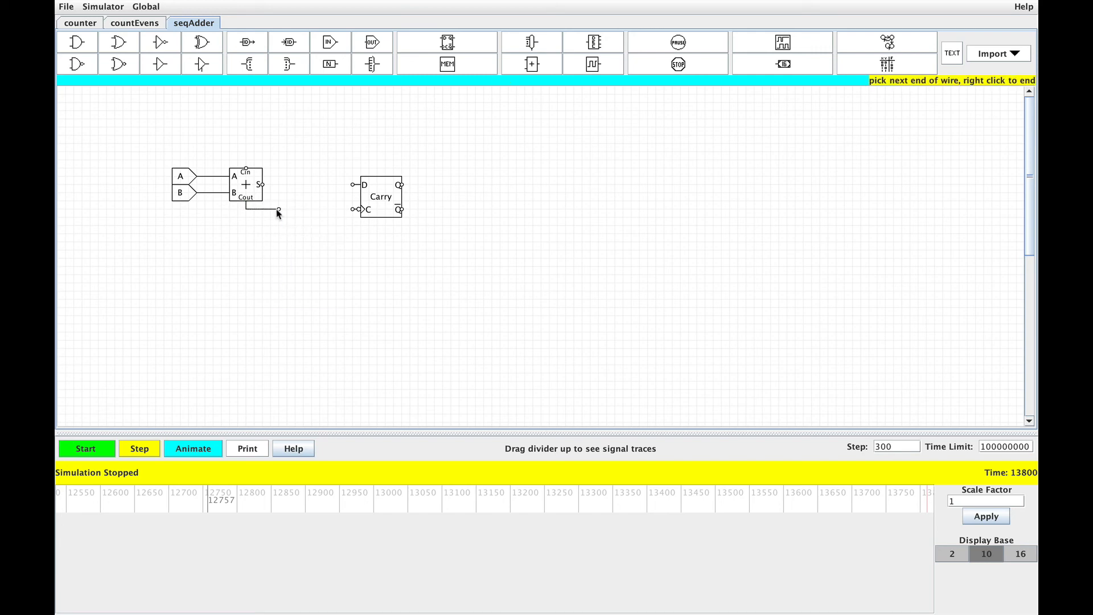
drag(380, 197, 323, 221)
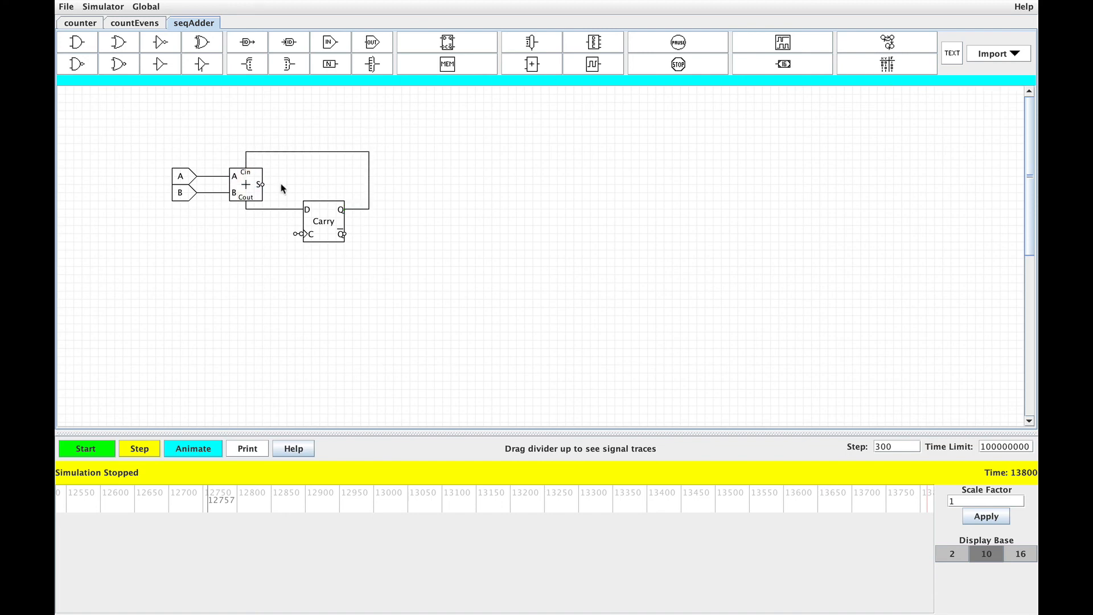
mouse_move(364, 76)
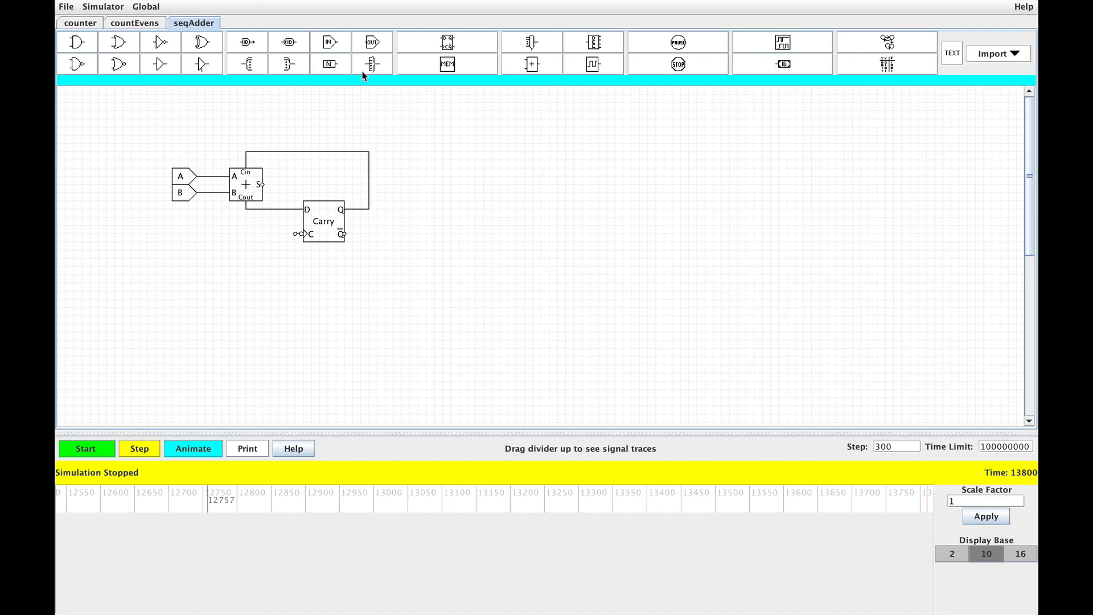
Add an output pin named Sum.
click(372, 41)
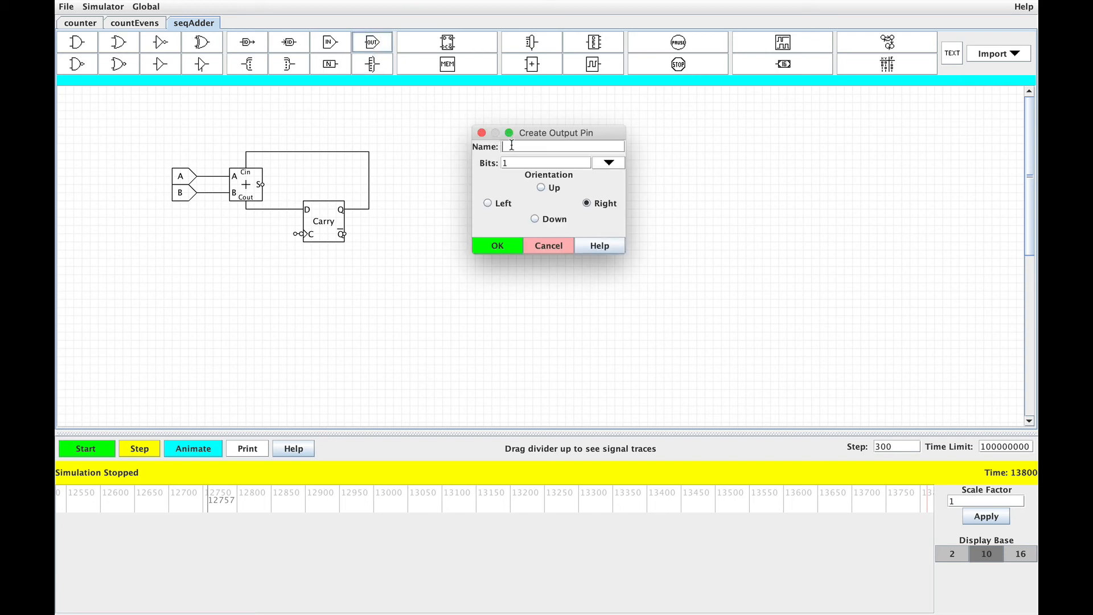
text(Sum)
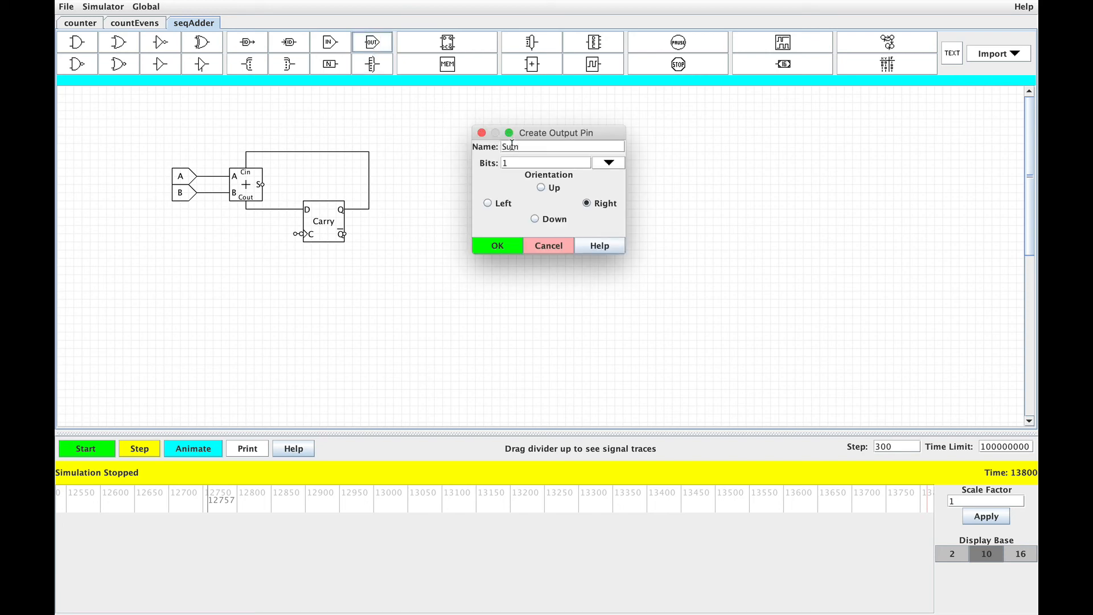
click(497, 246)
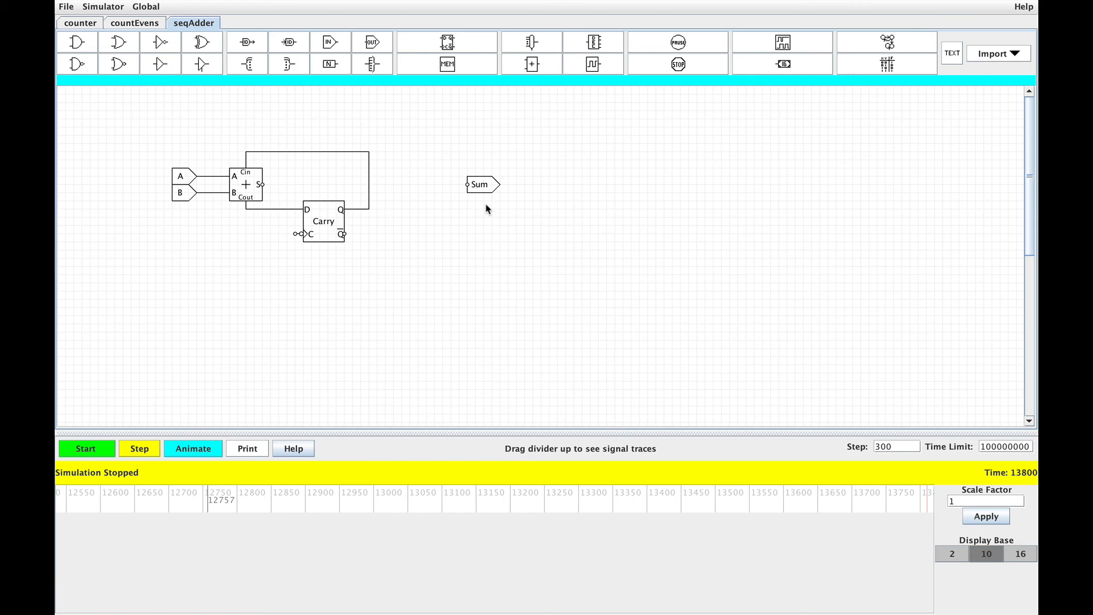
Add a negative-edge-triggered flip-flop named Out.
click(447, 42)
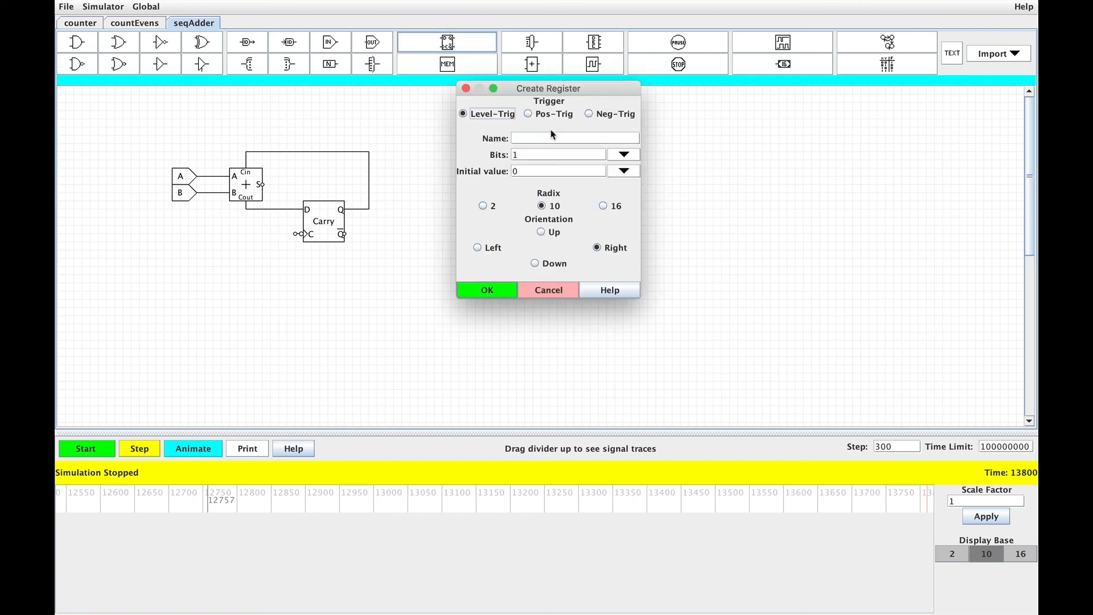
click(585, 114)
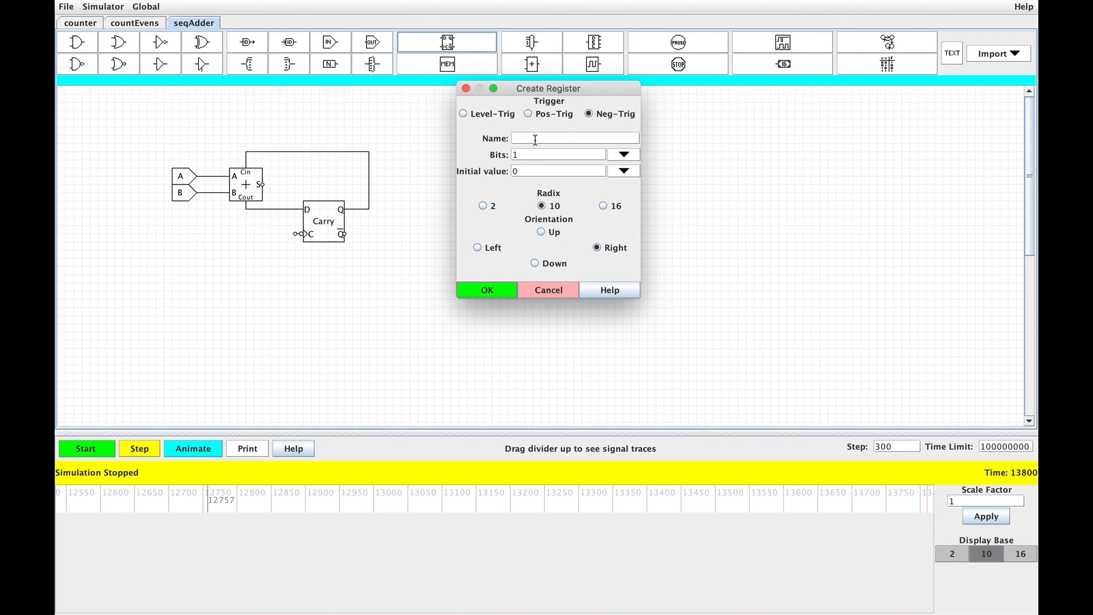
text(Out)
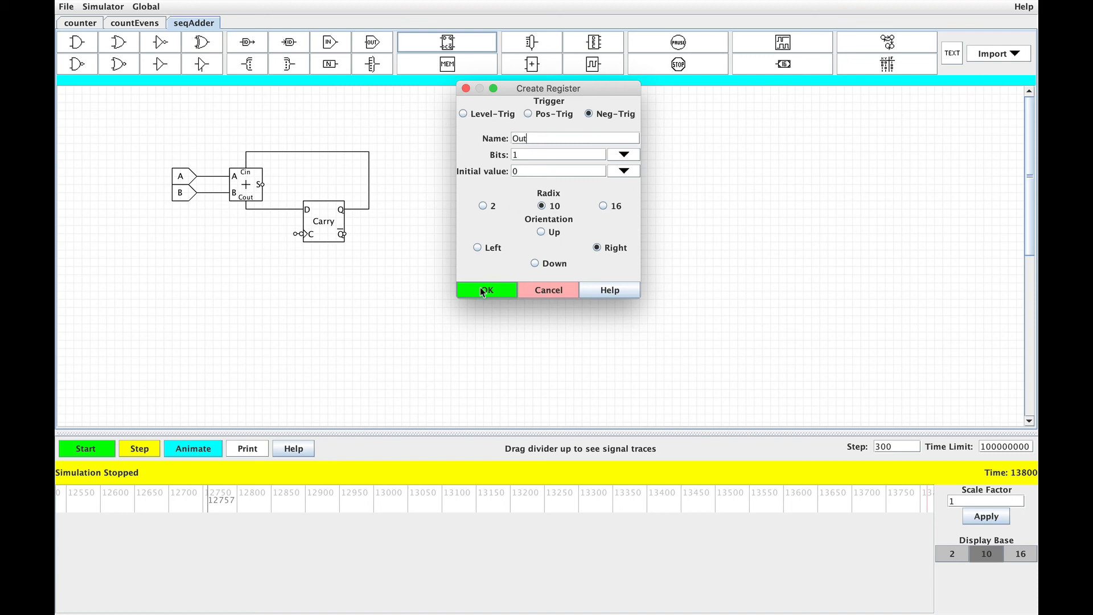
click(487, 290)
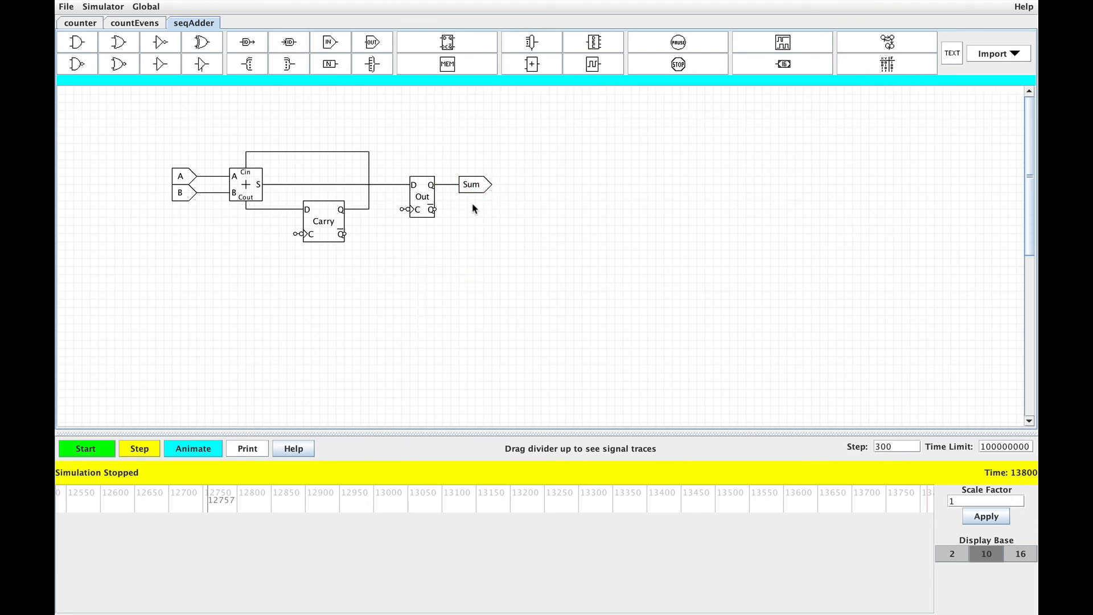
mouse_move(482, 194)
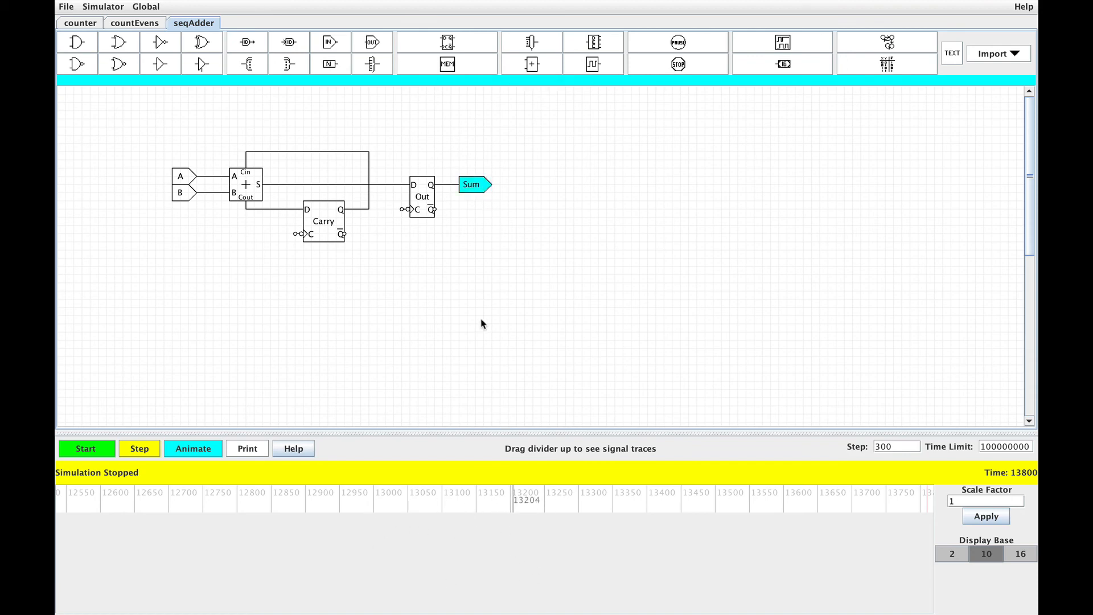
mouse_move(538, 194)
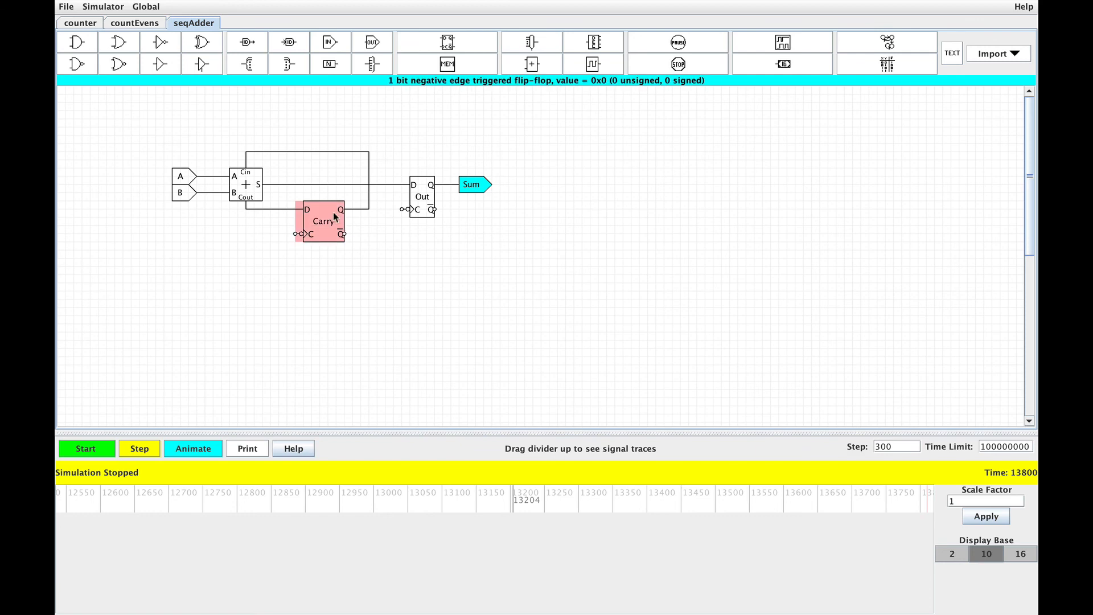
Add a clock with cycle 100 and one-time 50 driving Carry and Out.
click(514, 113)
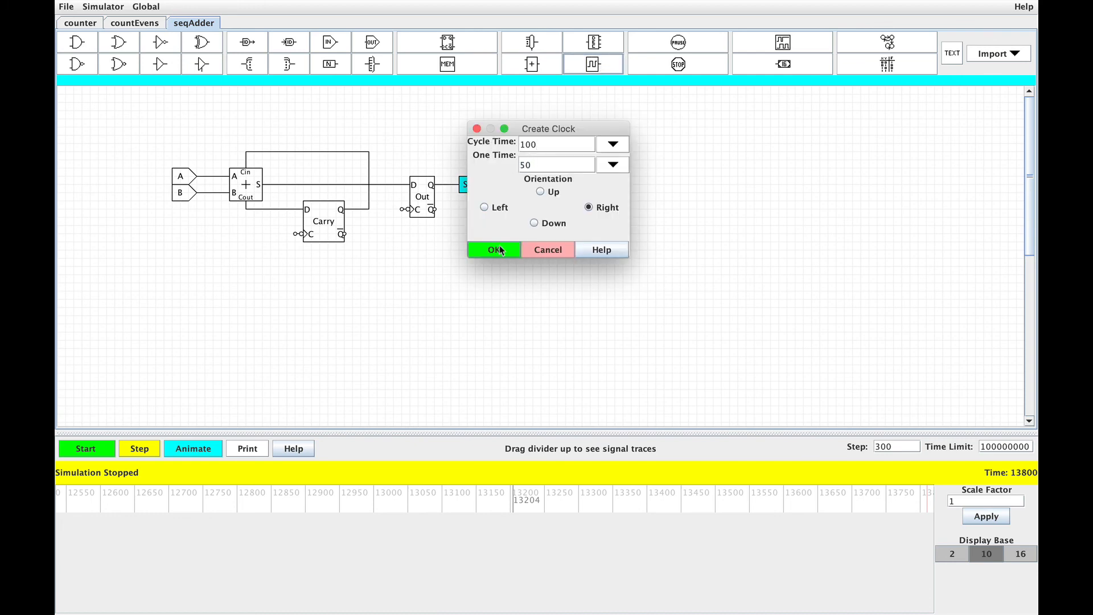
click(494, 249)
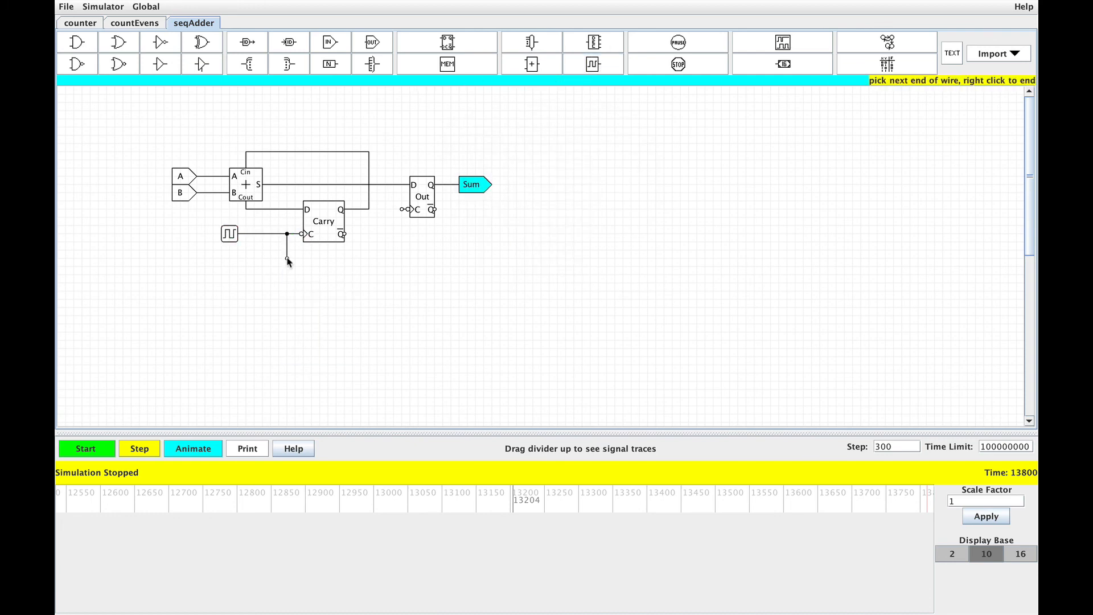
click(404, 209)
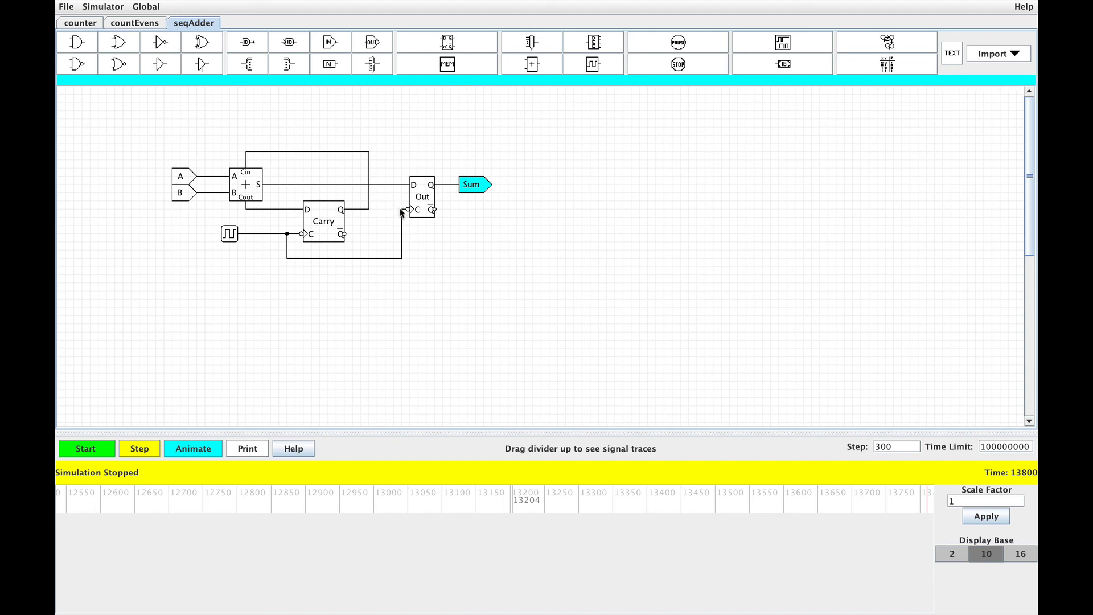
mouse_move(433, 257)
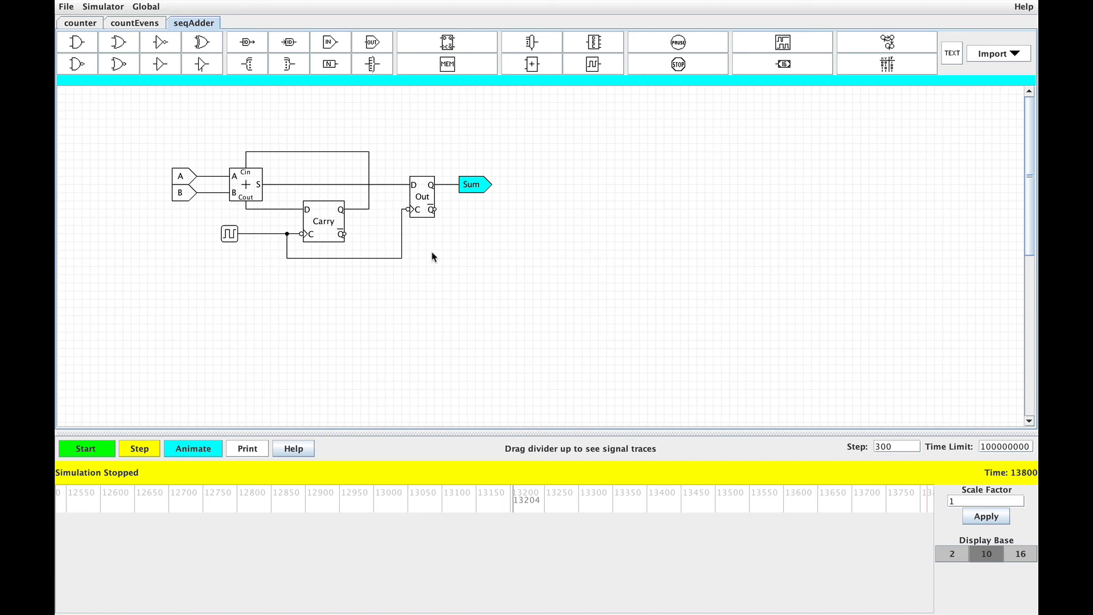
click(786, 42)
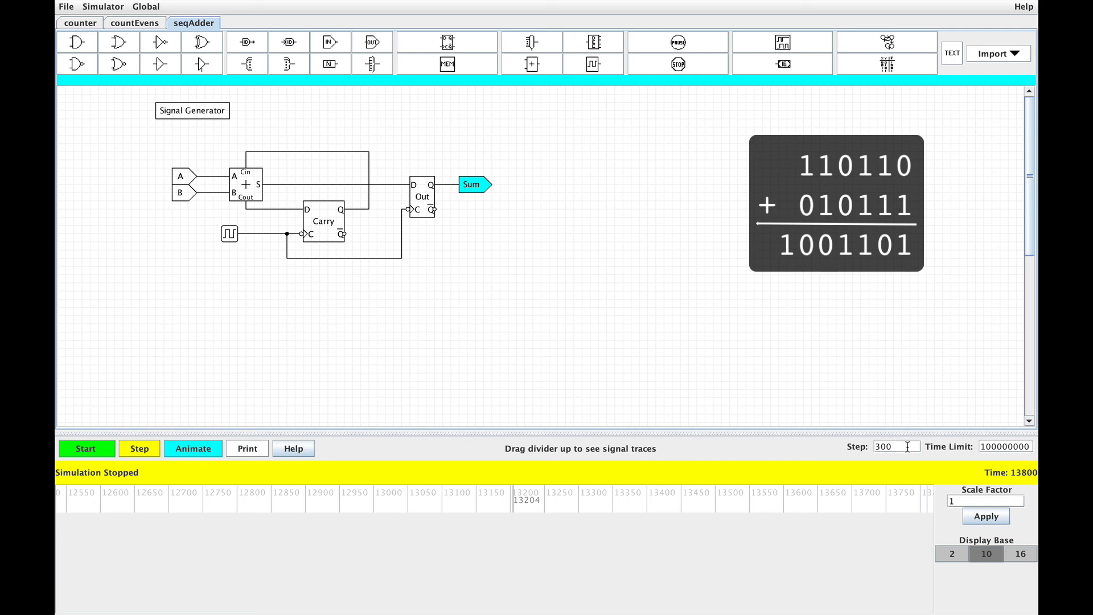
Set the step size to 50 and step eleven times, tracing Sum through 1300.
text(50)
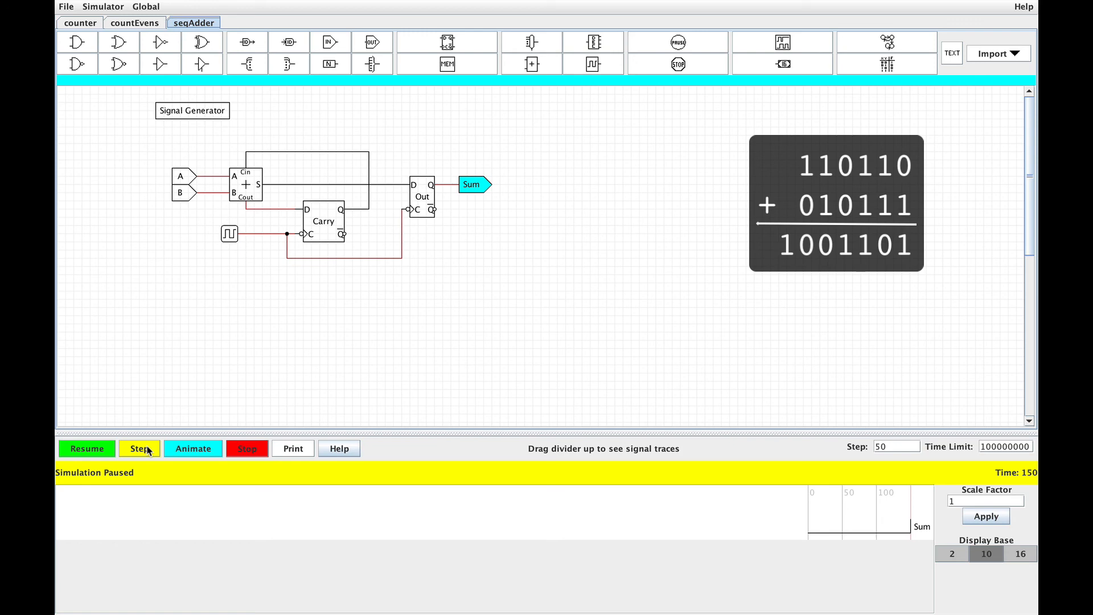
click(139, 449)
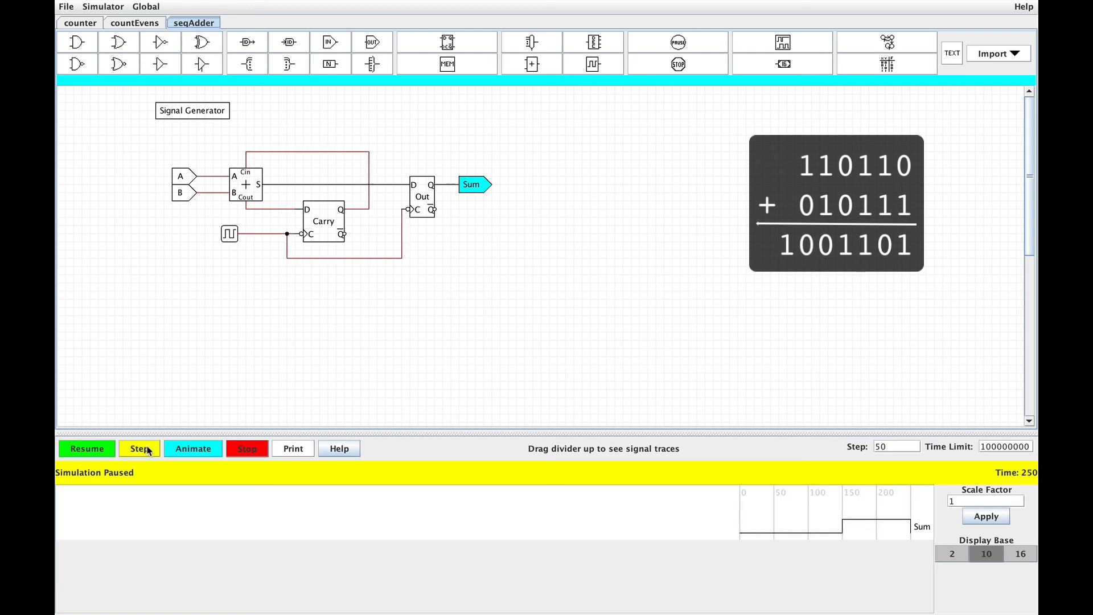
click(139, 449)
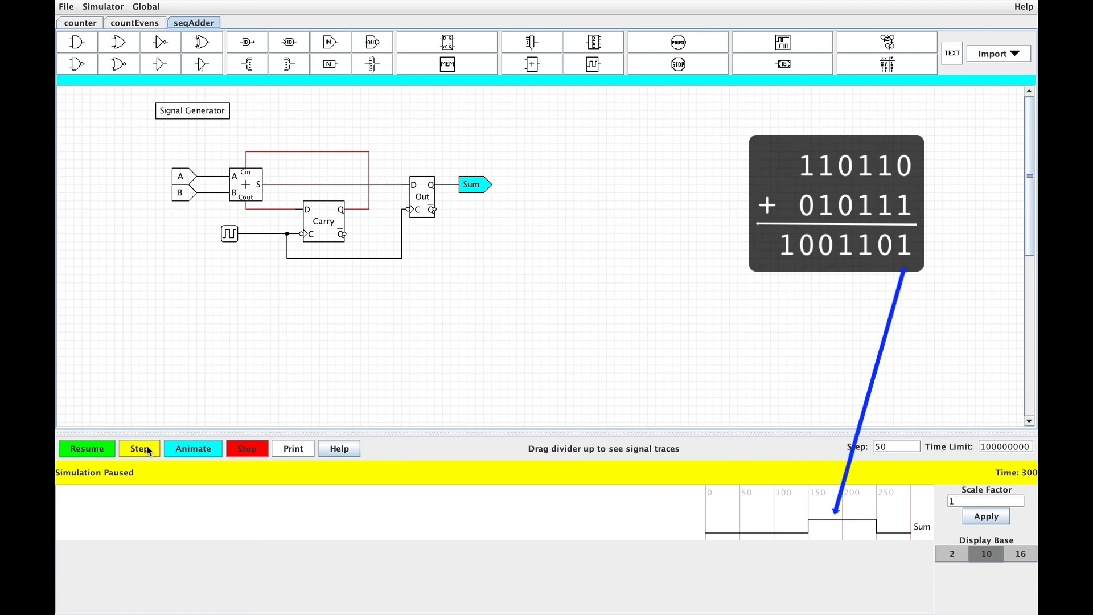
click(139, 448)
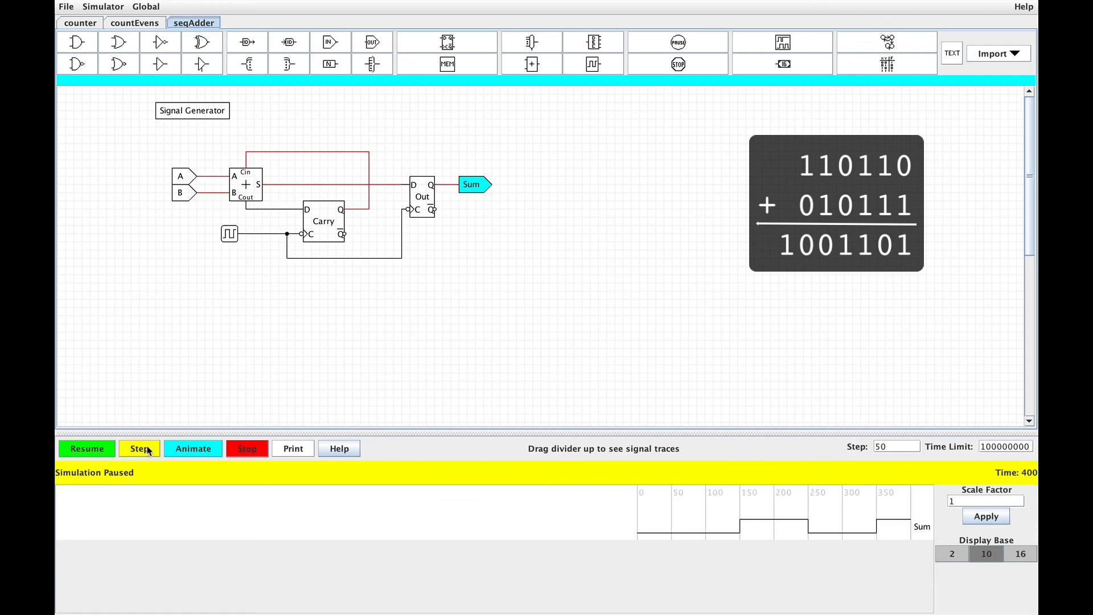
click(138, 449)
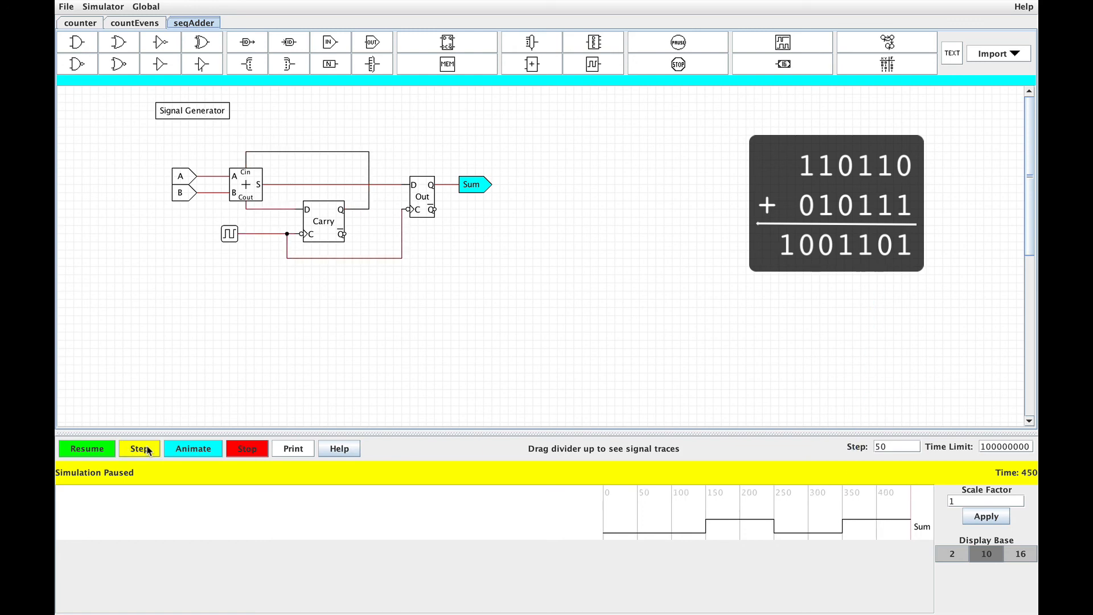
click(139, 449)
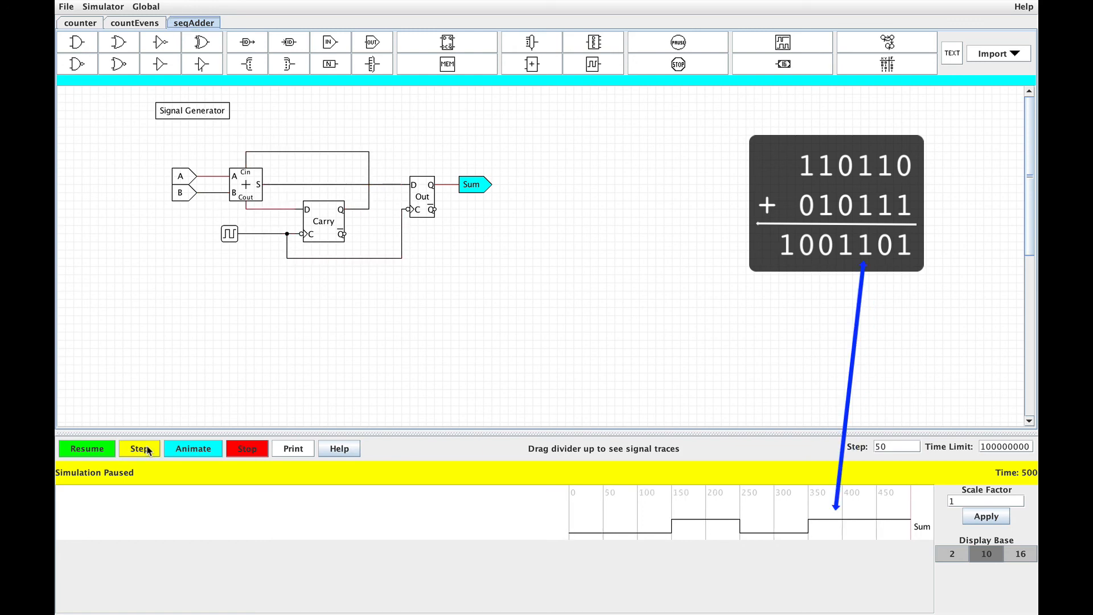
click(139, 449)
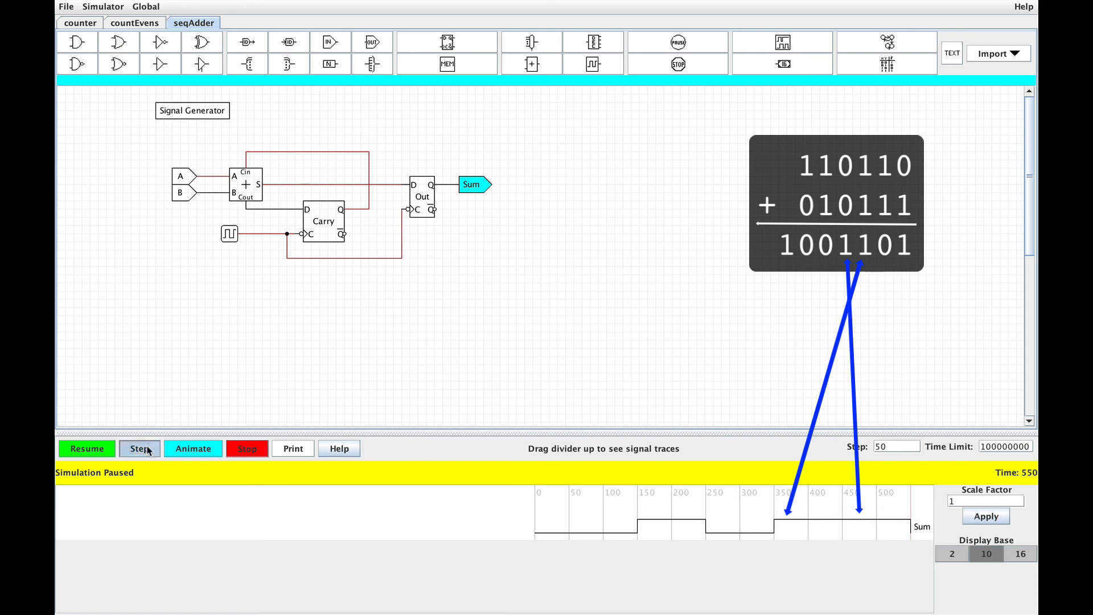
click(139, 449)
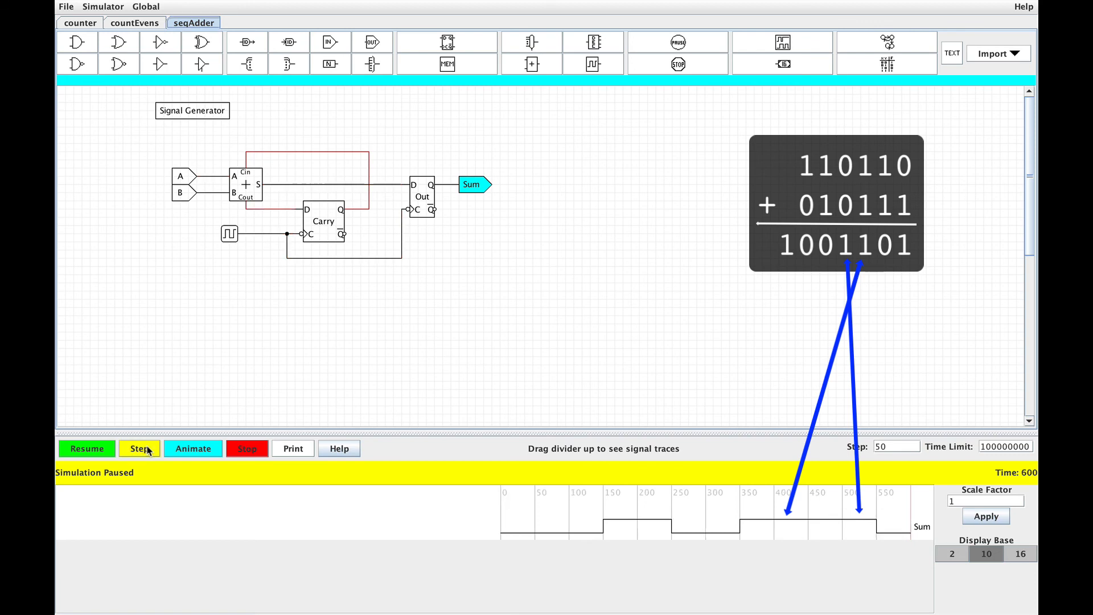
click(139, 449)
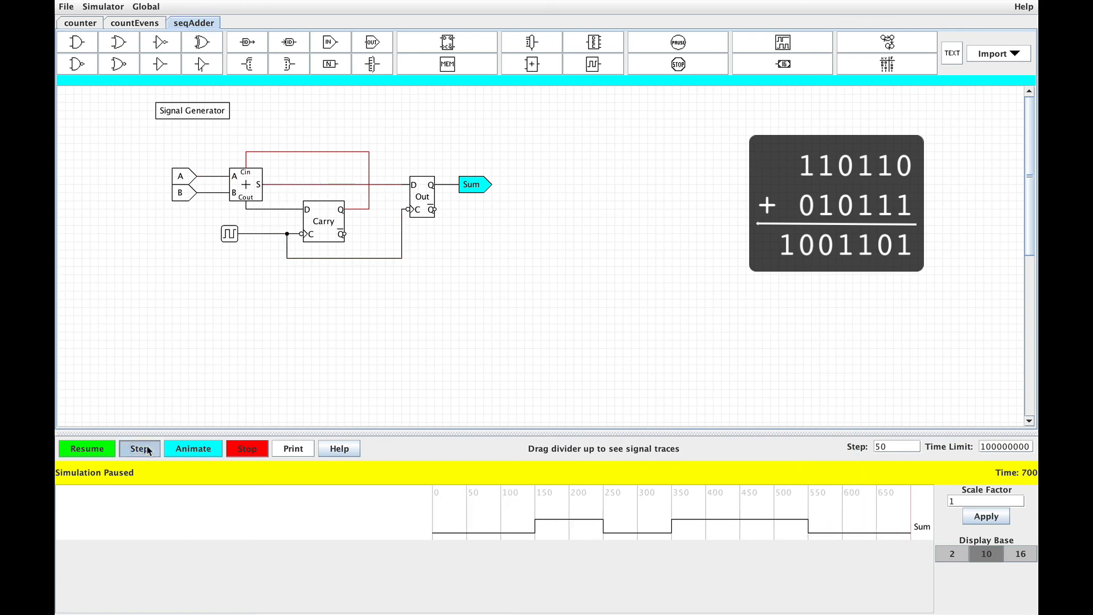
click(139, 449)
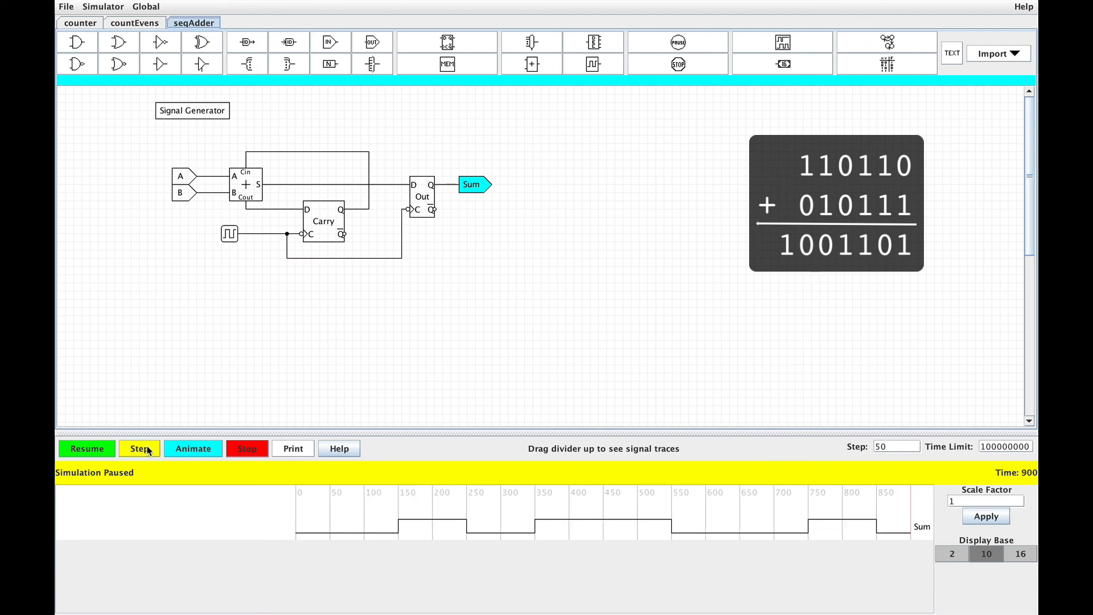
click(140, 448)
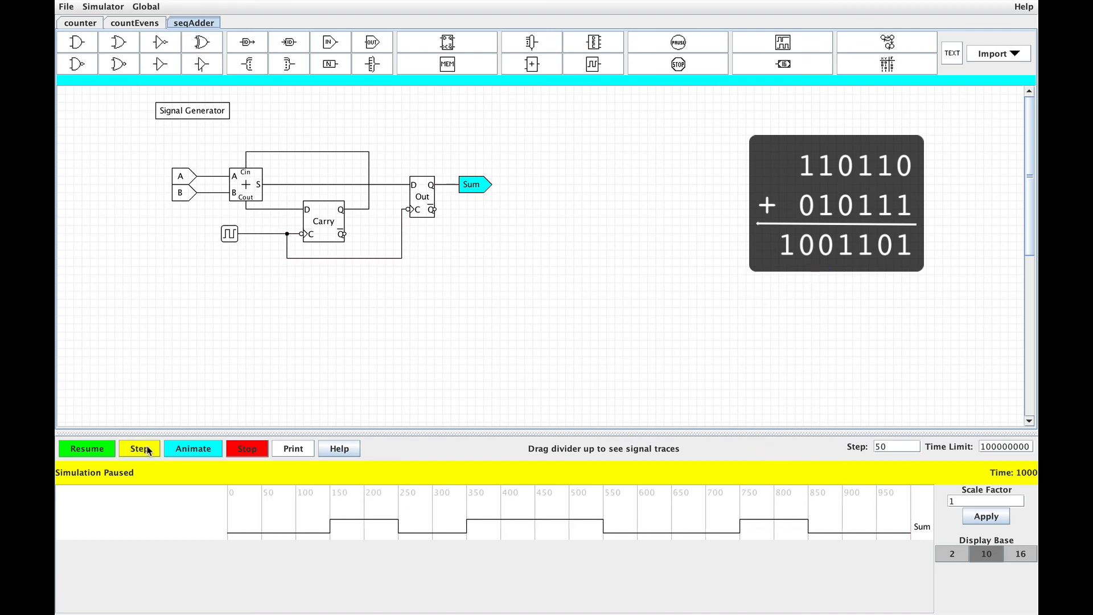
click(139, 449)
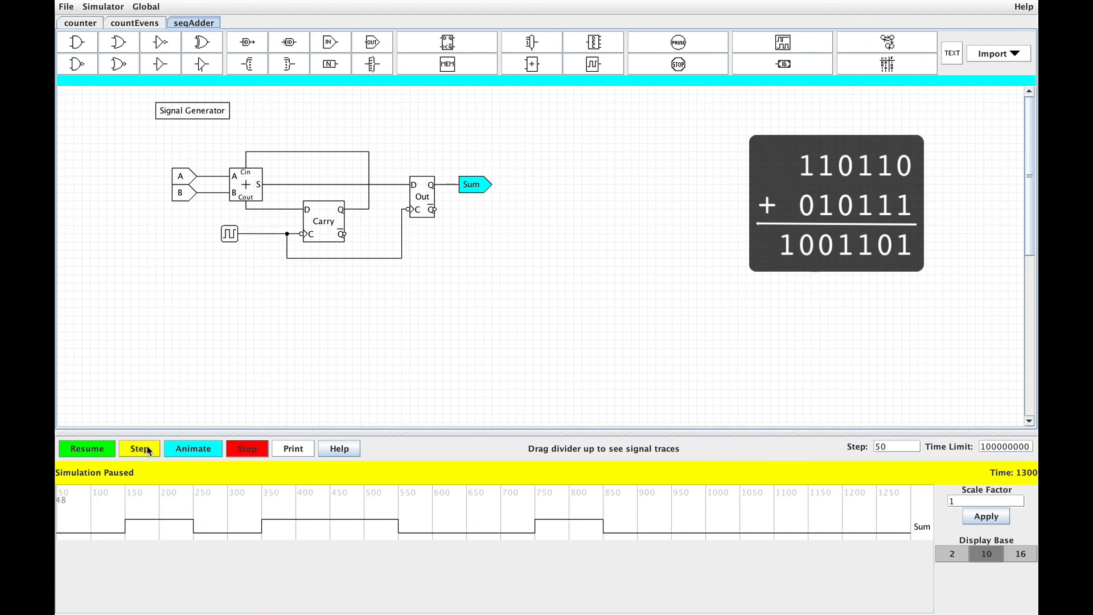